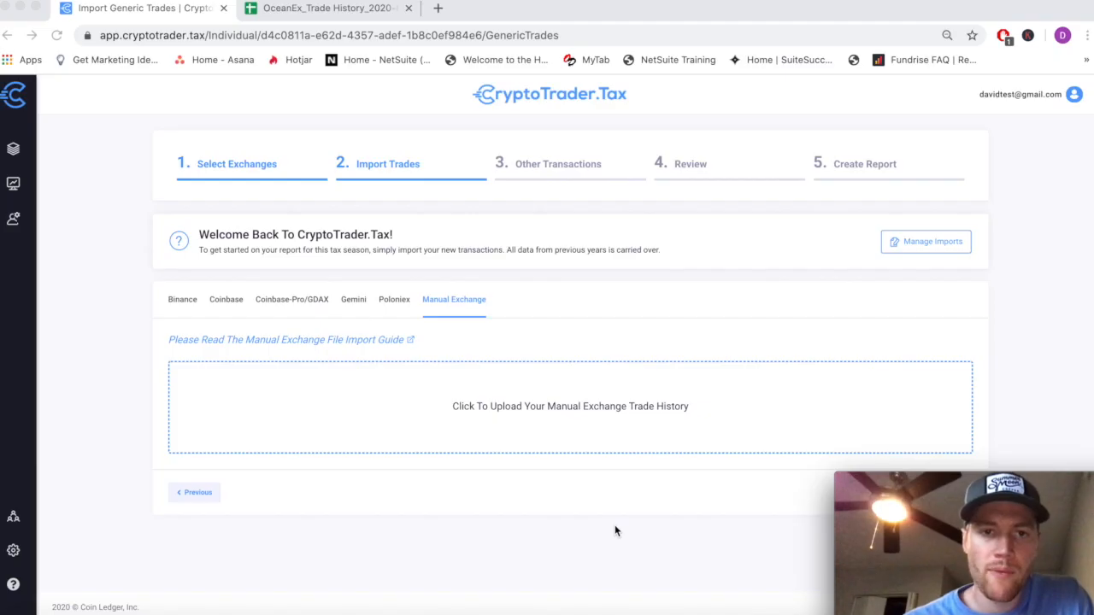
mouse_move(633, 380)
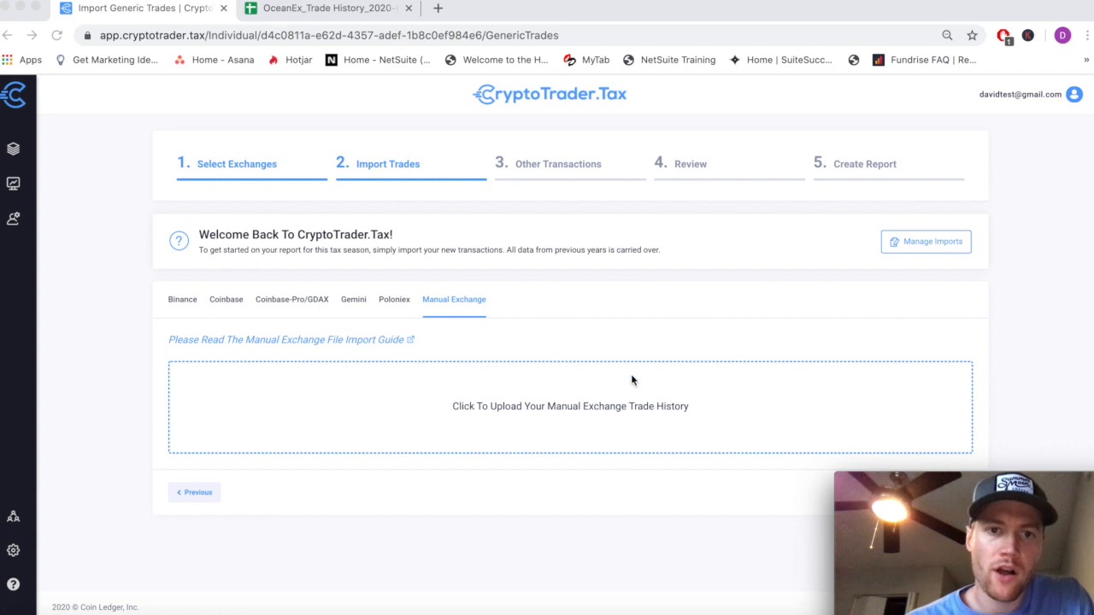
mouse_move(559, 337)
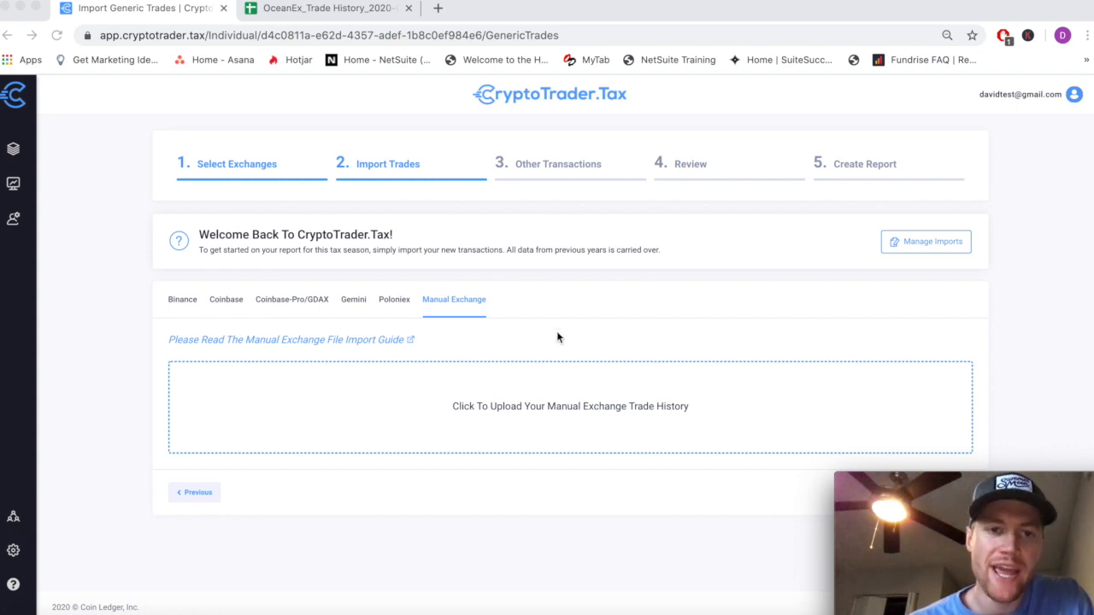
mouse_move(451, 300)
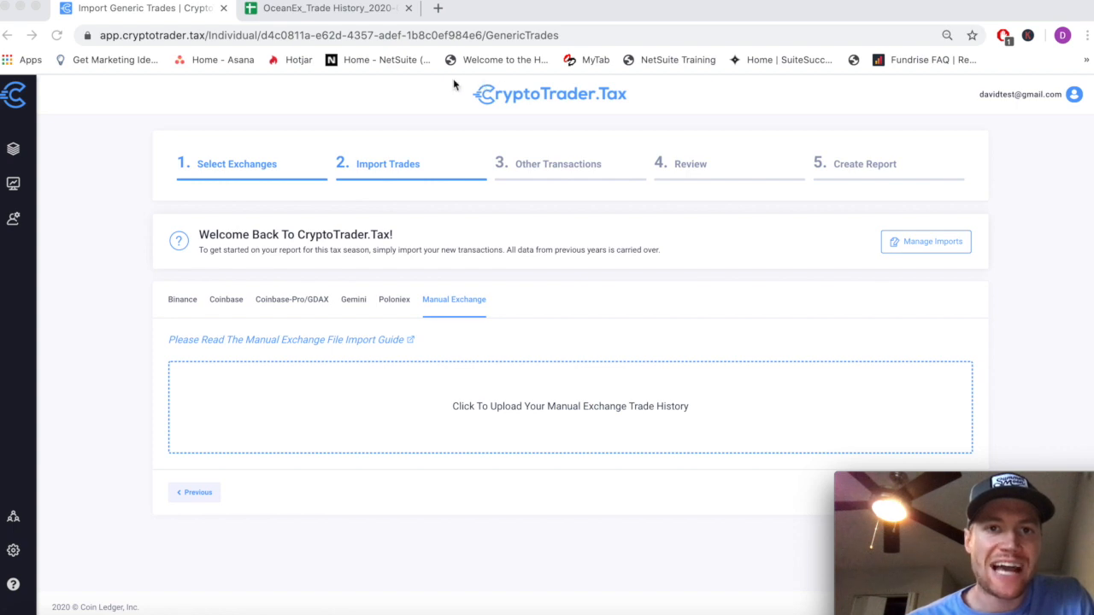
mouse_move(530, 317)
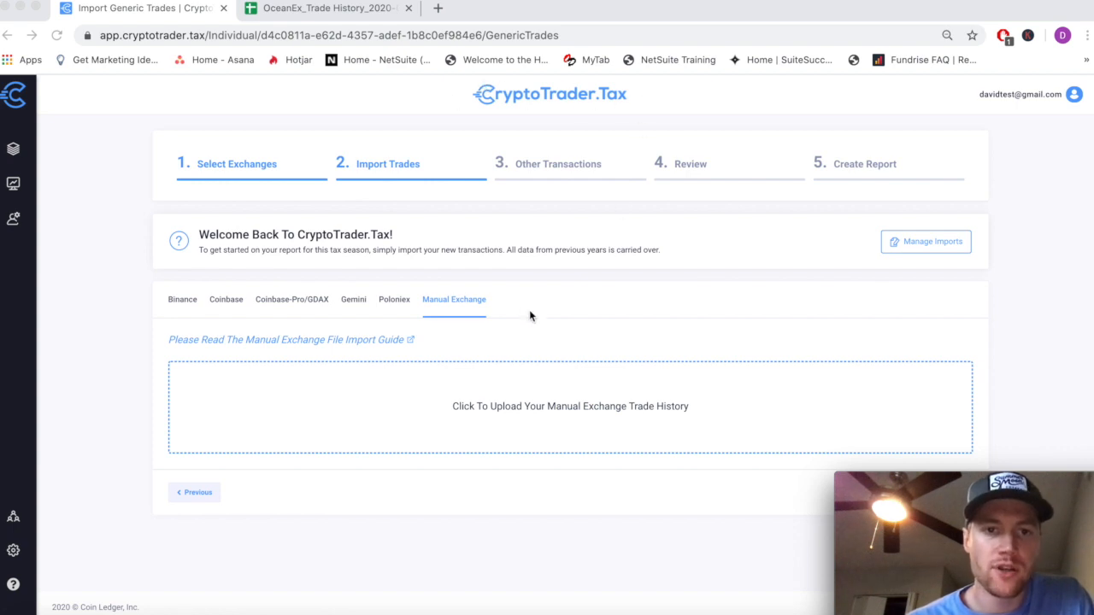
mouse_move(359, 349)
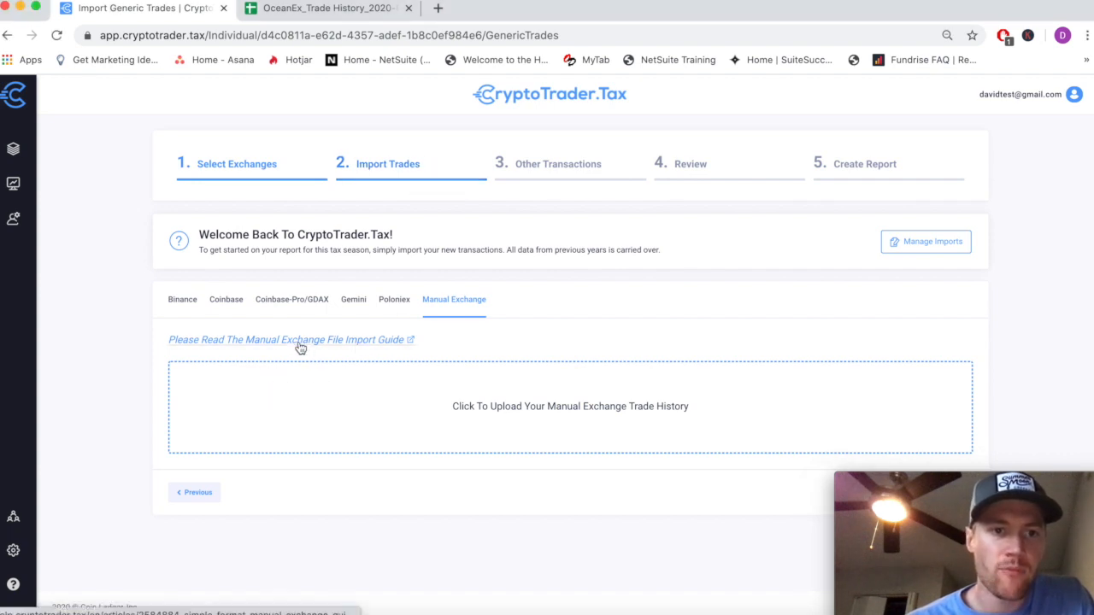
Open the Manual Exchange File Import Guide and scroll to Step 1's Simple Format template table
left_click(289, 340)
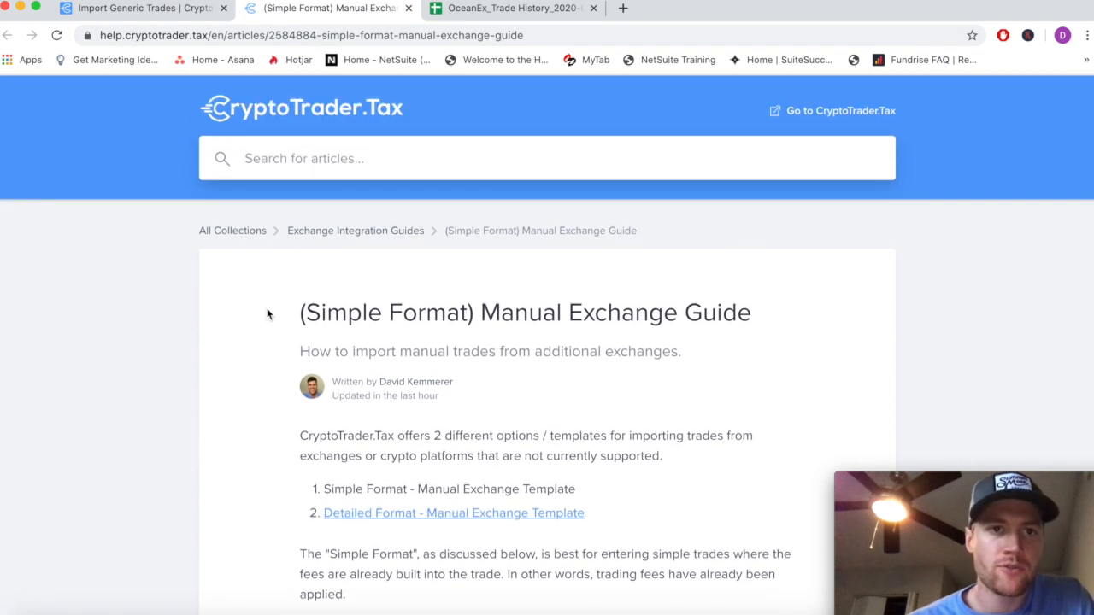
scroll("down", 3)
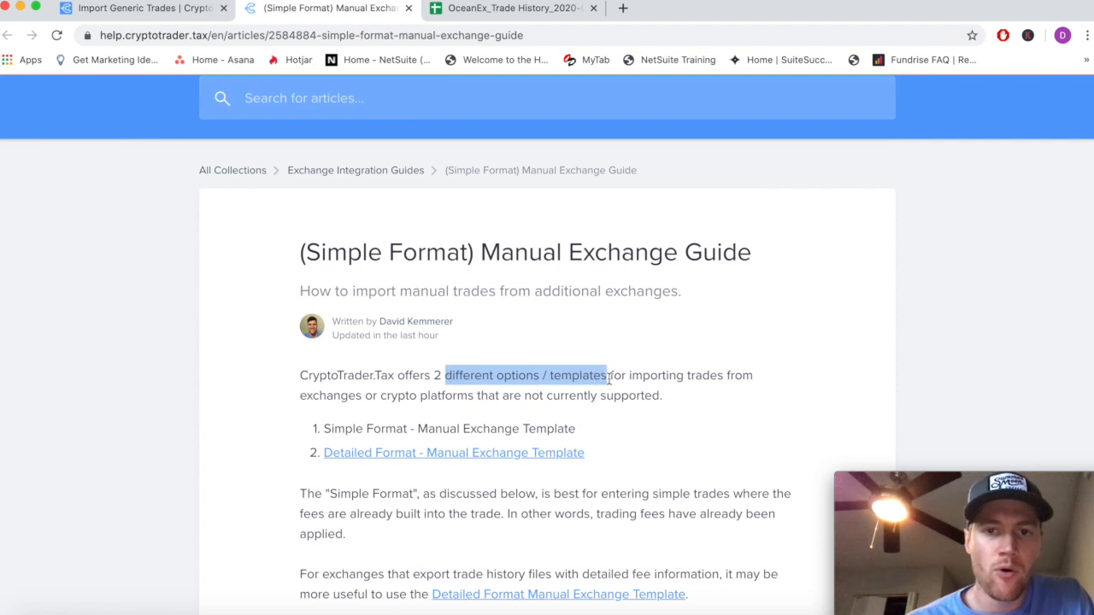
mouse_move(518, 436)
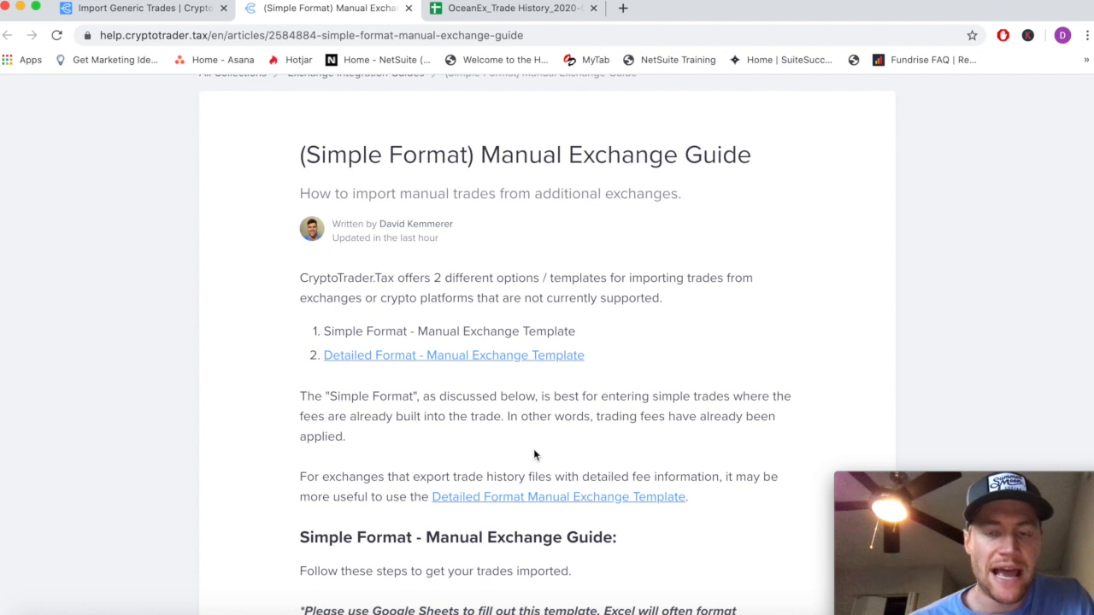
mouse_move(475, 415)
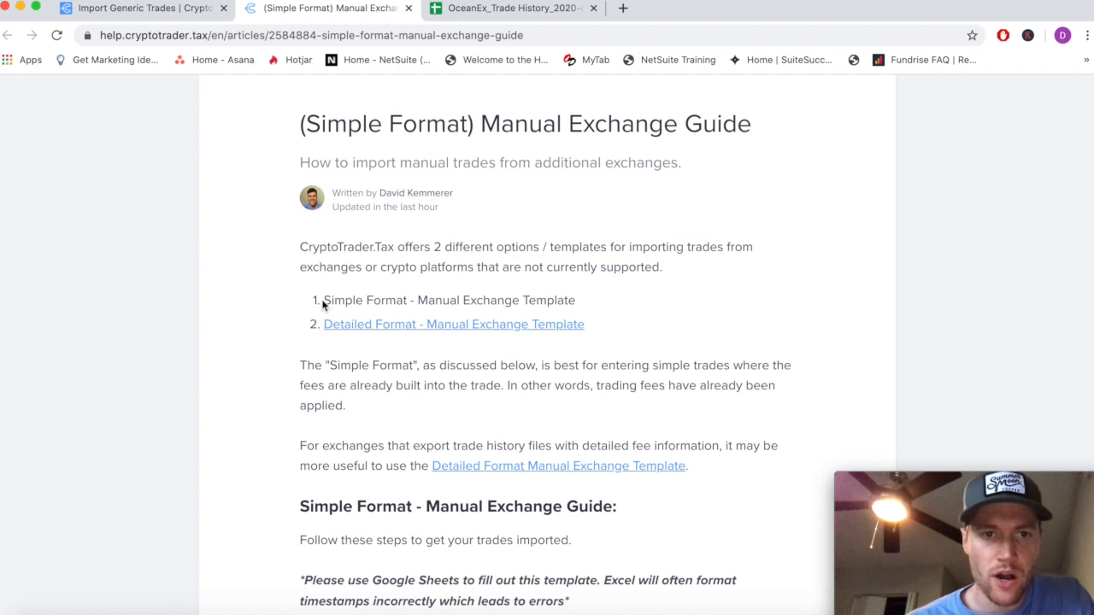
double_click(449, 300)
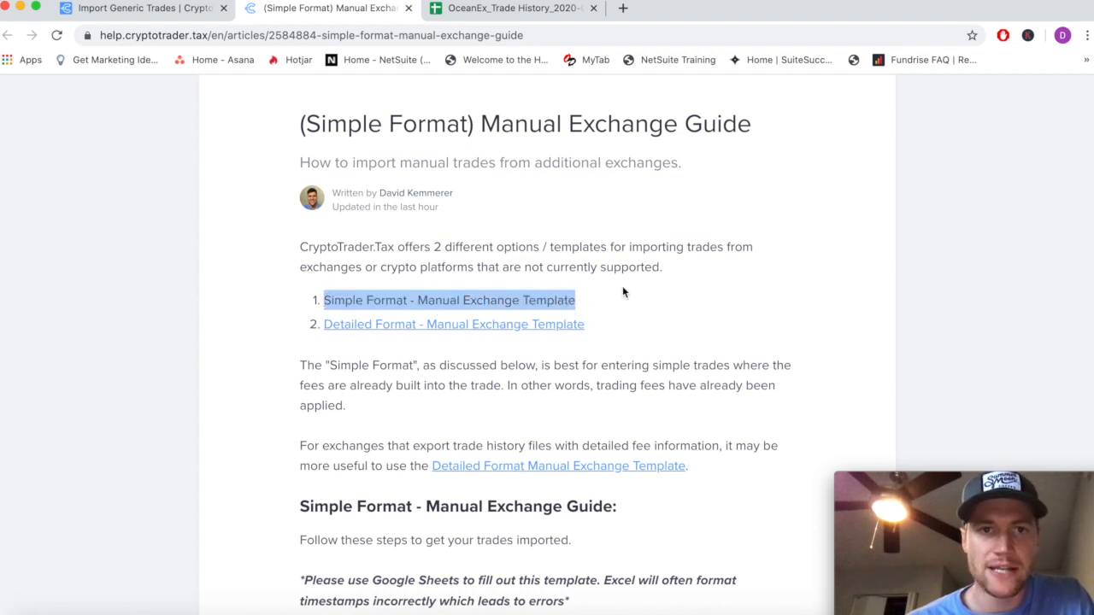
scroll("down", 3)
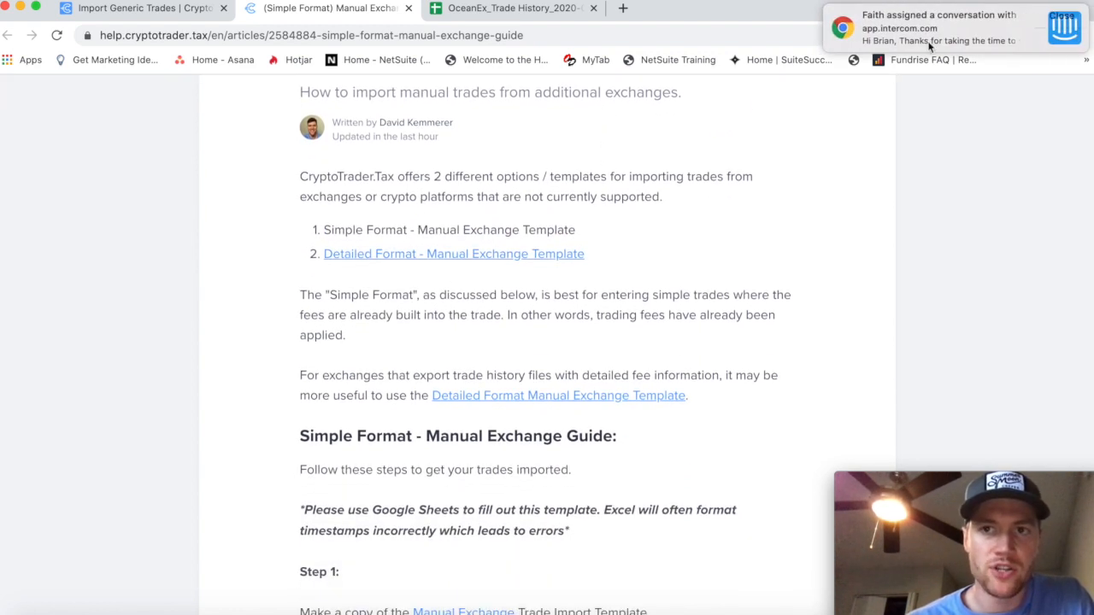
scroll("down", 3)
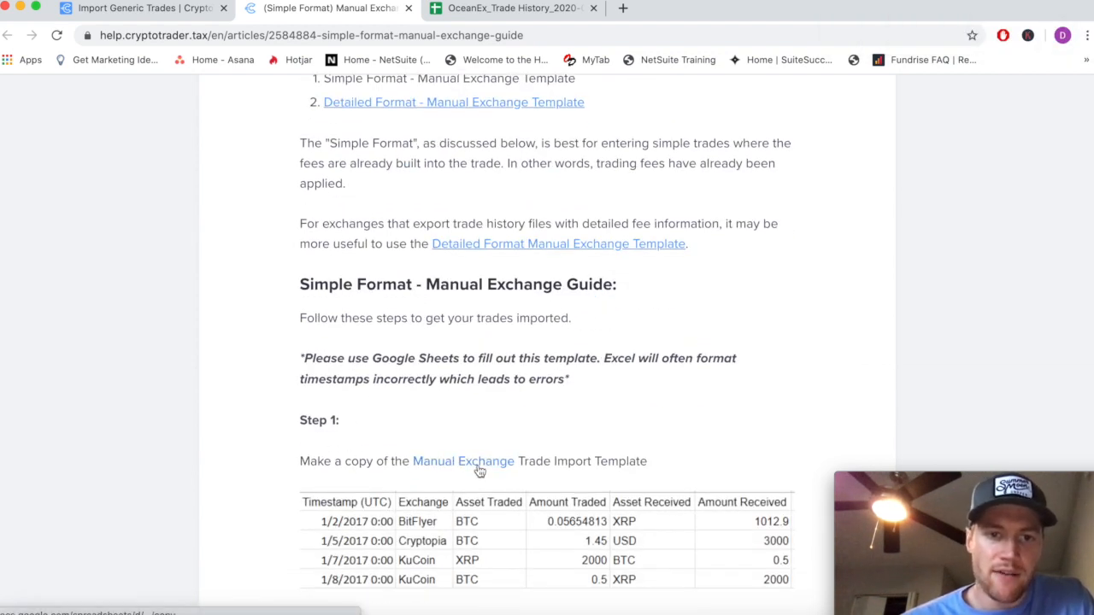
scroll("down", 3)
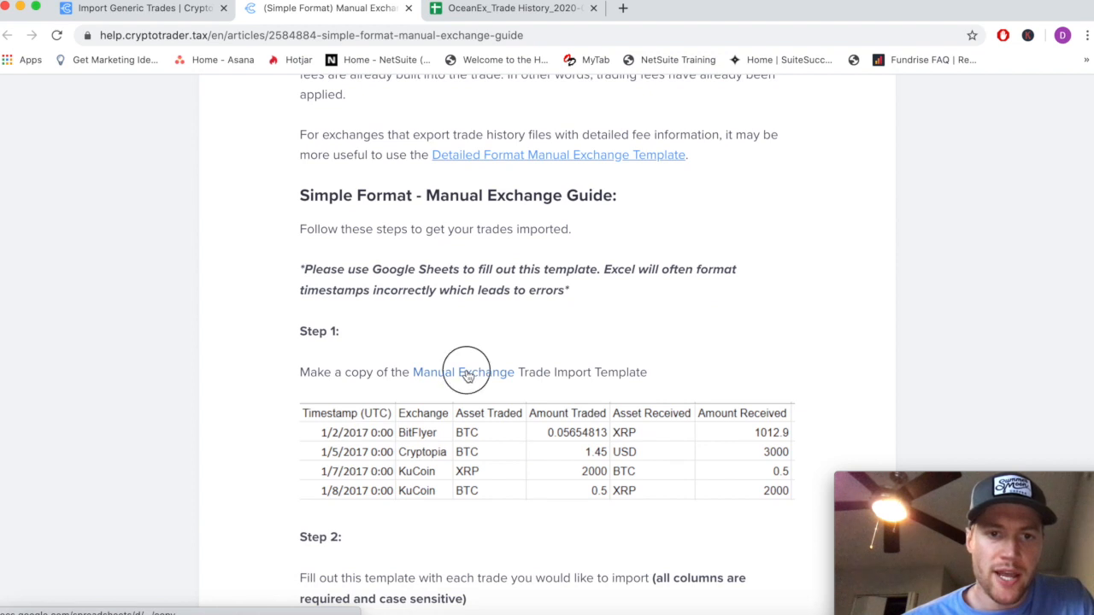
Make a Google Sheets copy of the Simple Format template and remove example rows 3–5
left_click(461, 372)
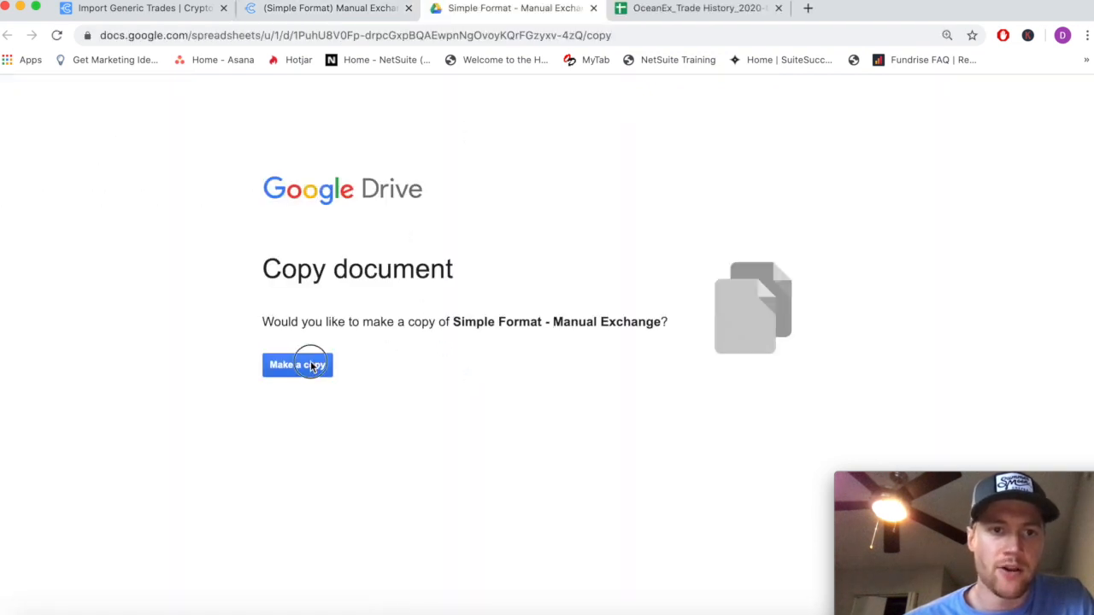
left_click(297, 365)
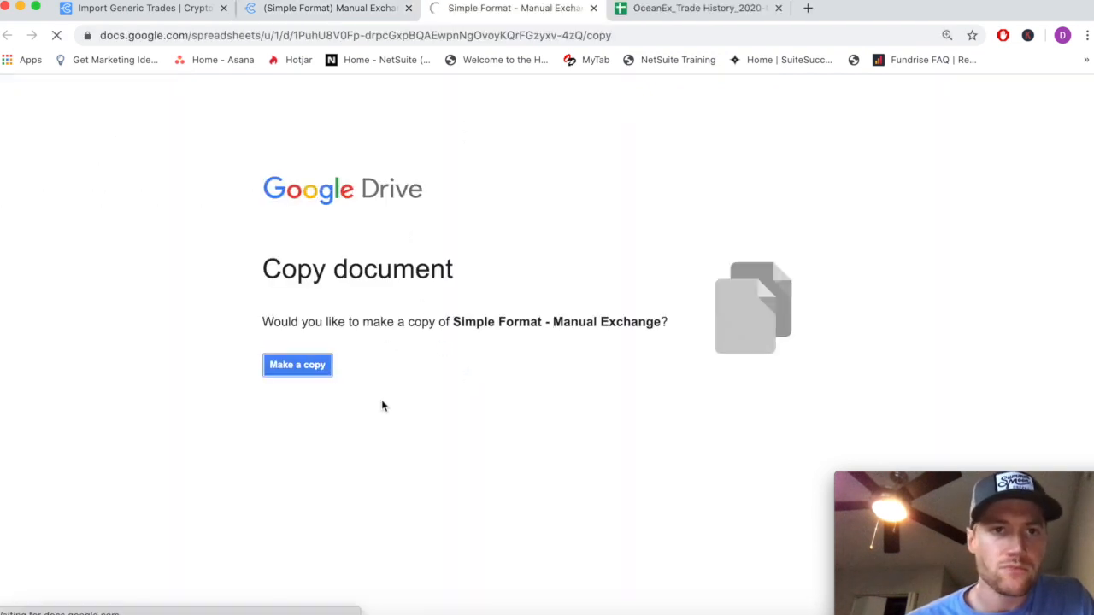
left_click(297, 365)
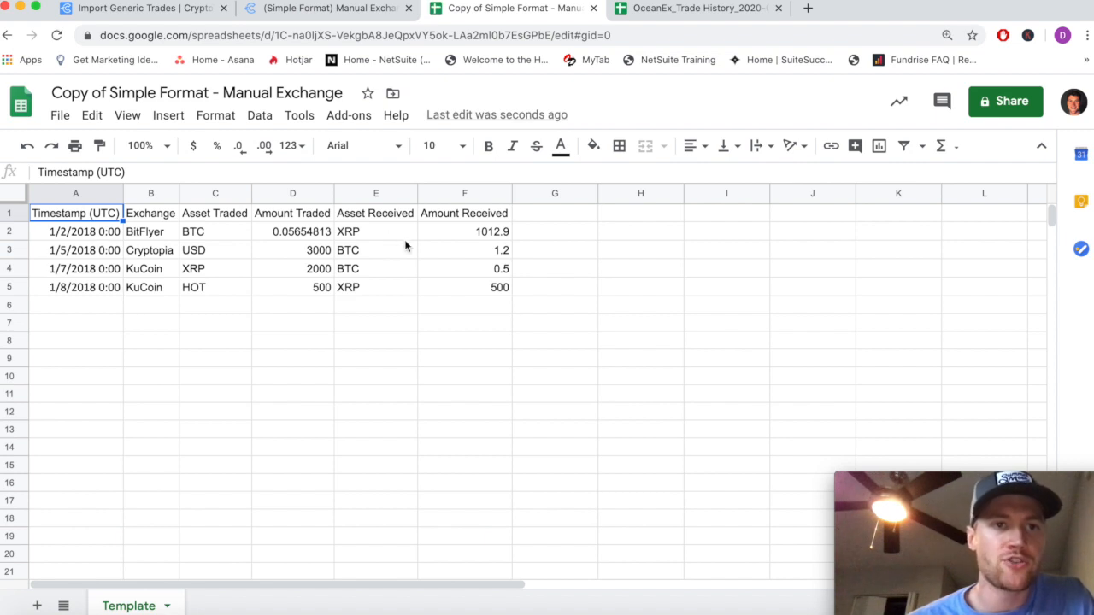
left_click(214, 340)
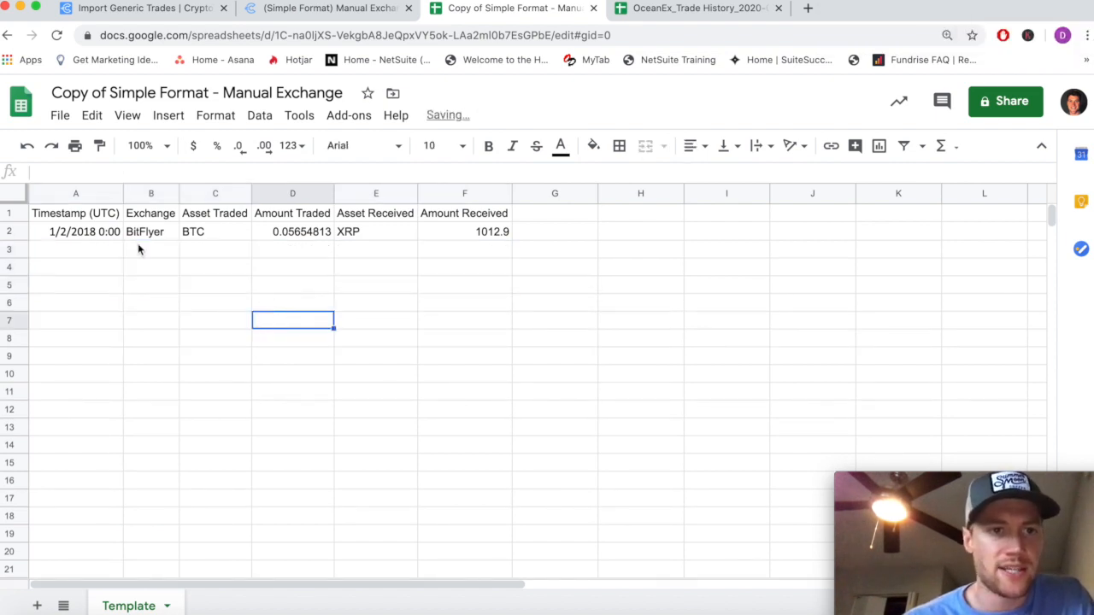
mouse_move(700, 8)
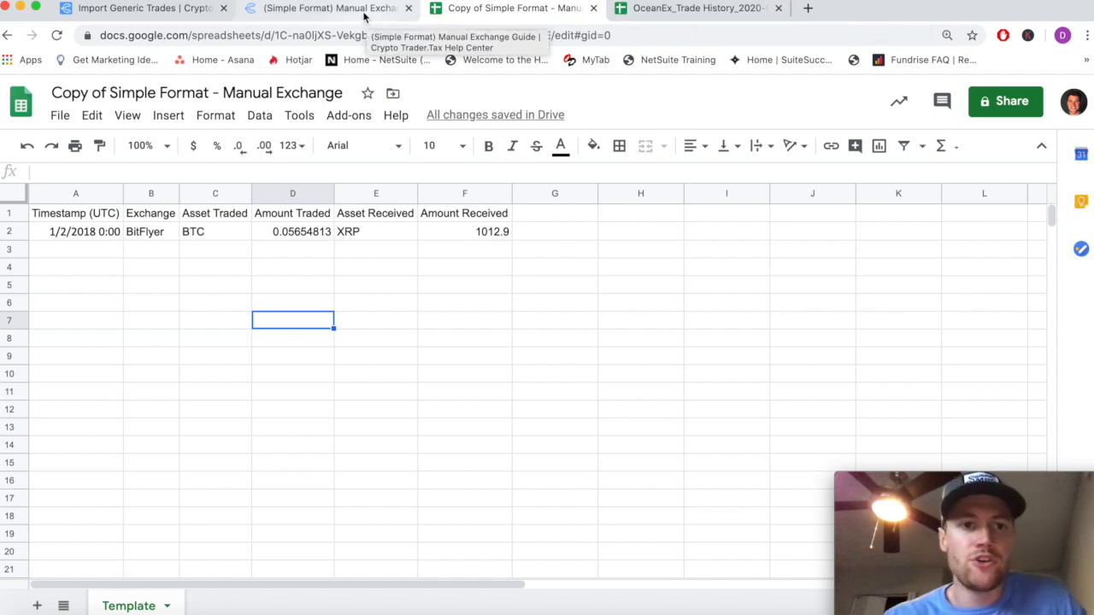
Review the OceanEx trade history's Side, Filled and Pair columns, including the BATVET buy
left_click(699, 8)
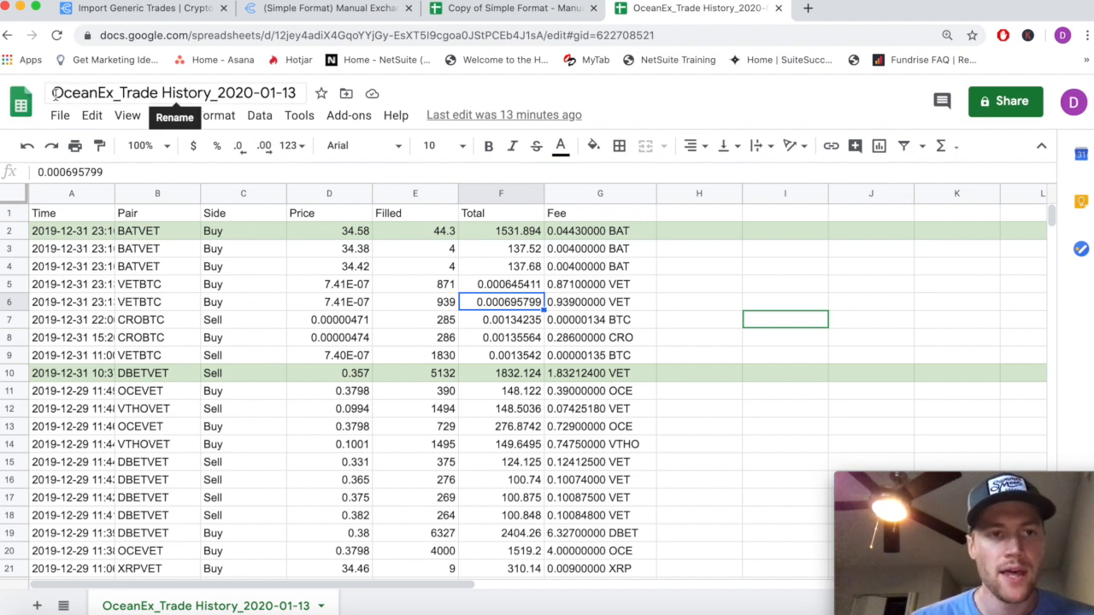
left_click(243, 302)
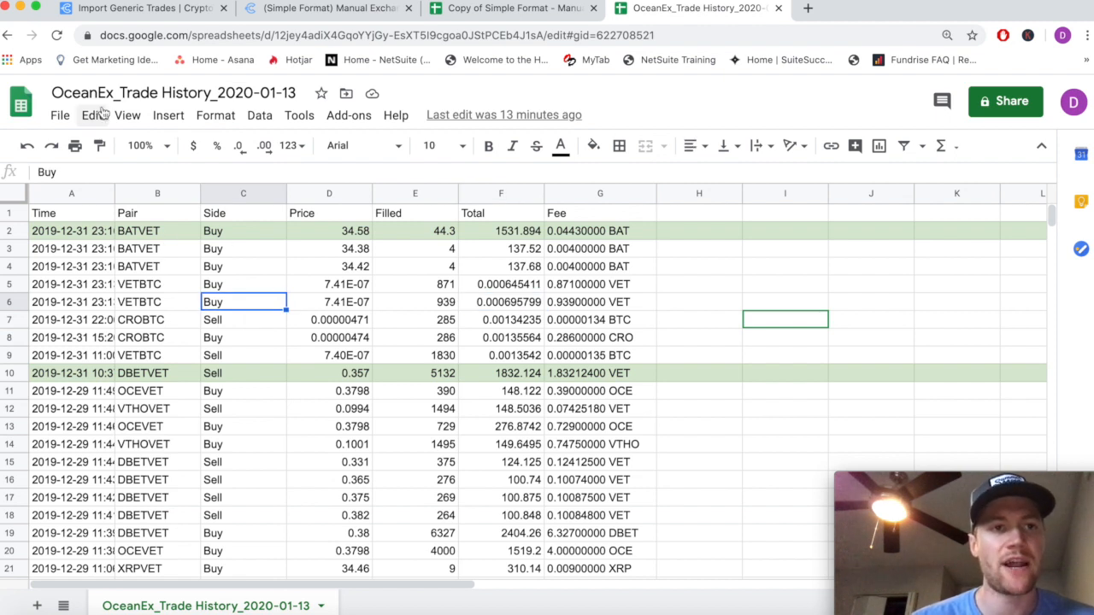
mouse_move(269, 357)
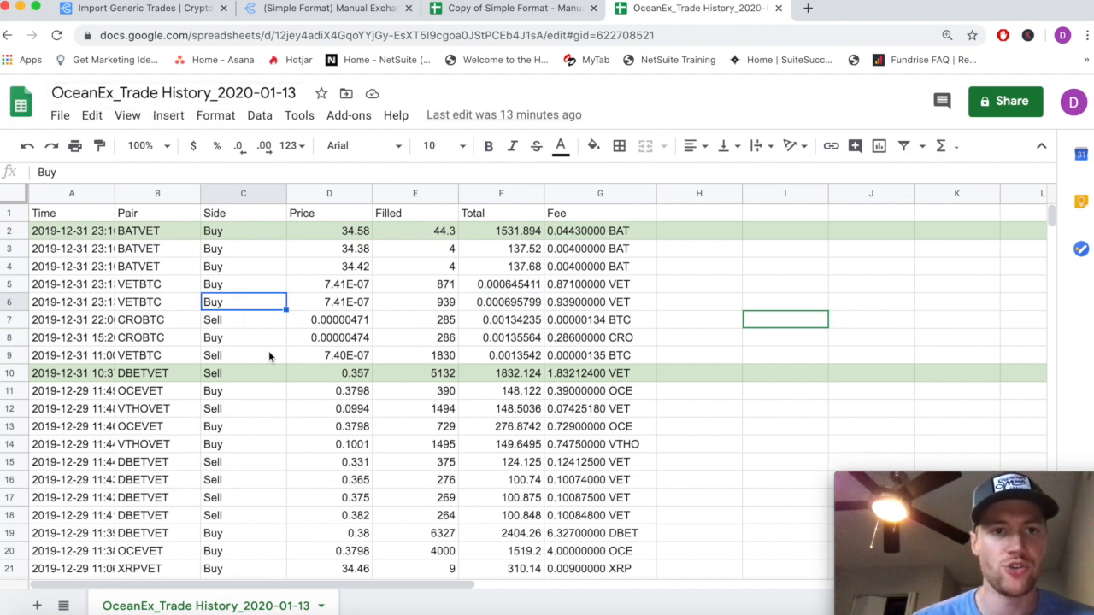
left_click(243, 355)
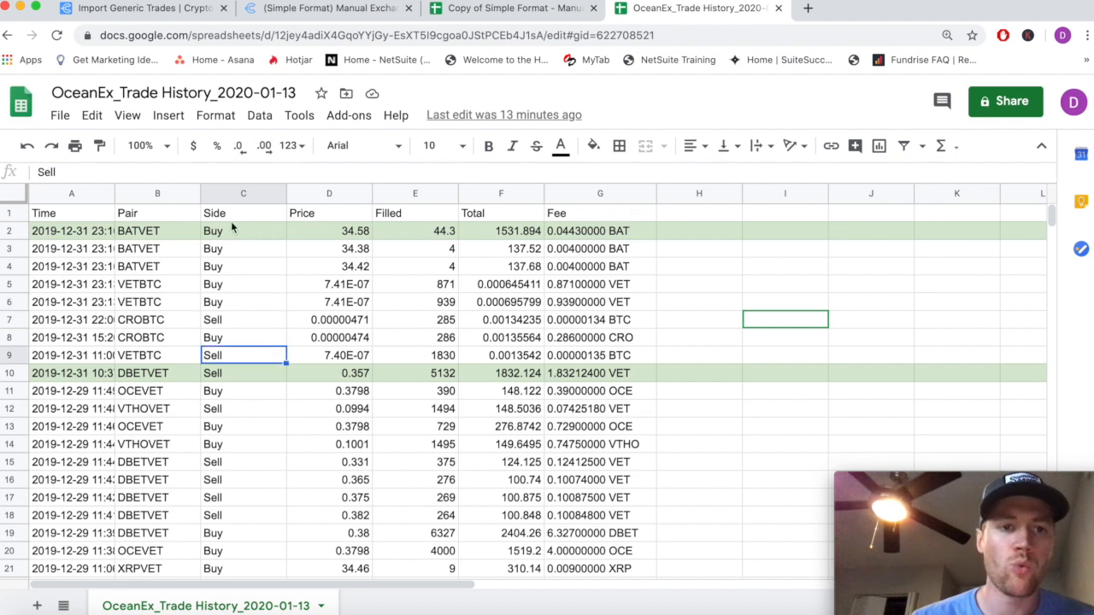
mouse_move(254, 247)
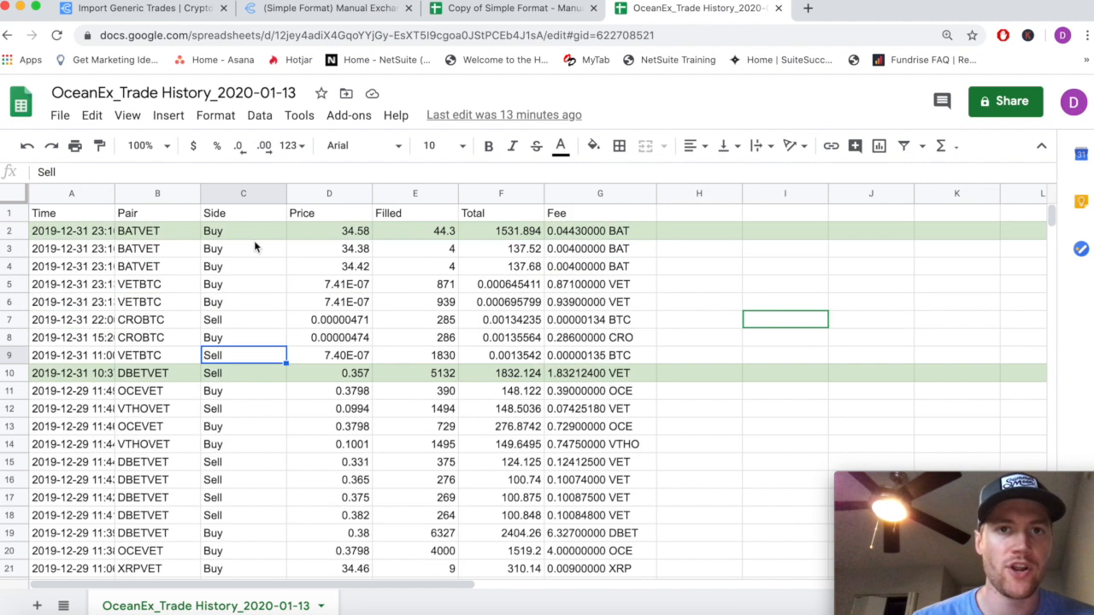
left_click(512, 8)
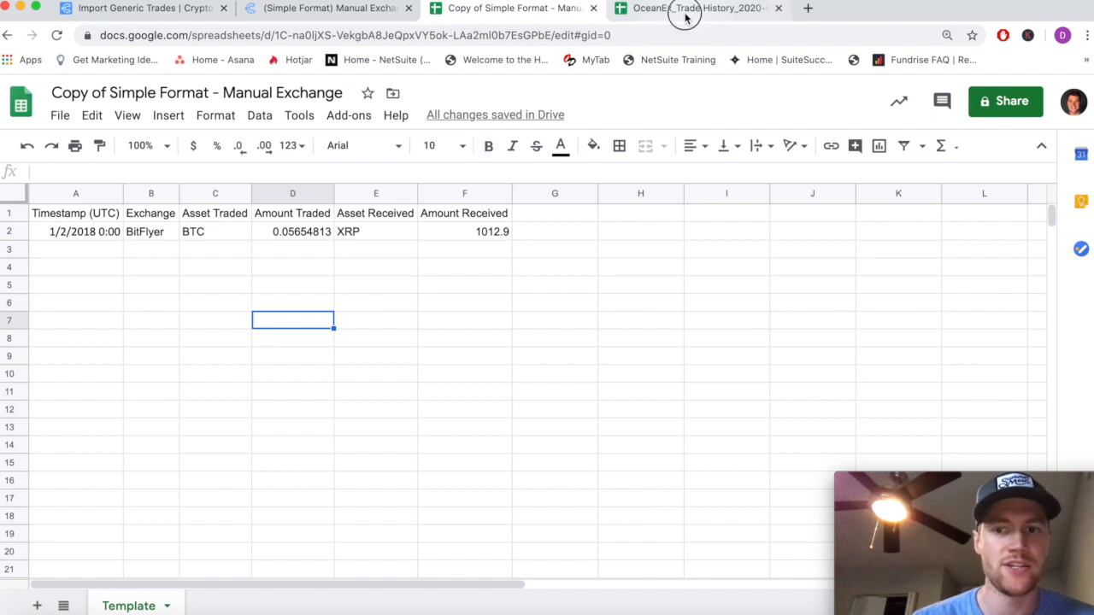
left_click(697, 8)
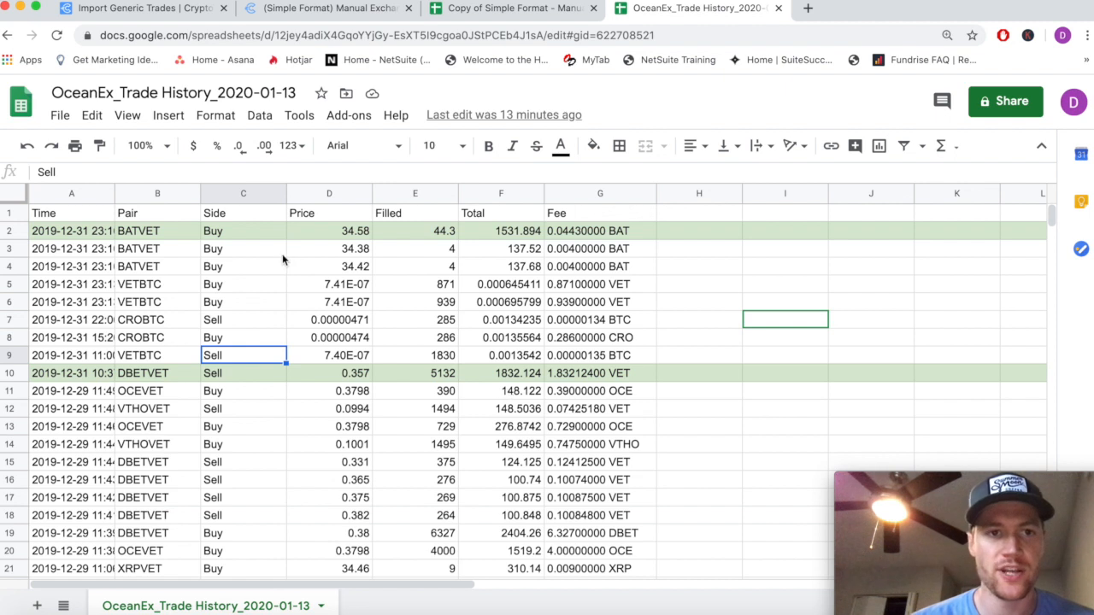
left_click(244, 193)
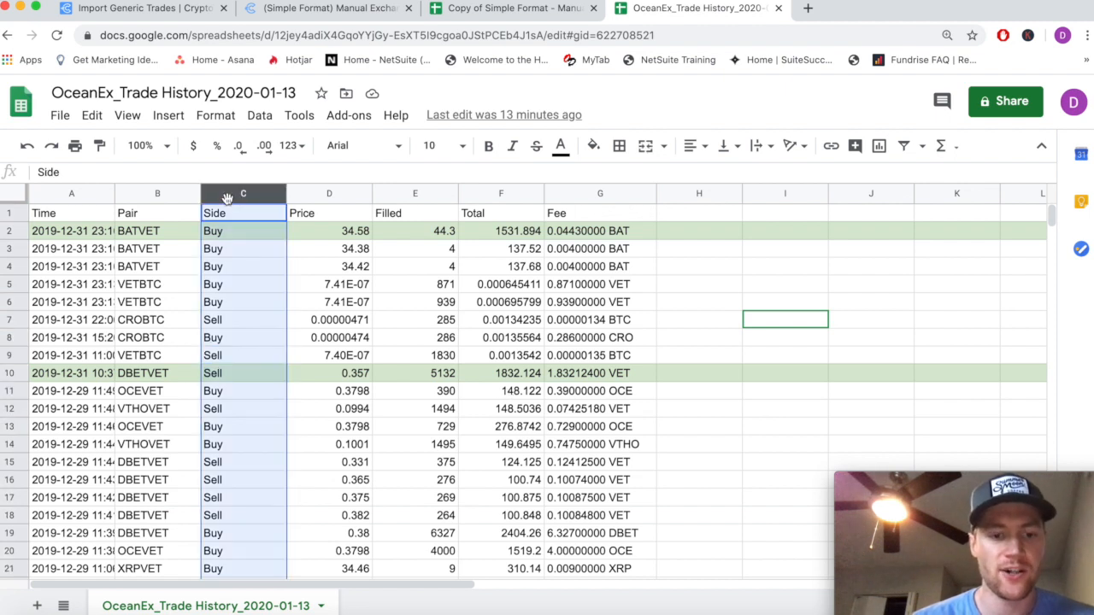
left_click(415, 284)
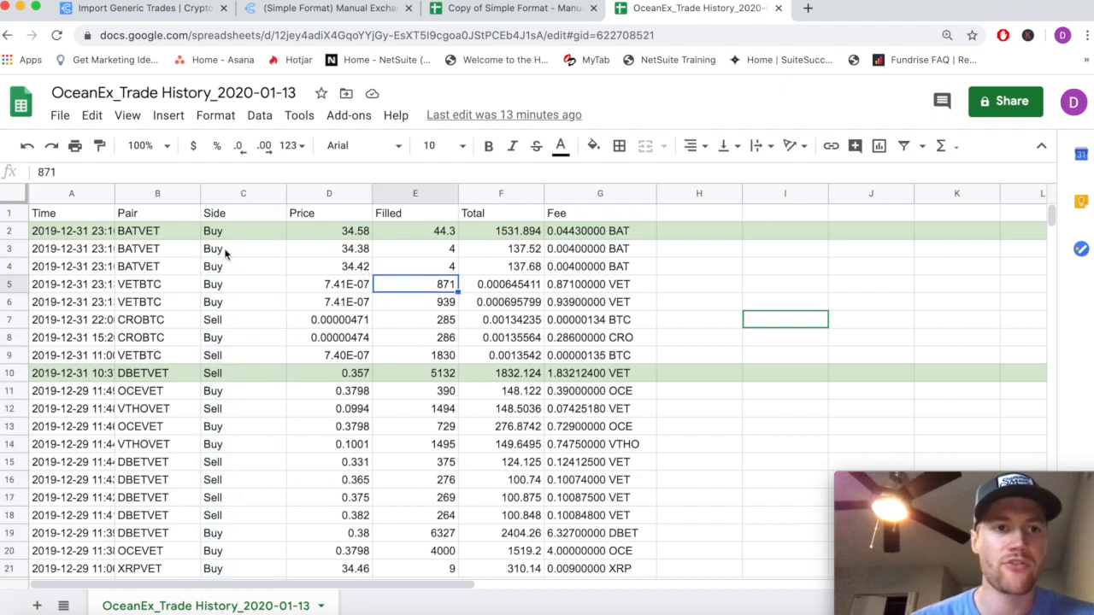
mouse_move(292, 320)
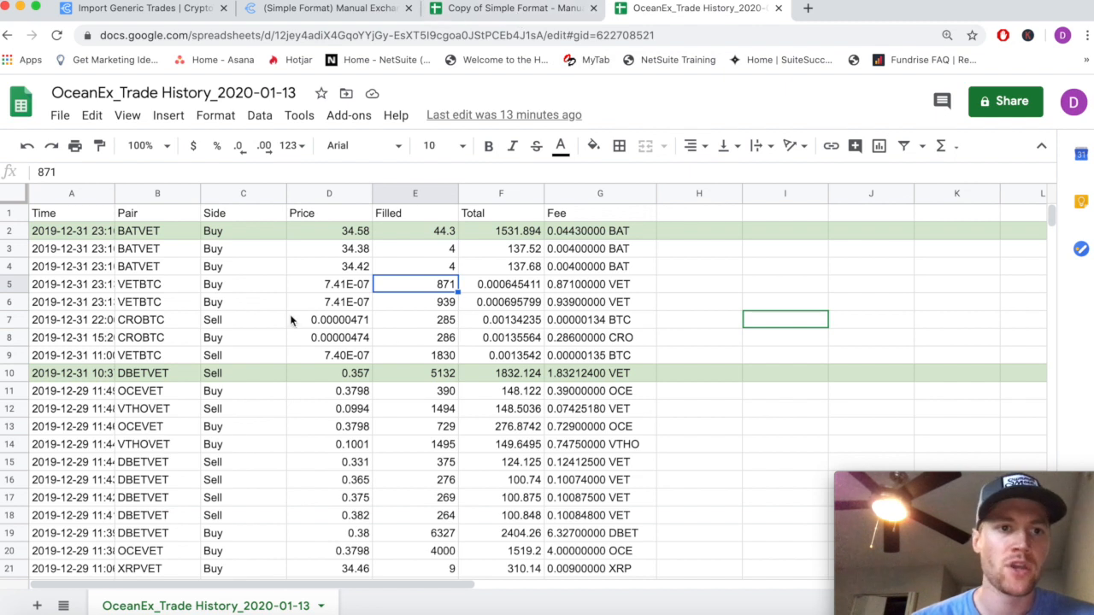
mouse_move(143, 202)
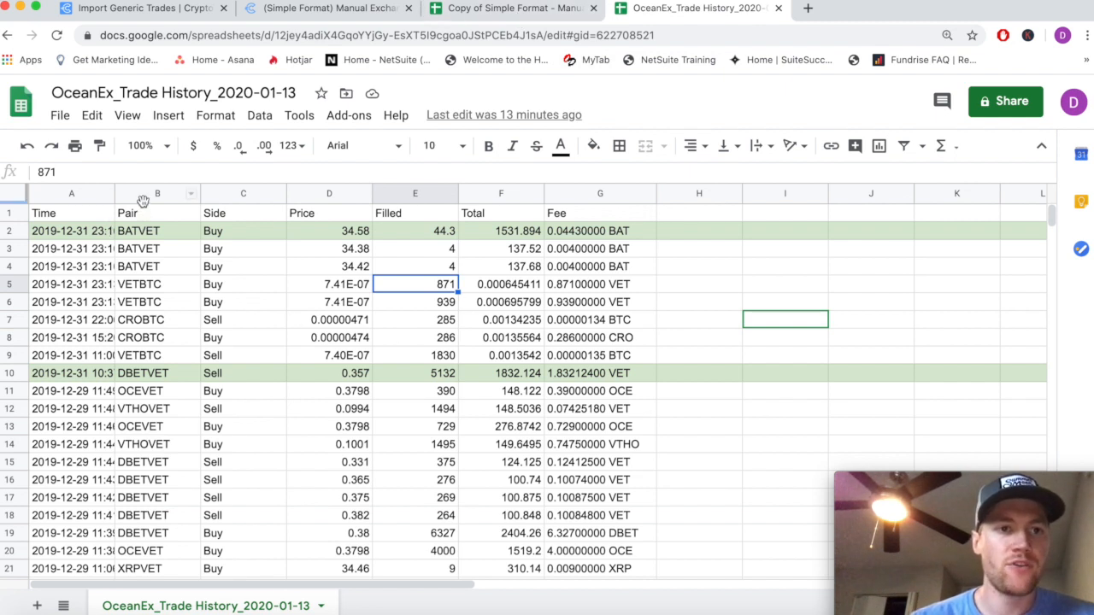
left_click(157, 193)
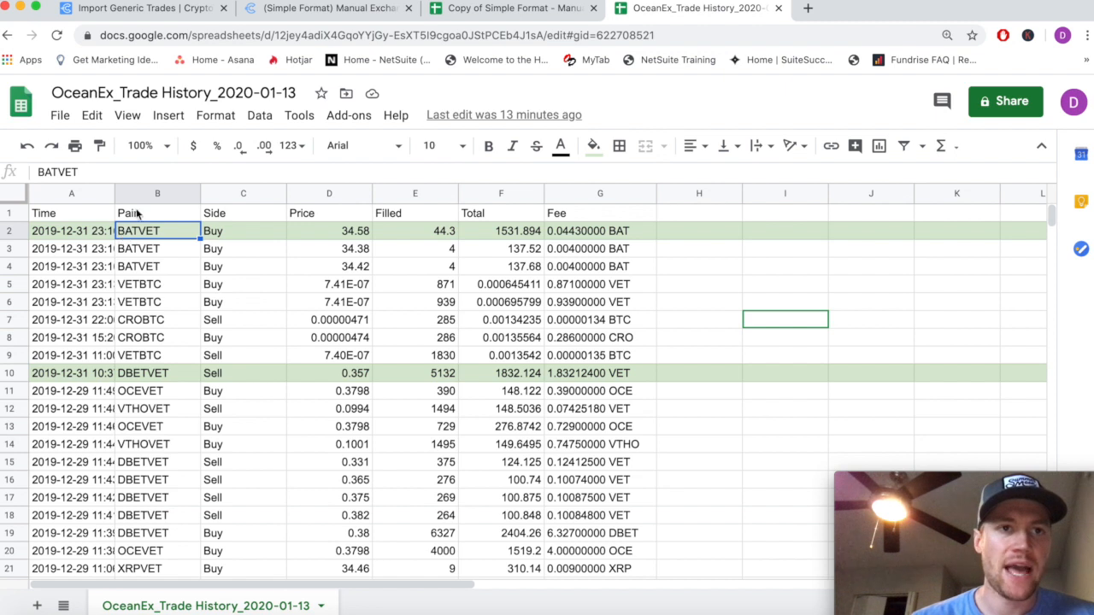
left_click(327, 8)
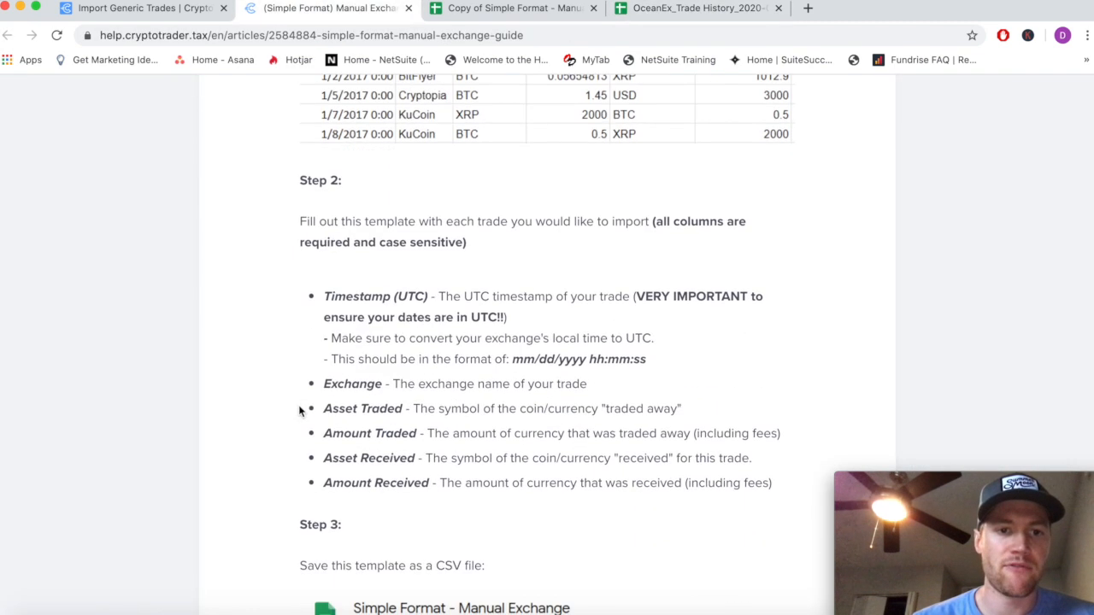
left_click(697, 7)
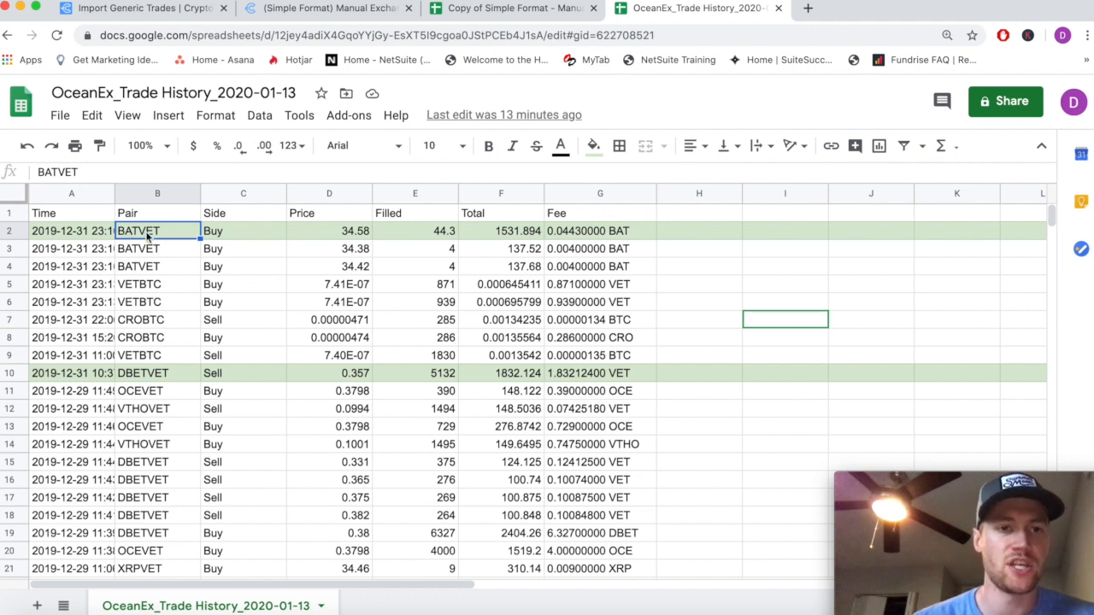
mouse_move(267, 237)
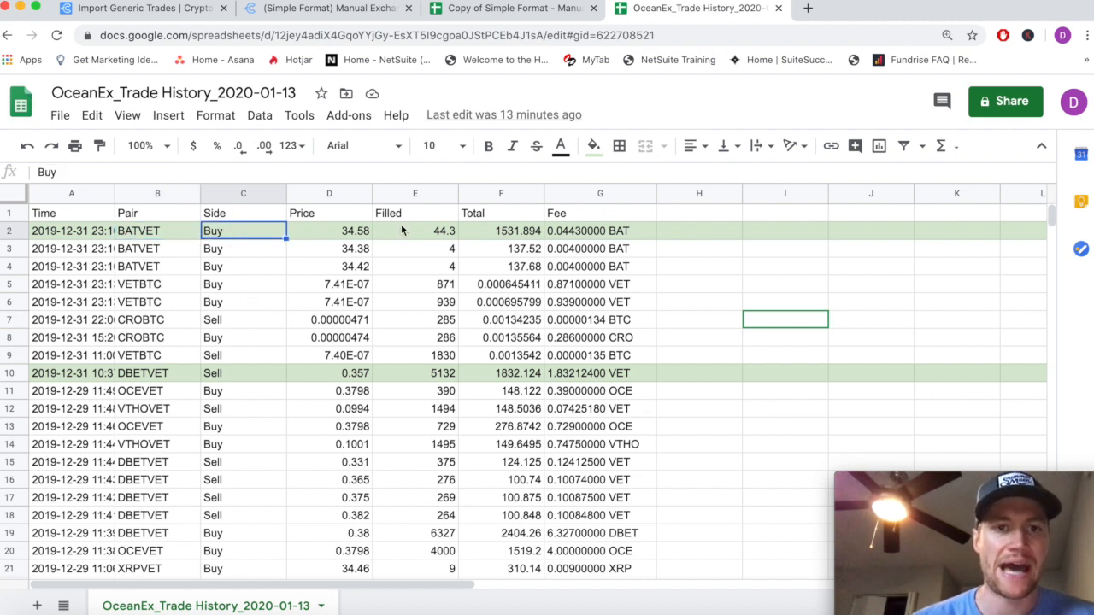
left_click(415, 193)
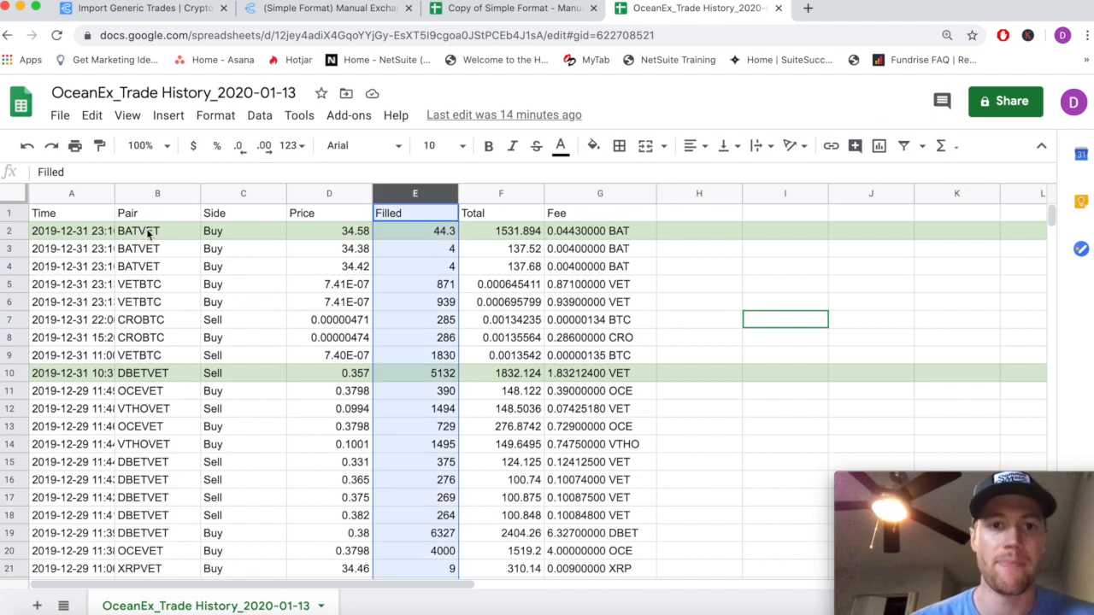
mouse_move(335, 274)
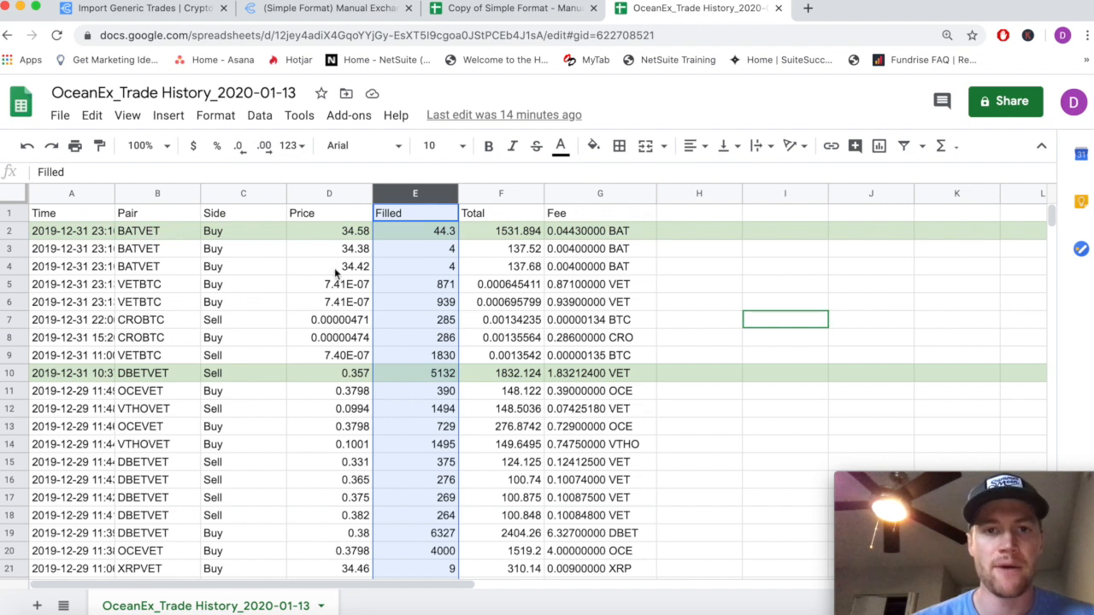
left_click(501, 230)
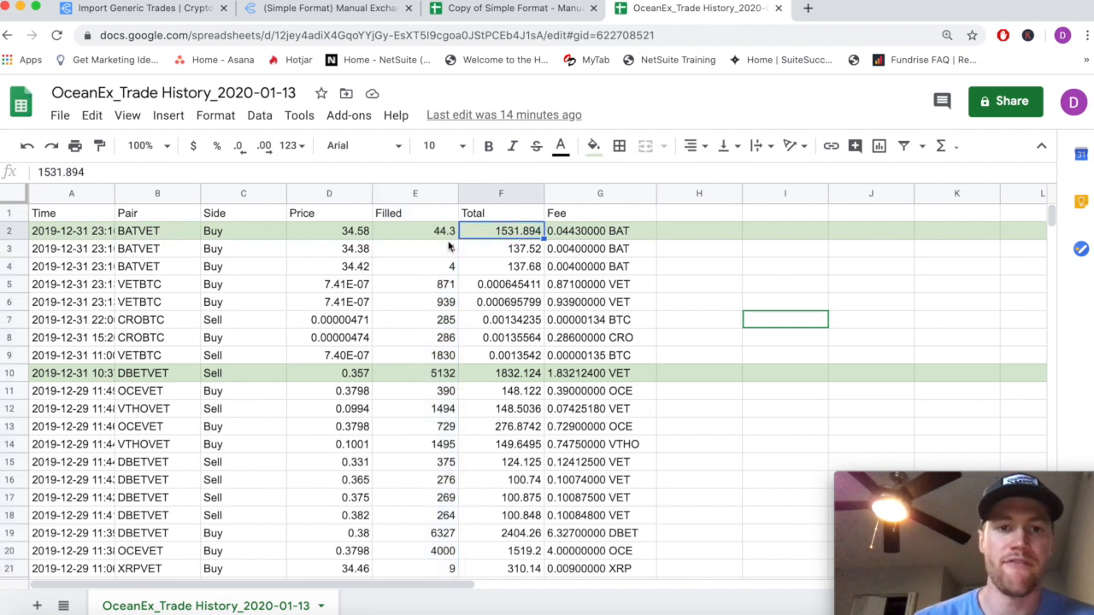
left_click(698, 231)
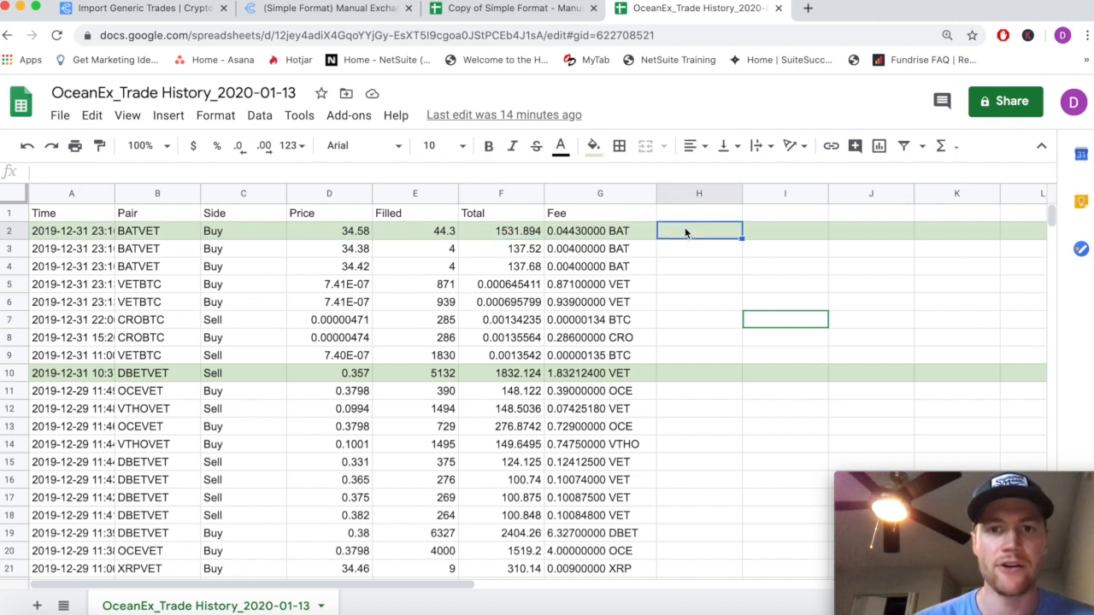
Enter =D2*E2 in H2 to reproduce the BATVET trade's 1531.894 Total
type("=D2")
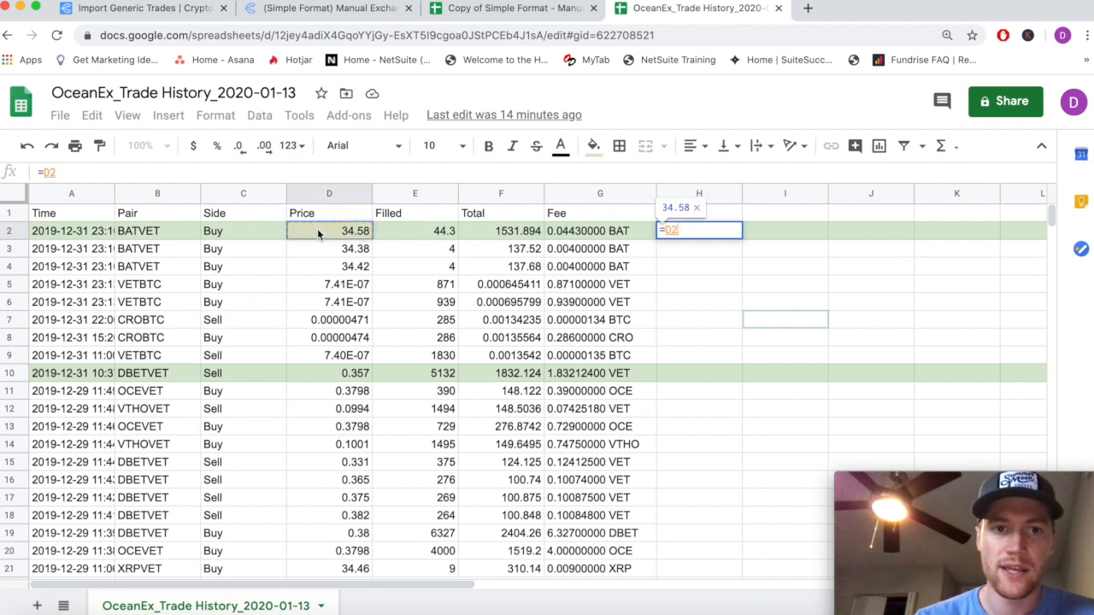
mouse_move(345, 214)
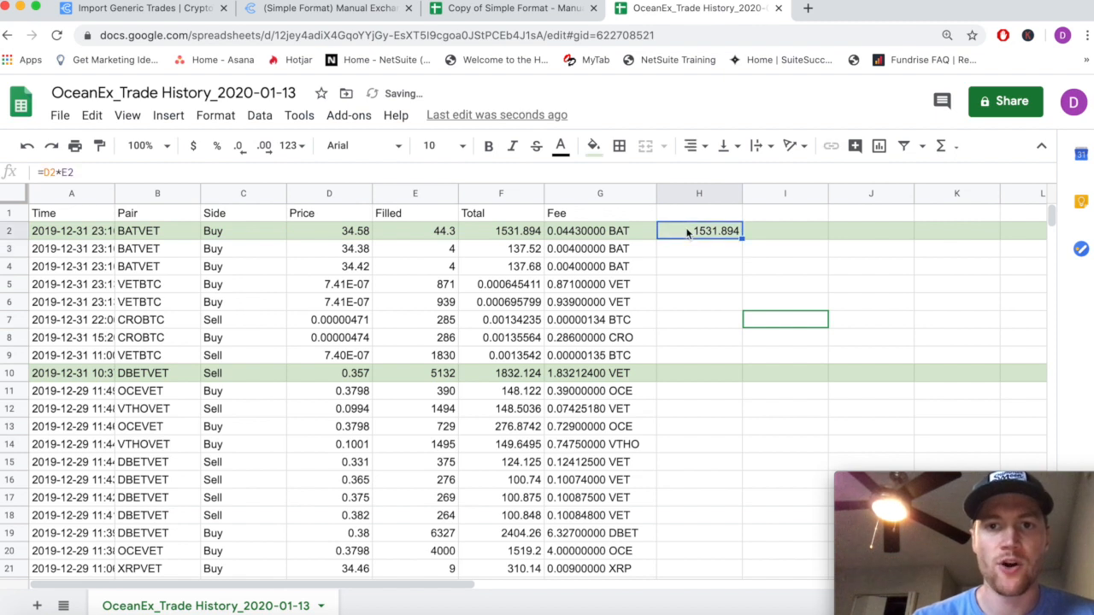
left_click(501, 231)
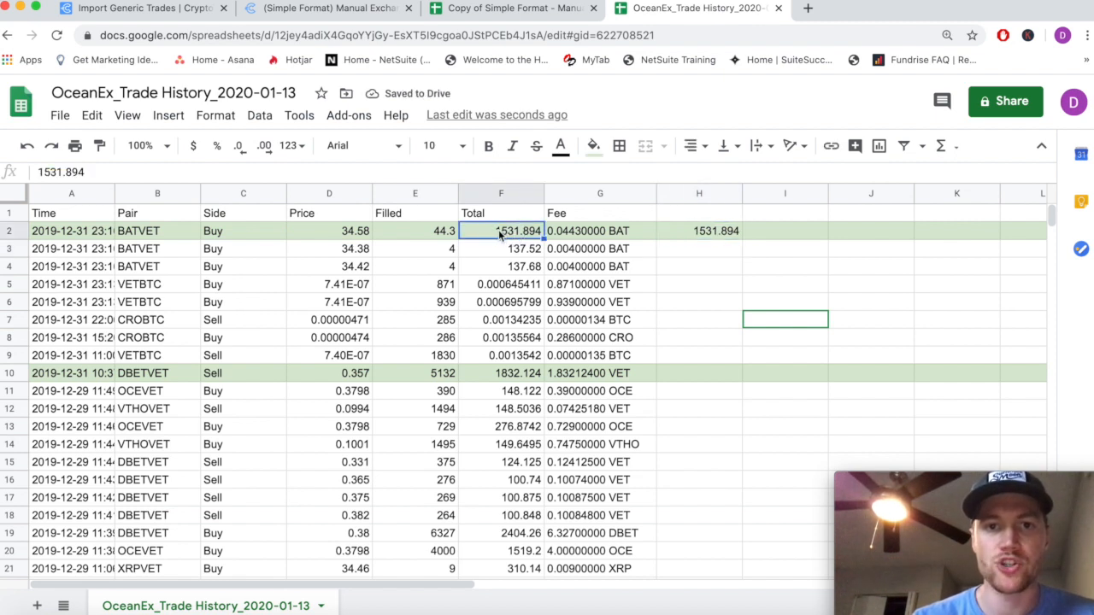
left_click(416, 231)
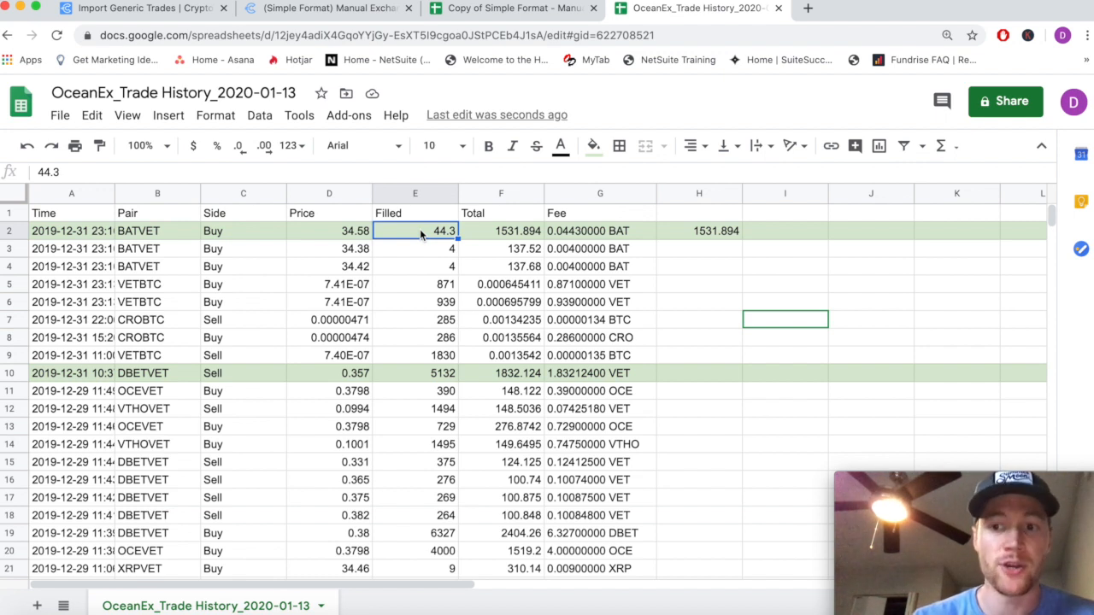
mouse_move(540, 234)
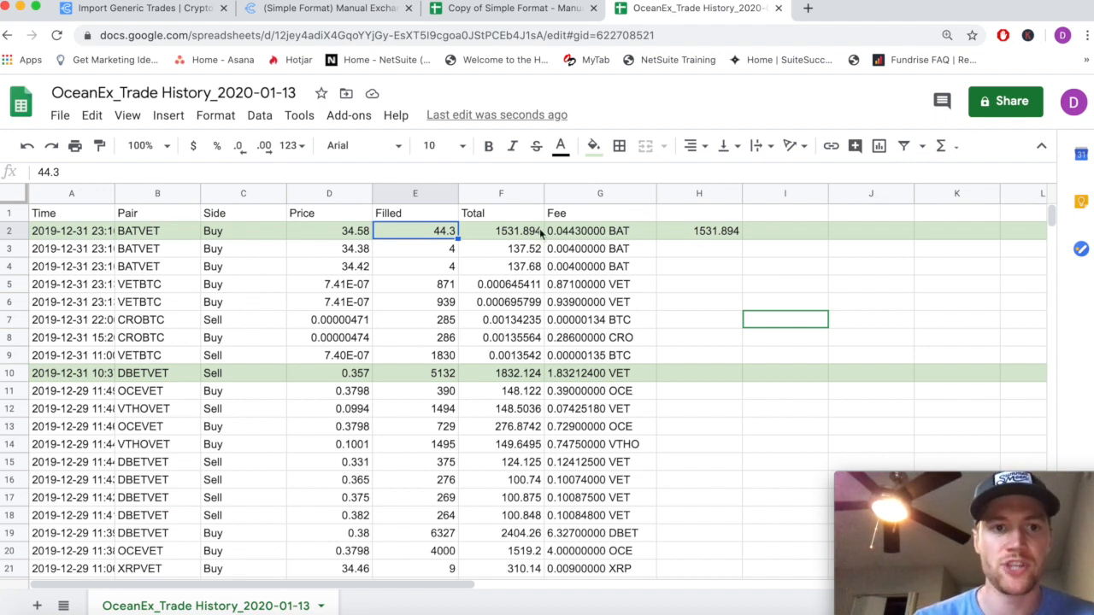
left_click(157, 231)
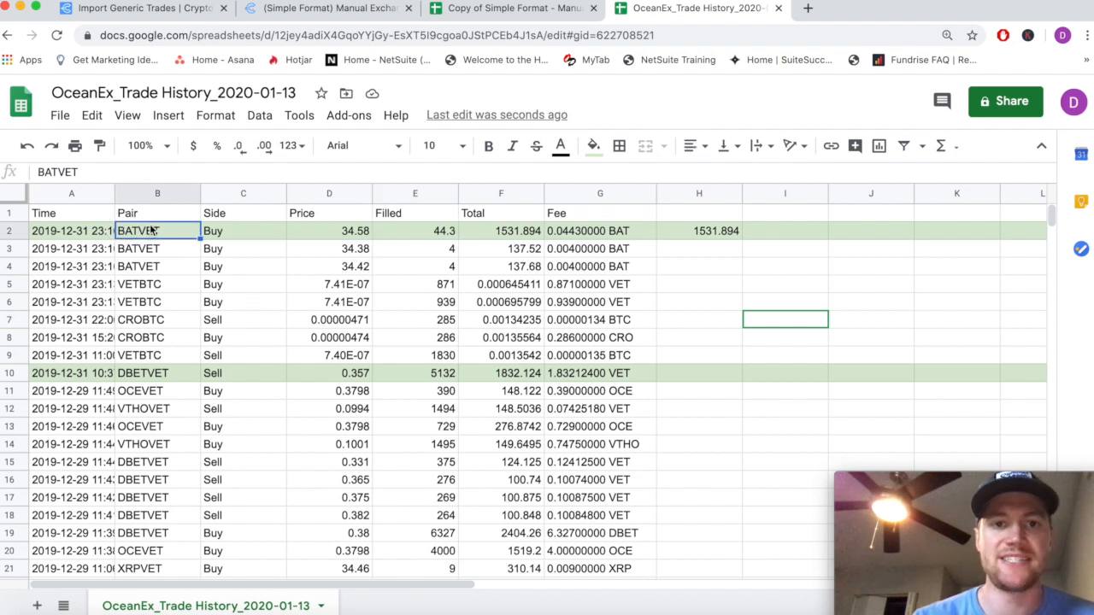
Compare the BATVET trade's Fee, Price, Filled 44.3 and Total 1531.894 values
left_click(699, 230)
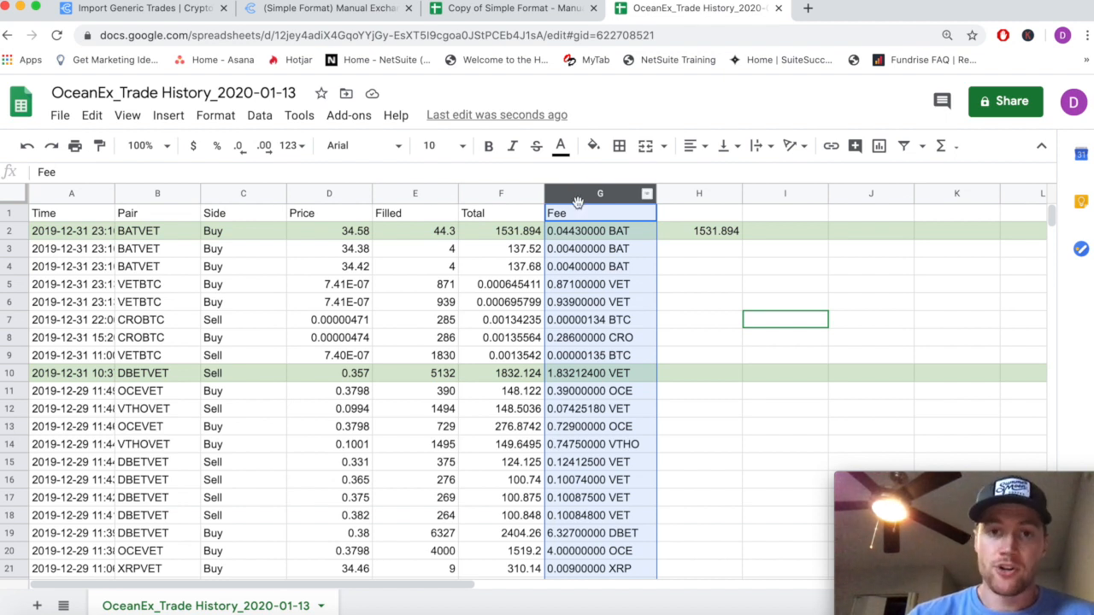
mouse_move(561, 189)
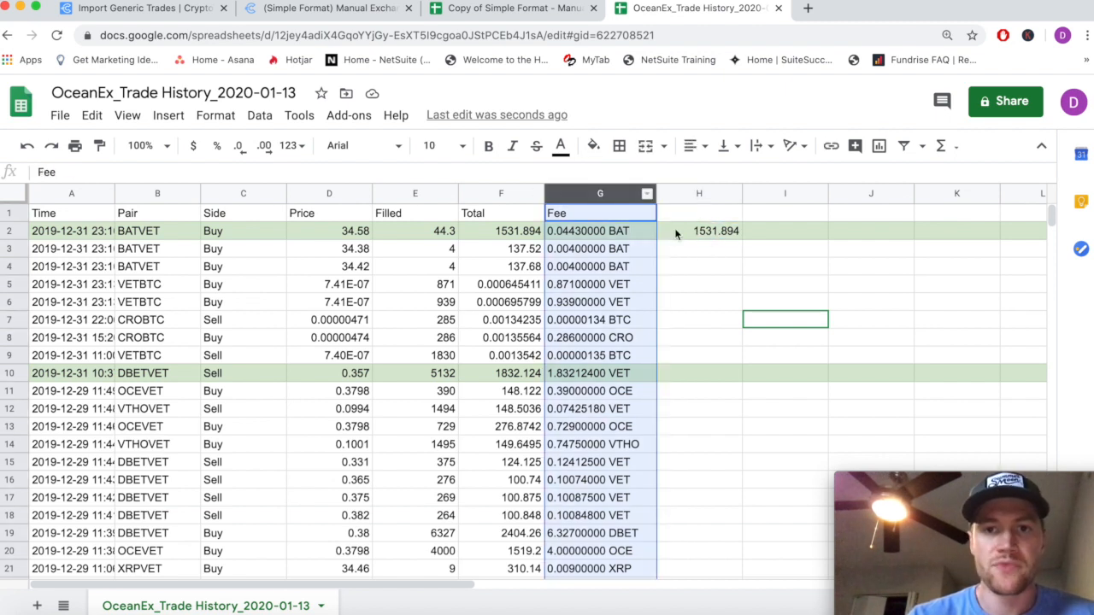
left_click(699, 231)
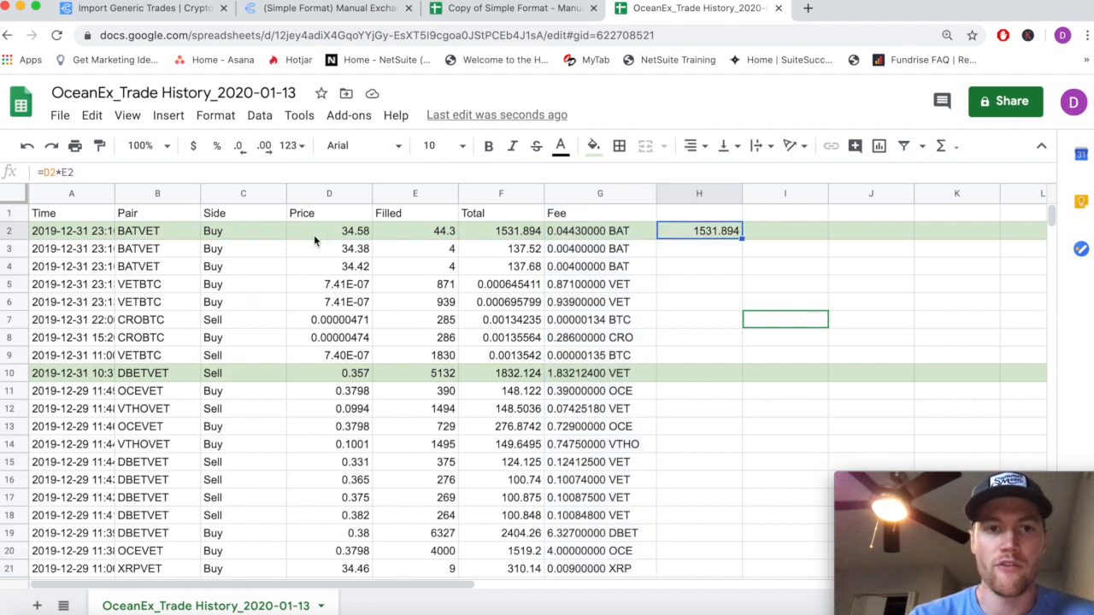
left_click(329, 231)
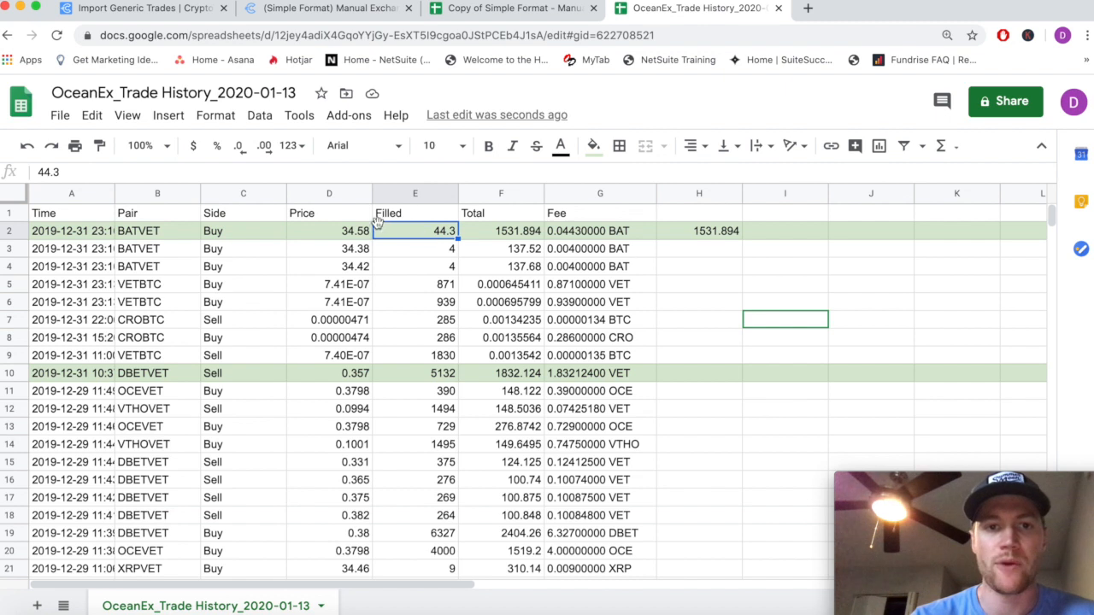
left_click(501, 231)
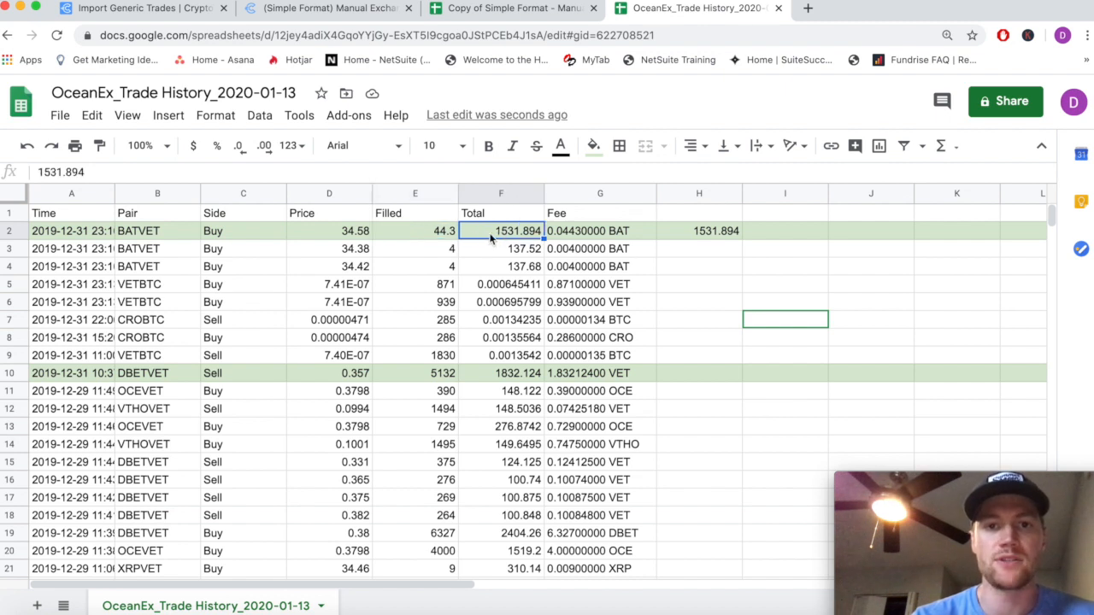
left_click(600, 231)
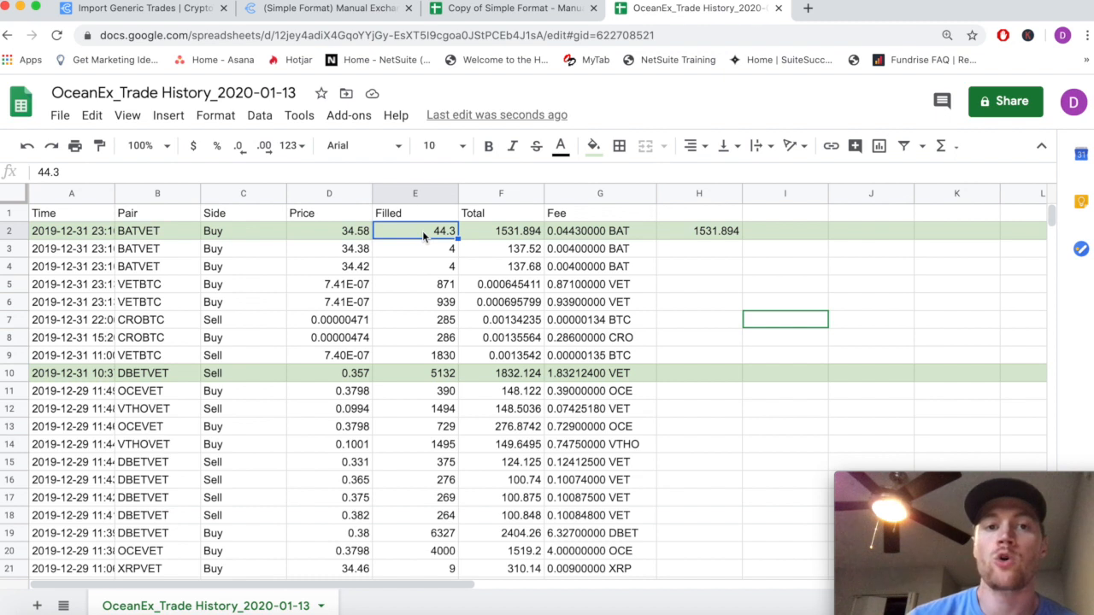
mouse_move(707, 234)
type("=")
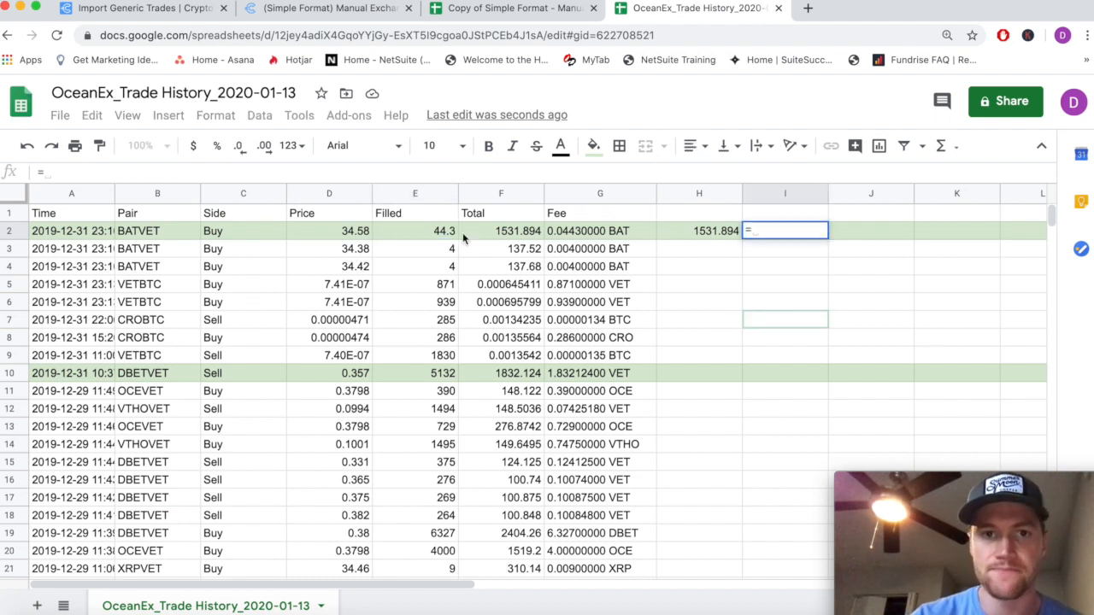
Enter =E2-0.0443 in I2, giving 44.2557, and head column I 'Total BAT received'
left_click(415, 231)
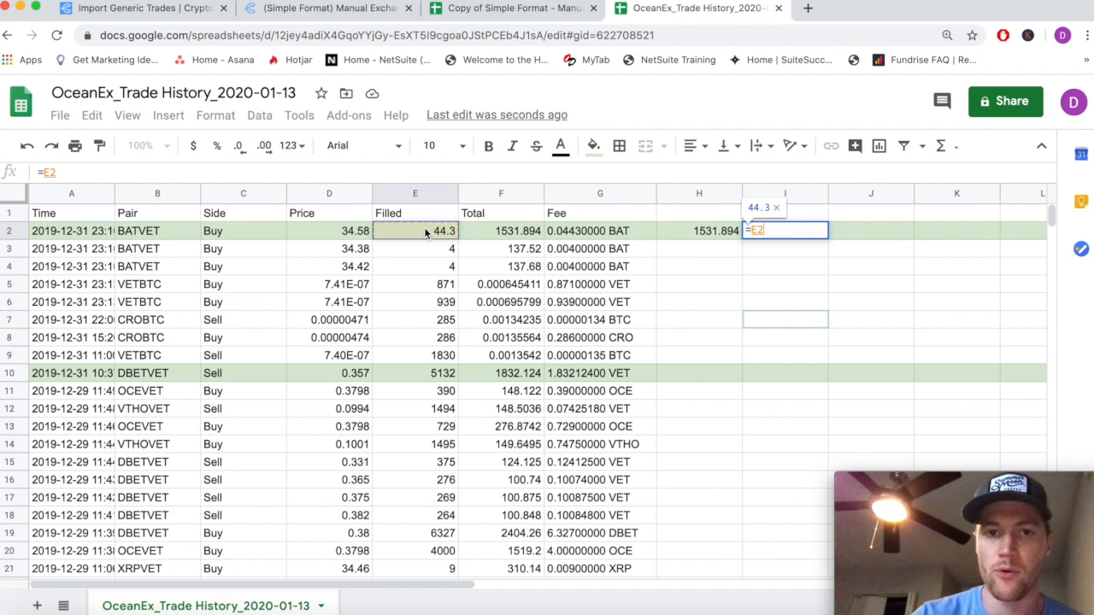
left_click(599, 231)
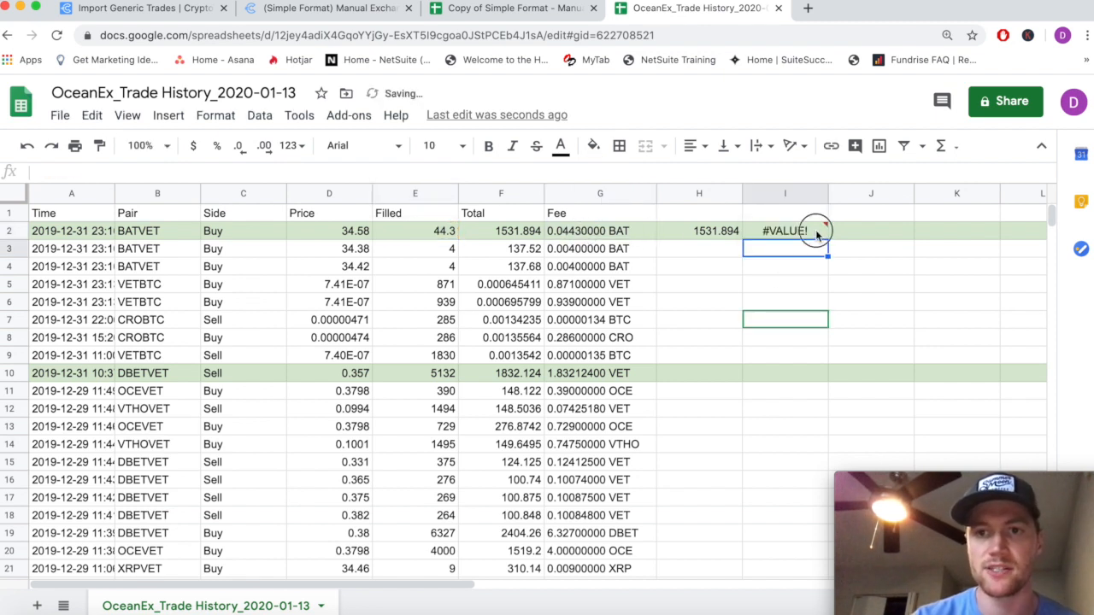
left_click(784, 231)
type("=")
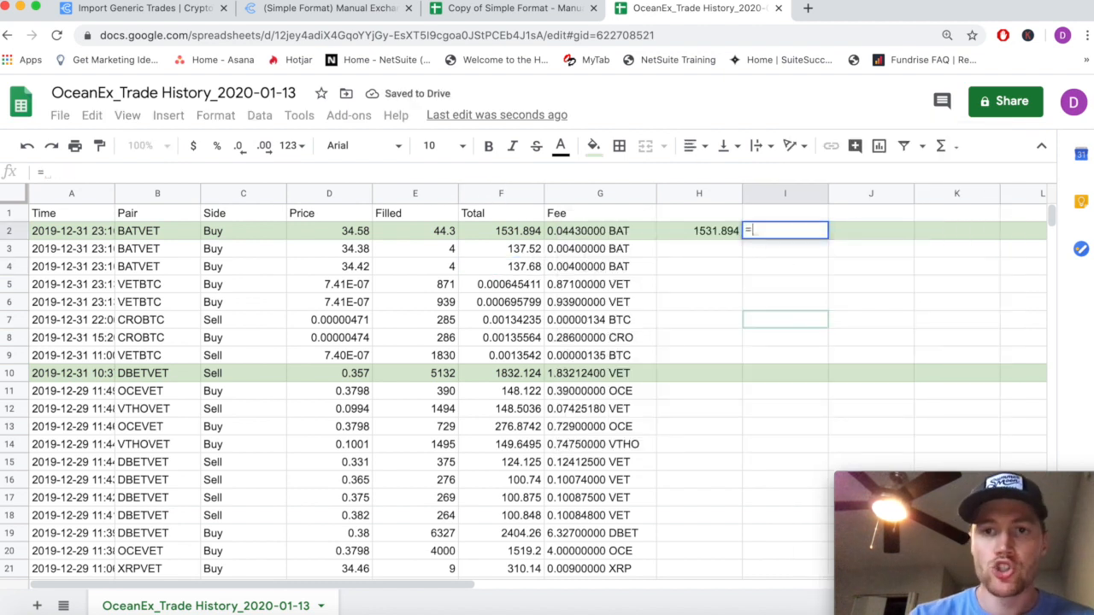
left_click(415, 230)
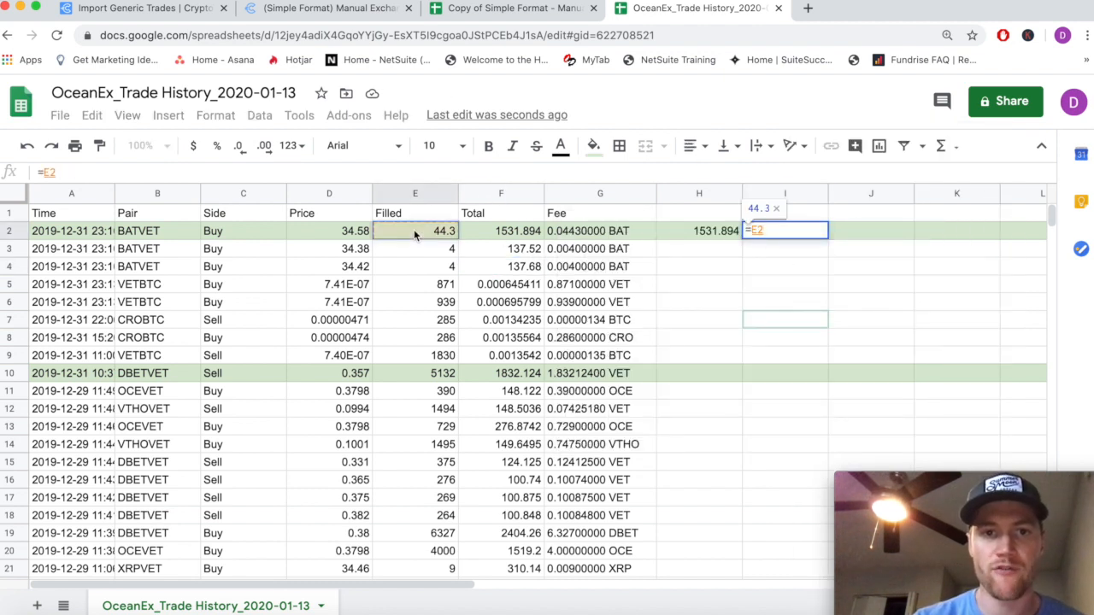
type("-")
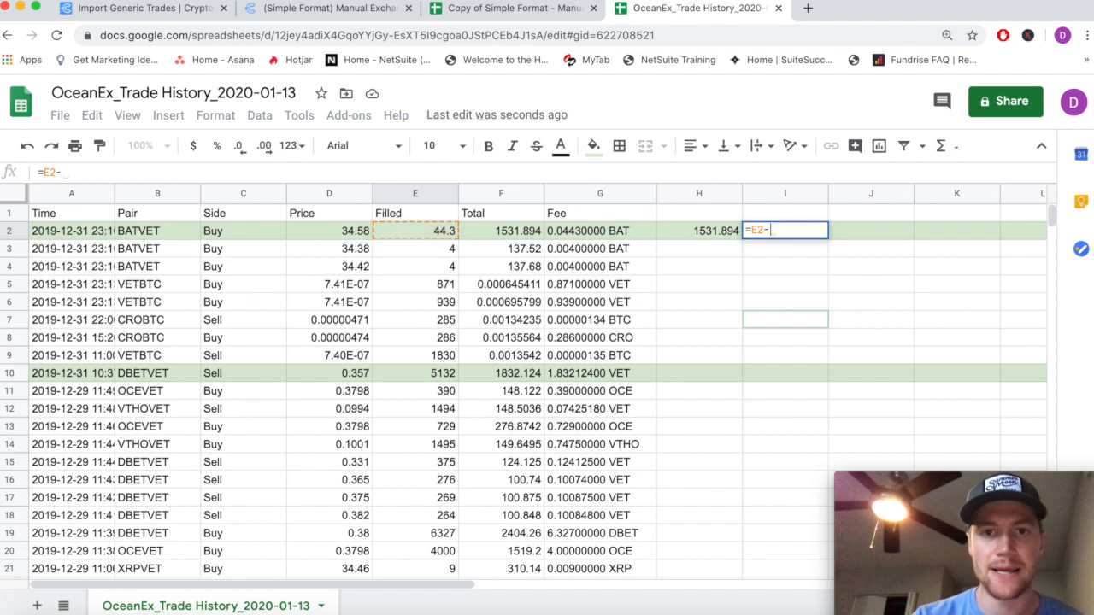
type("0.")
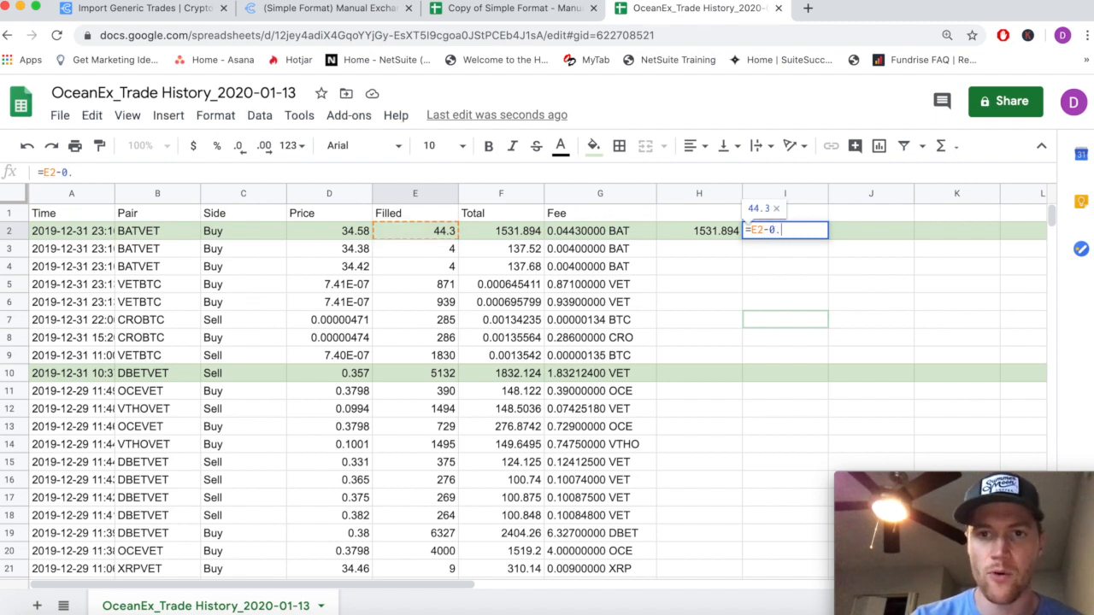
type("044")
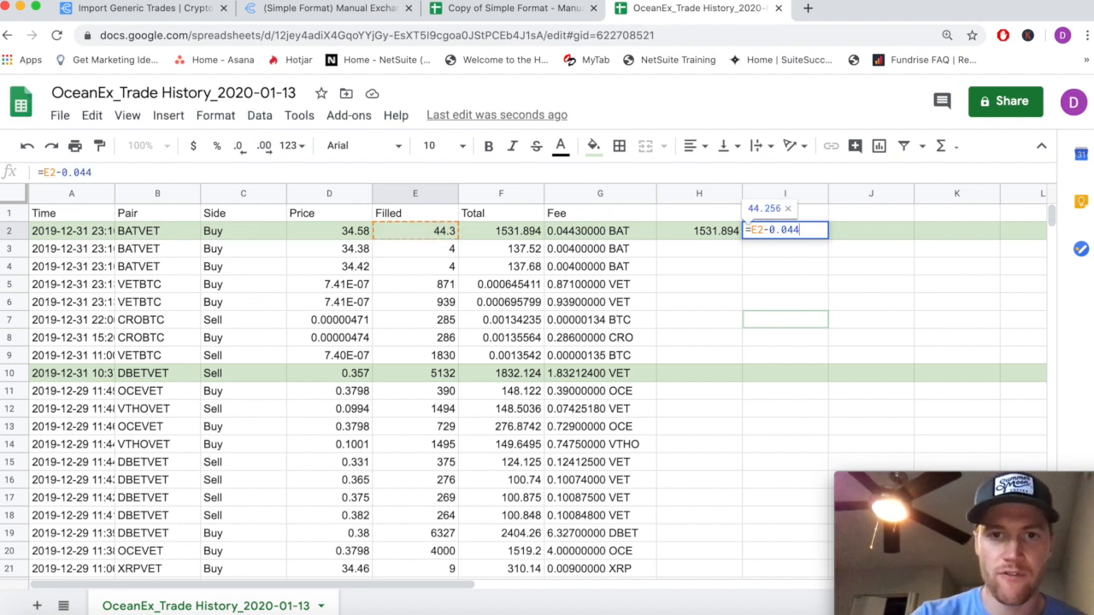
key("Return")
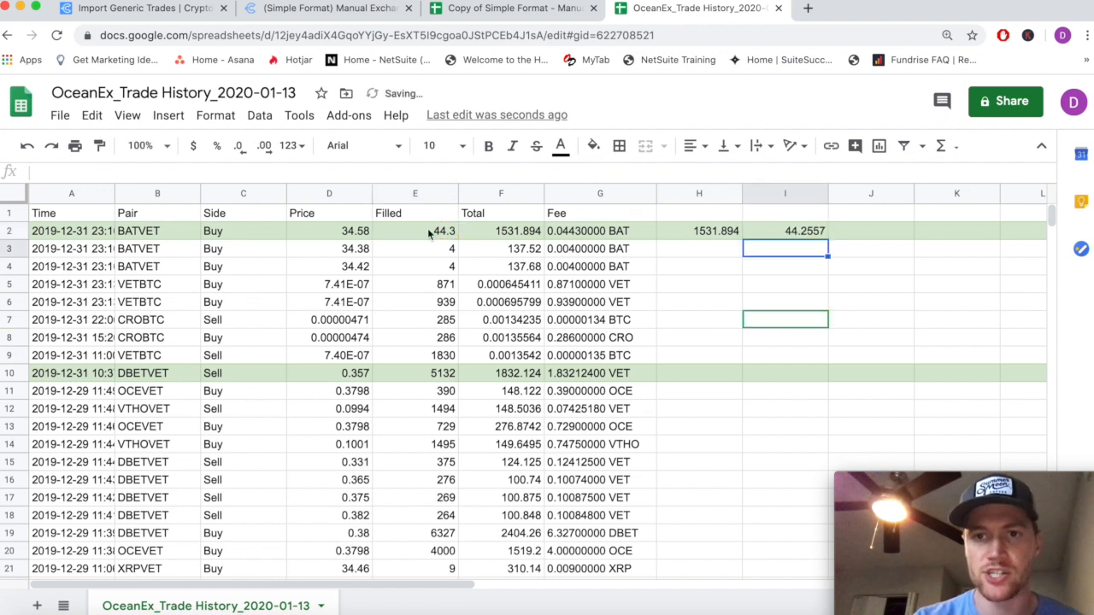
left_click(784, 193)
type("Total")
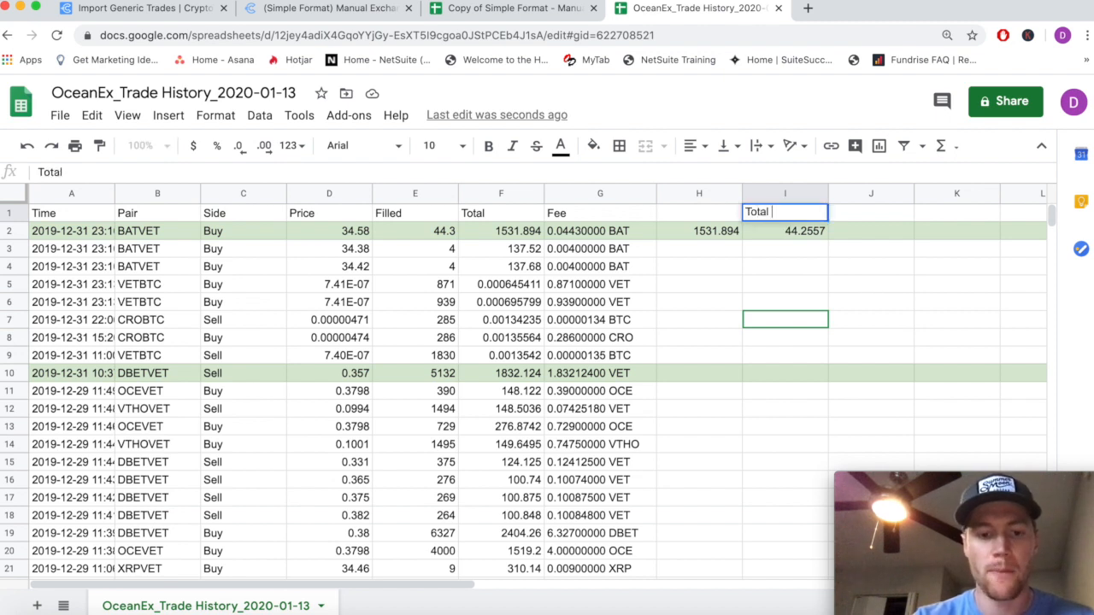
type("BAT received")
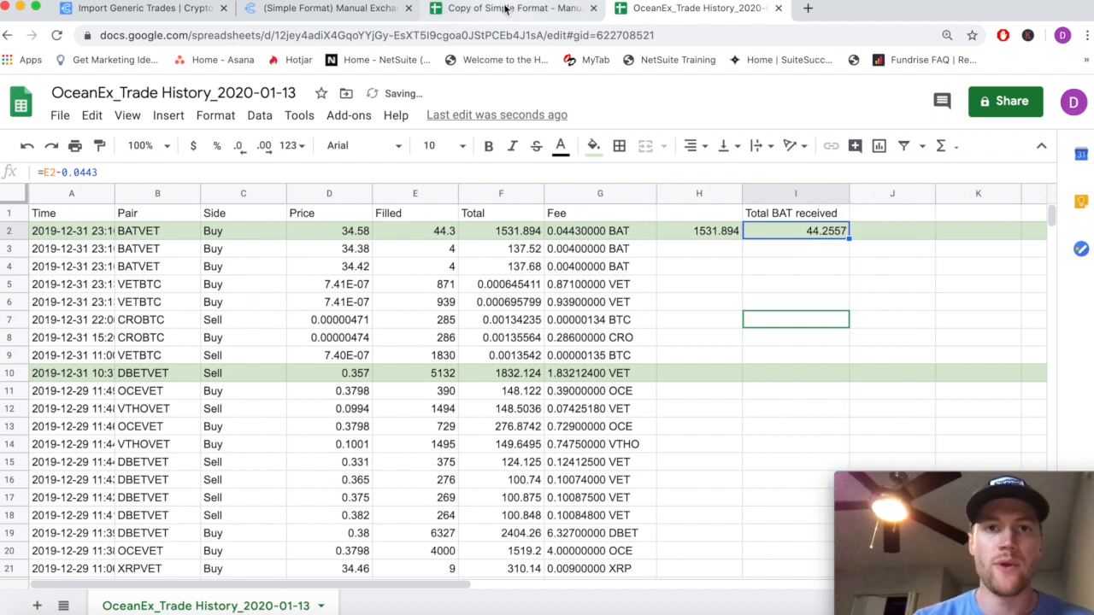
Enter OceanEx as the exchange and VET as the traded currency in template row 2
left_click(513, 8)
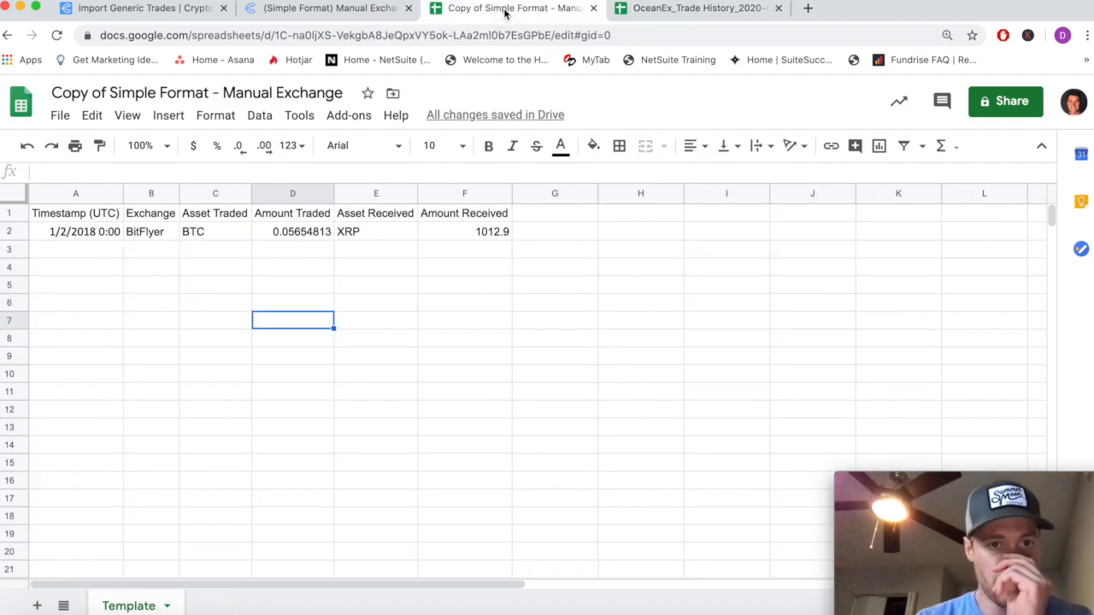
left_click(152, 230)
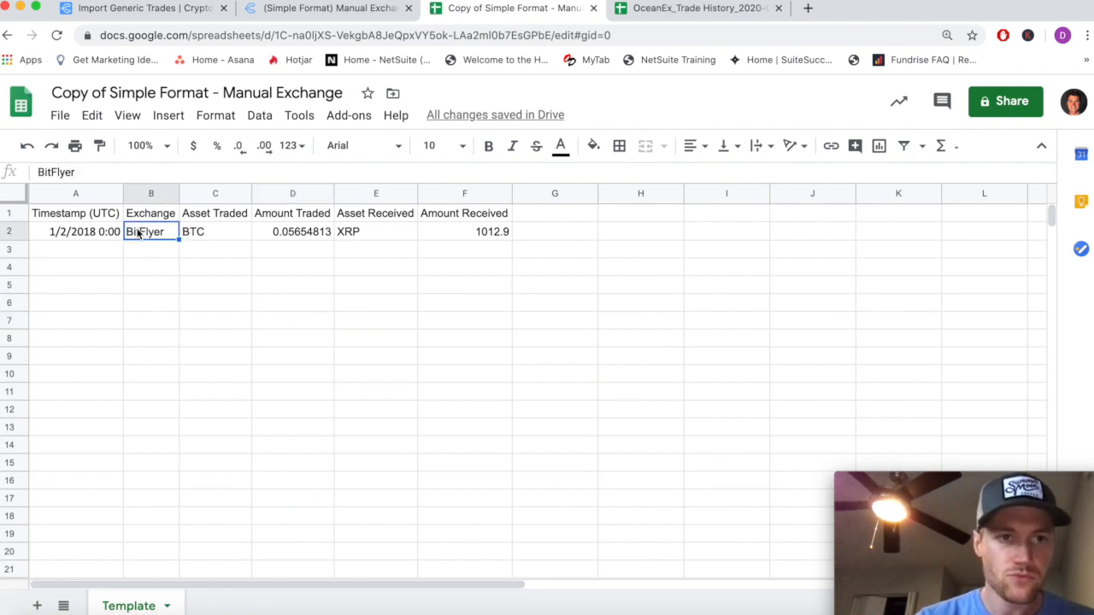
type("OceanEx")
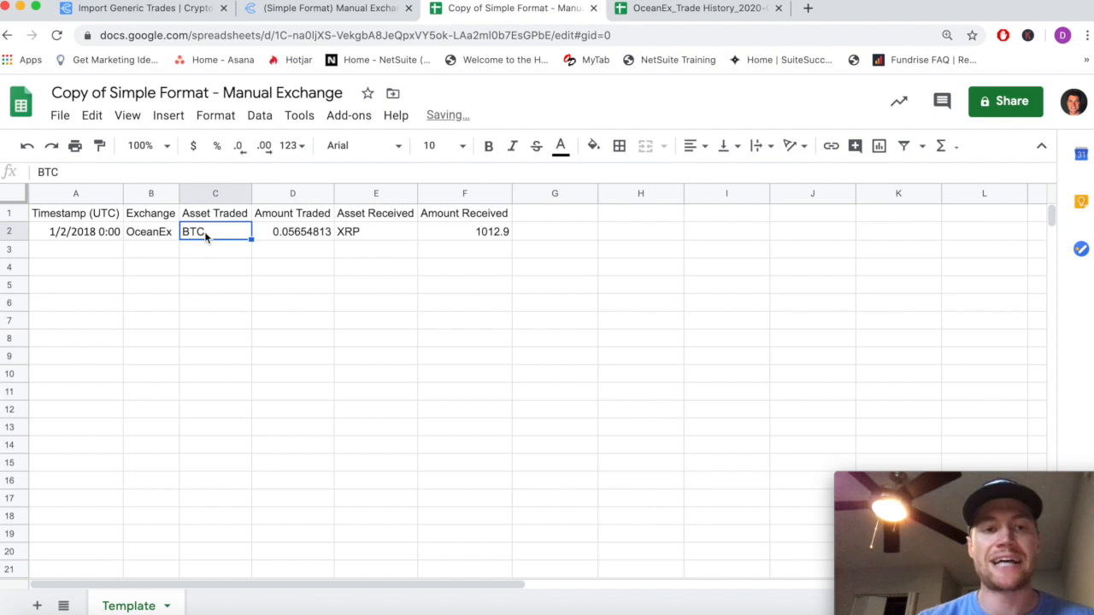
type("VET")
left_click(375, 232)
type("BAT")
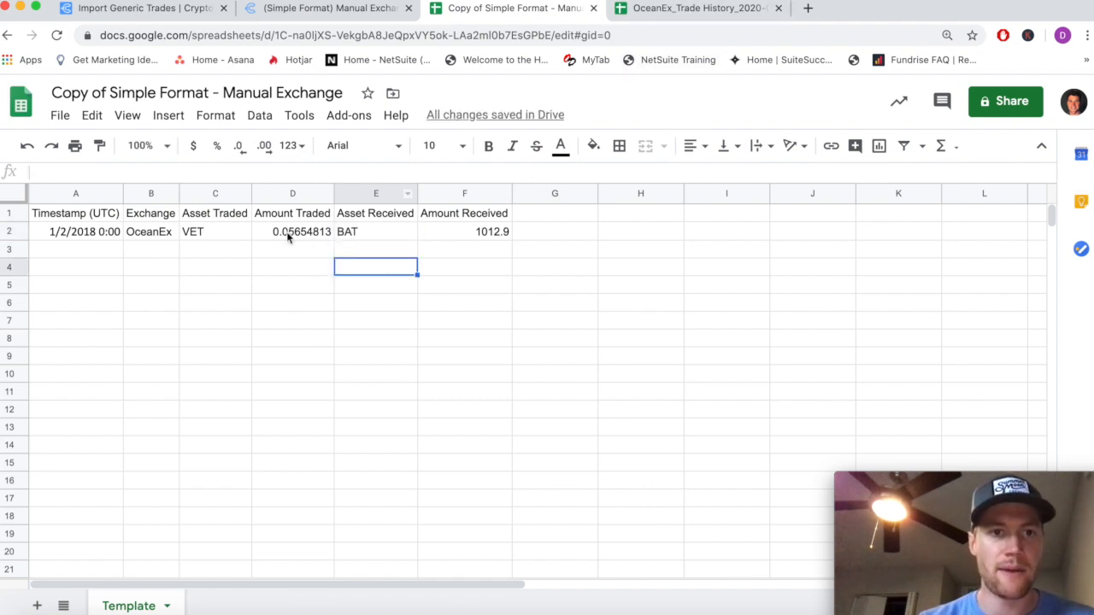
Copy the BATVET Total 1531.894 into the template's Amount Traded for the VET→BAT row
left_click(699, 7)
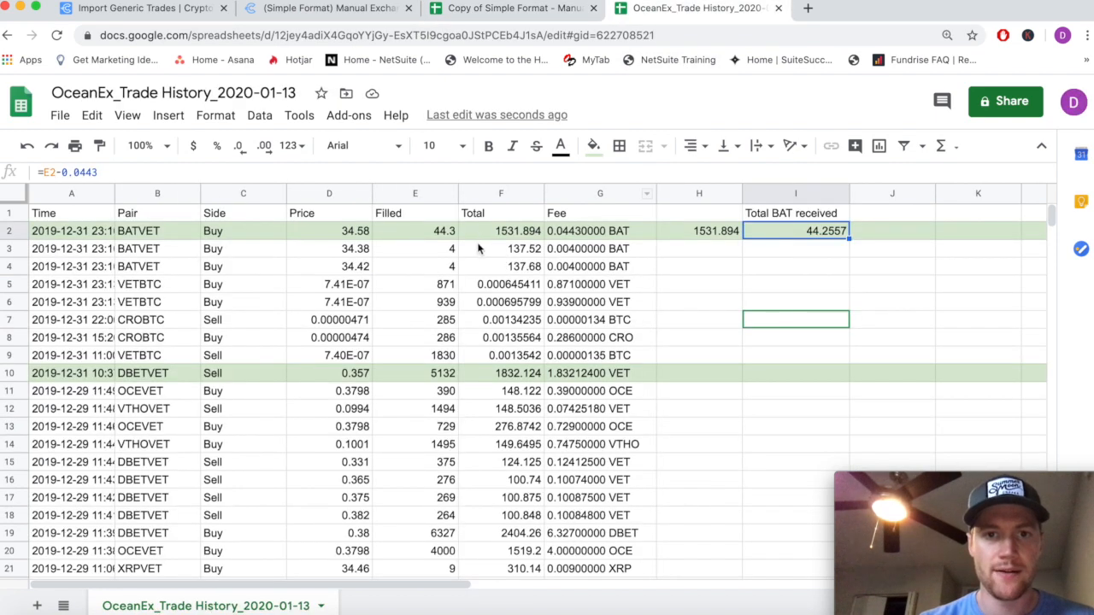
left_click(501, 231)
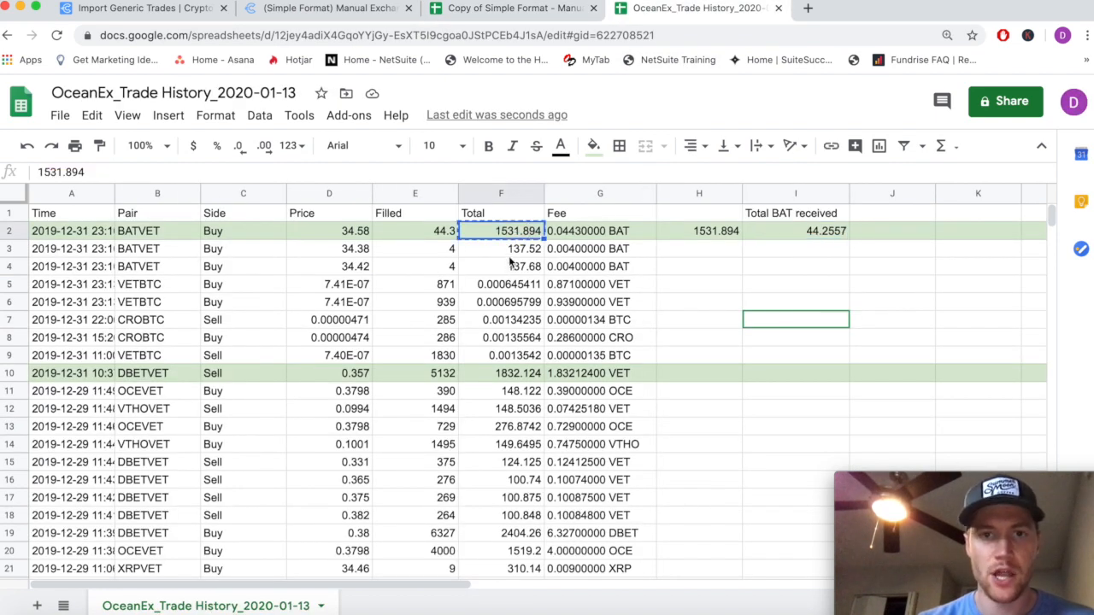
left_click(511, 7)
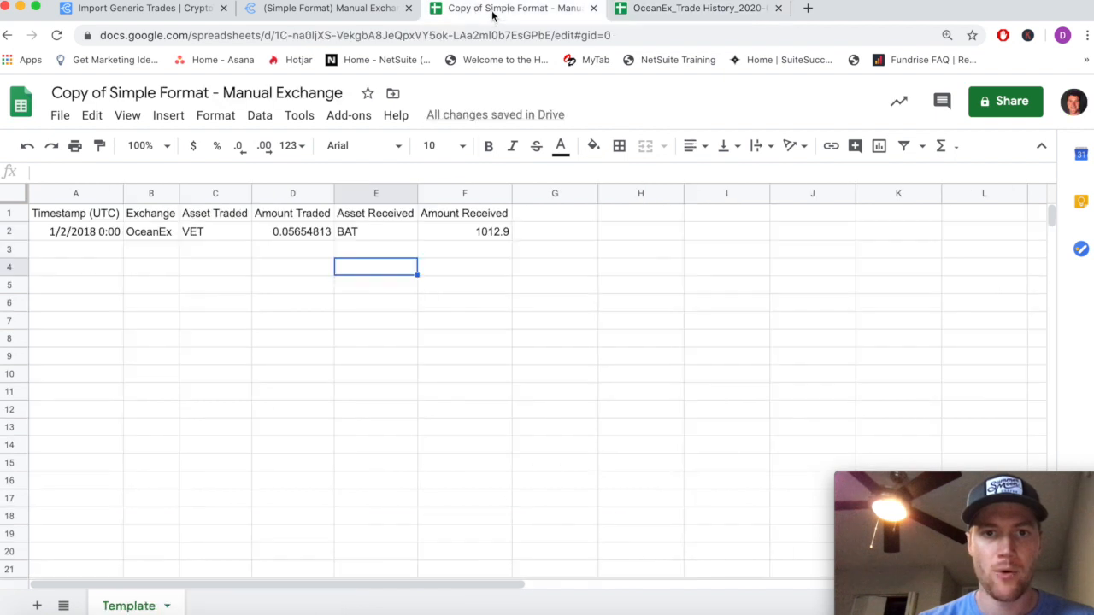
left_click(293, 232)
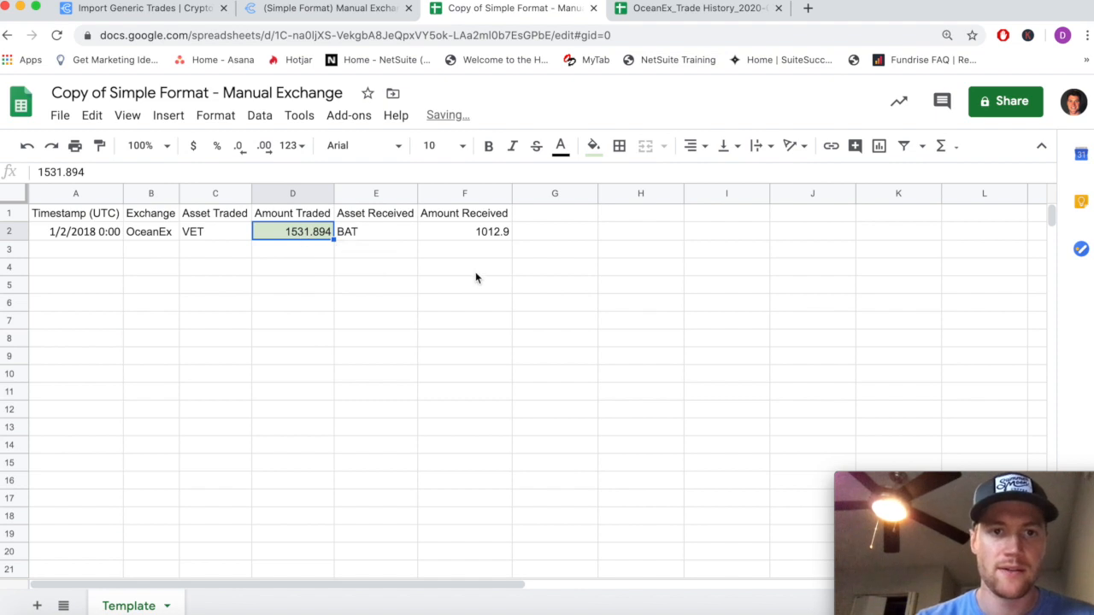
Enter the 44.2557 Total BAT received value as the row's Amount Received
left_click(464, 231)
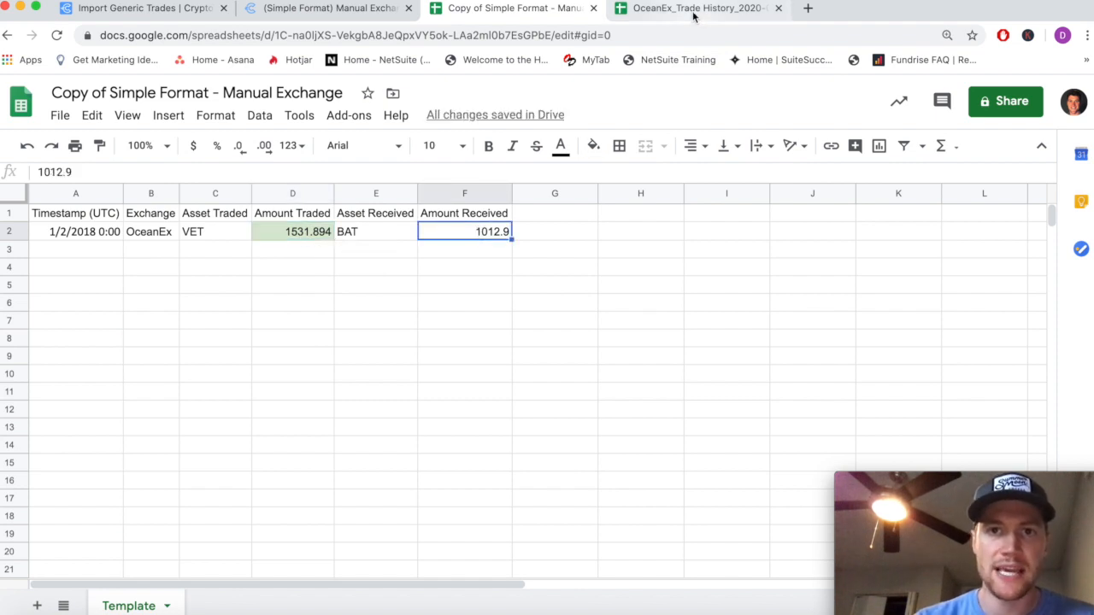
left_click(697, 8)
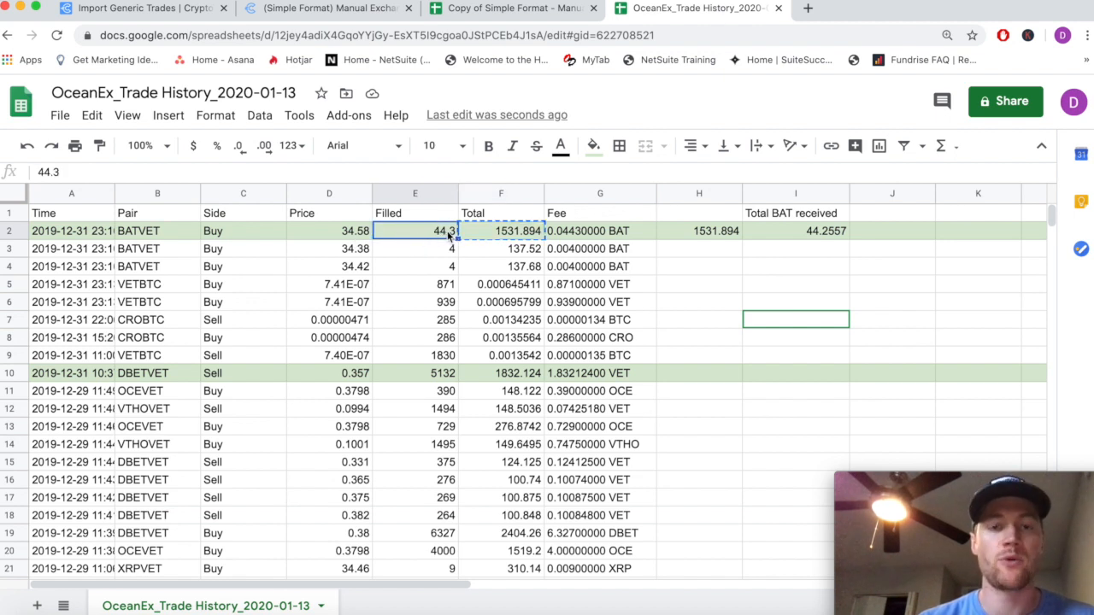
left_click(601, 231)
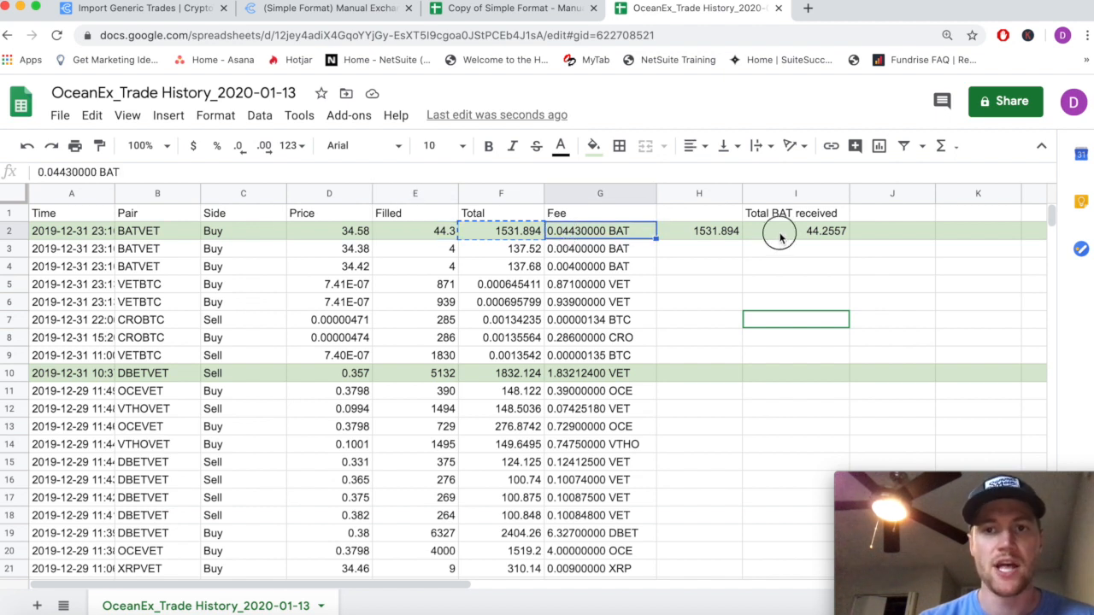
left_click(795, 231)
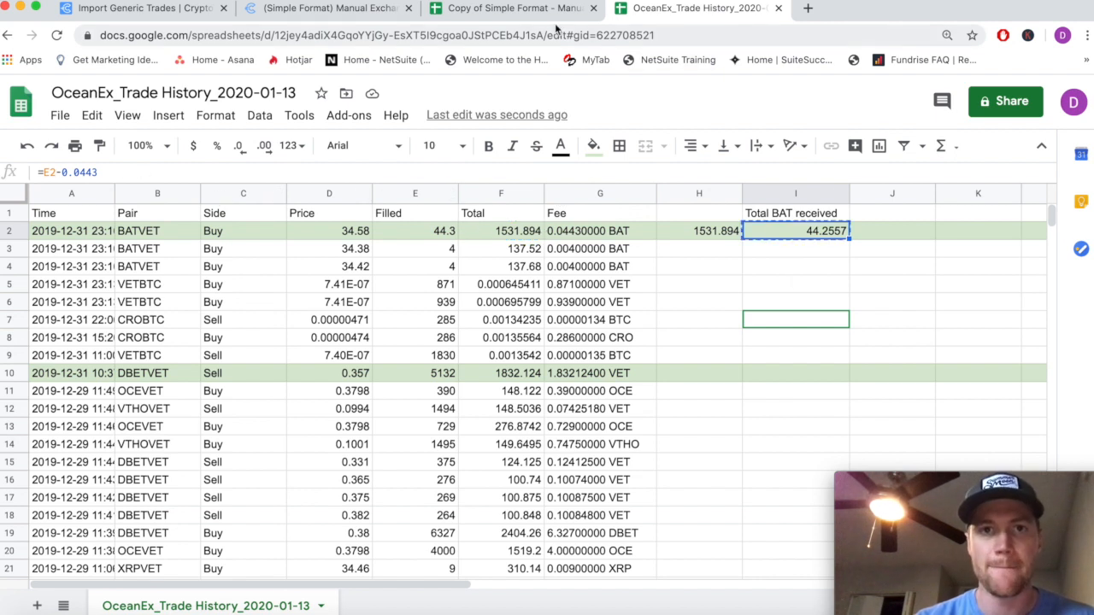
left_click(510, 8)
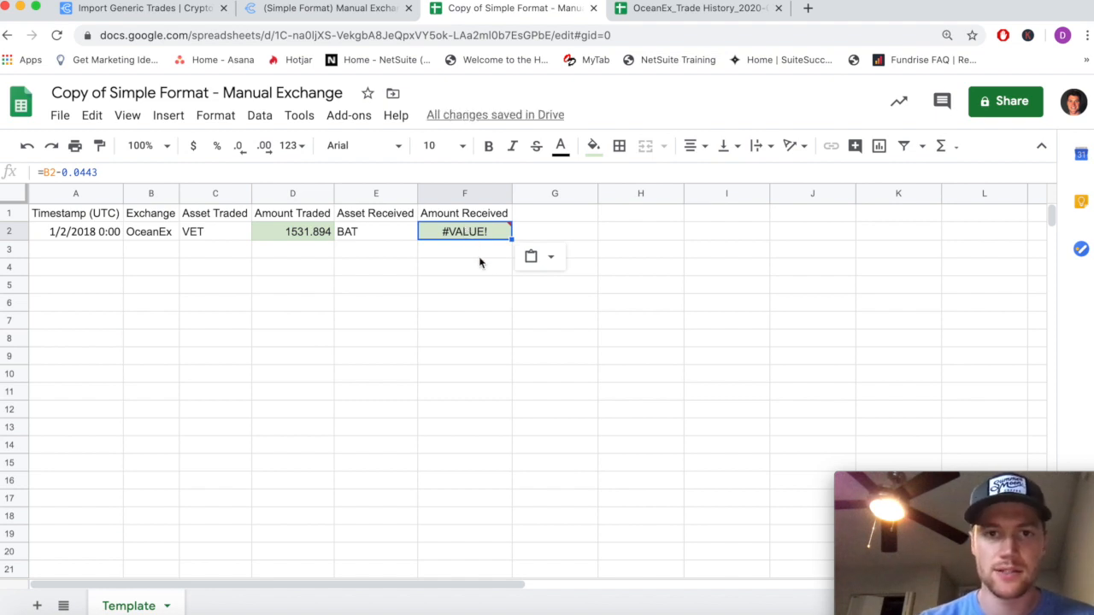
left_click(698, 8)
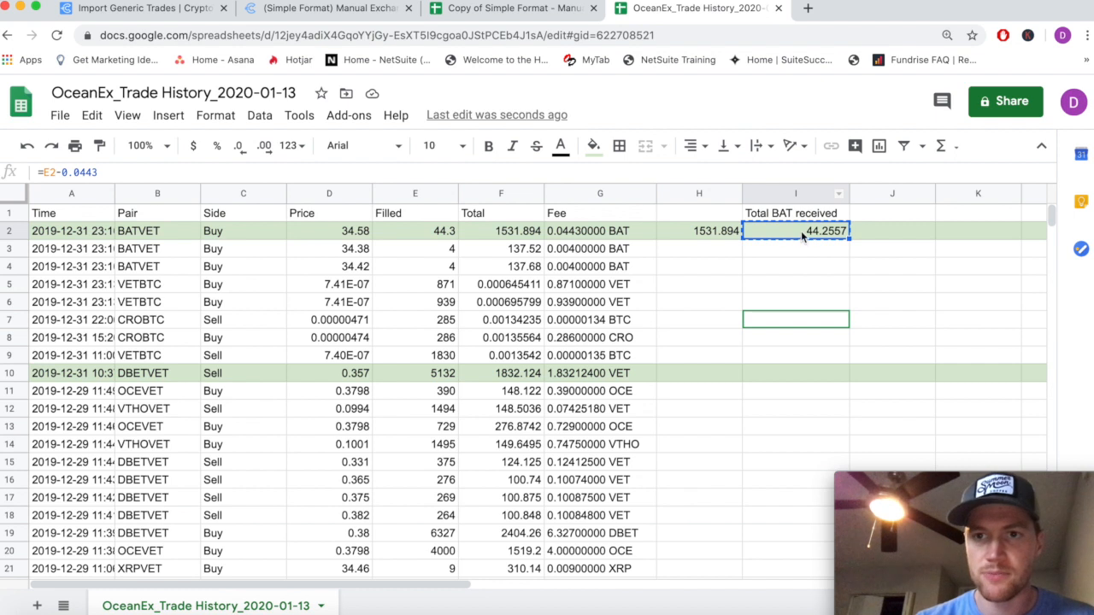
left_click(513, 7)
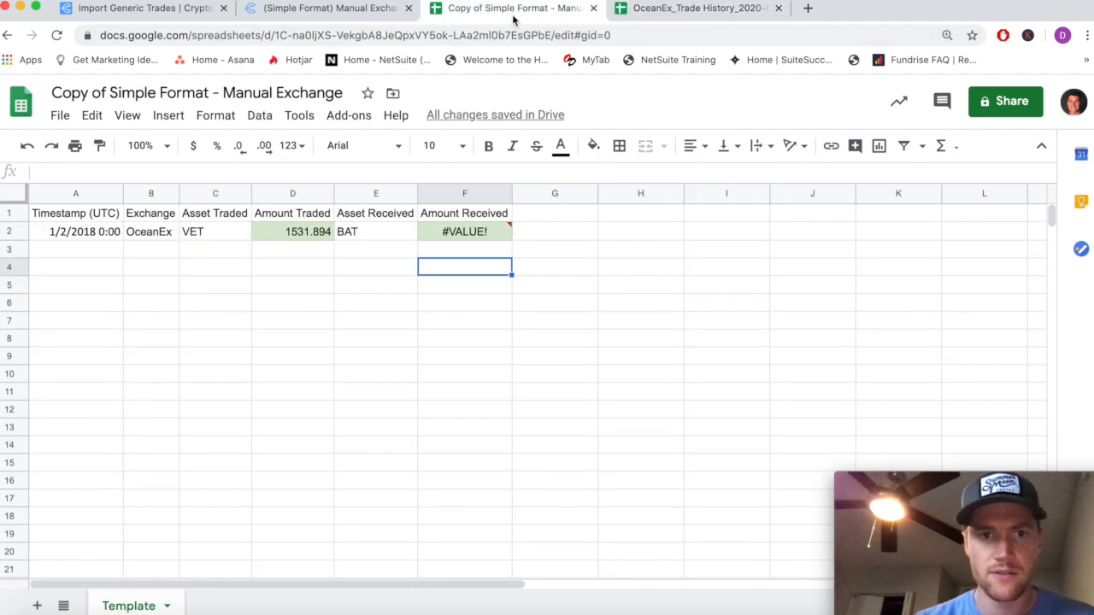
type("4")
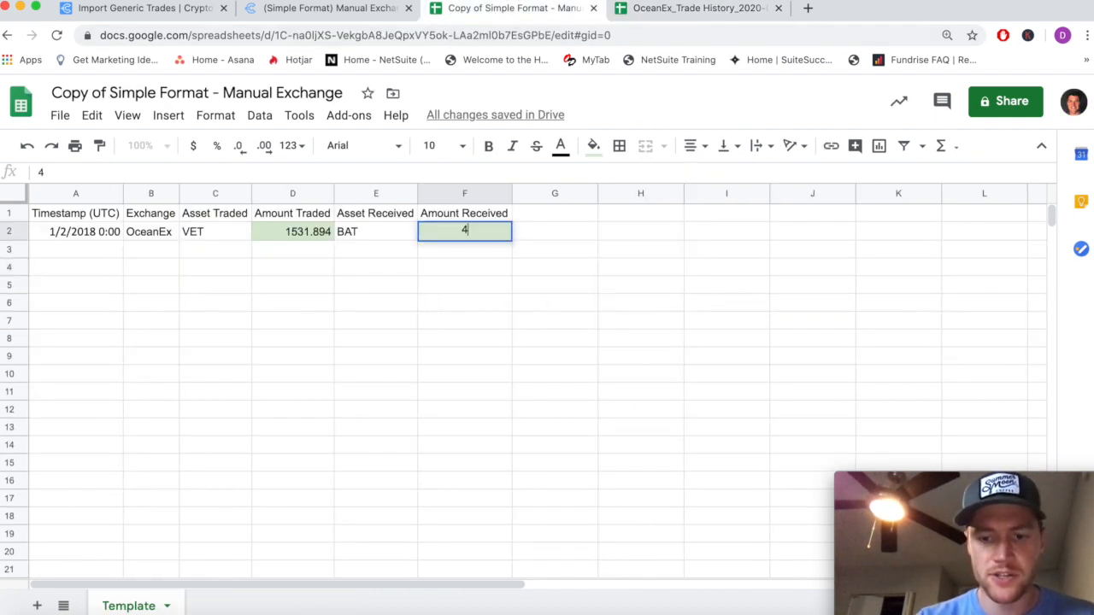
type("4.2558")
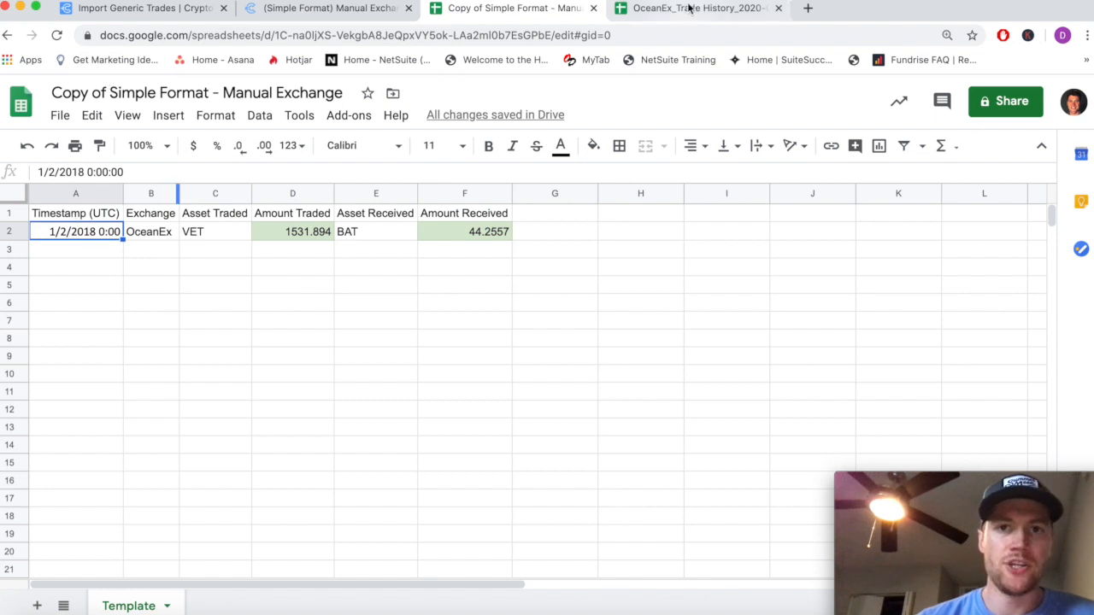
Check the BATVET trade's 12/31/2019 23:16:06 timestamp in the OceanEx trade history
left_click(699, 7)
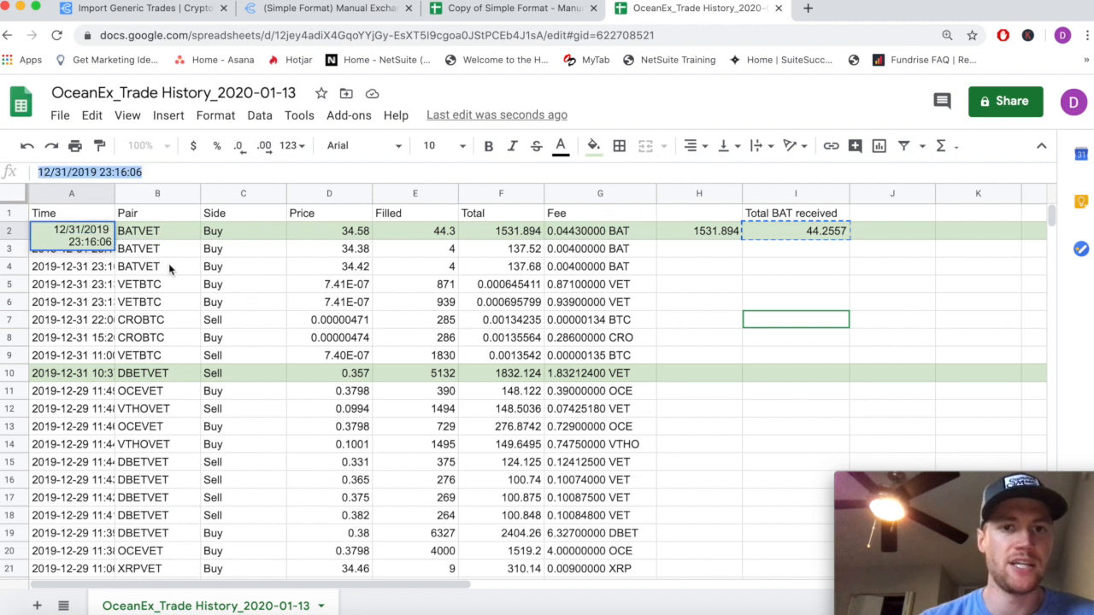
left_click(158, 265)
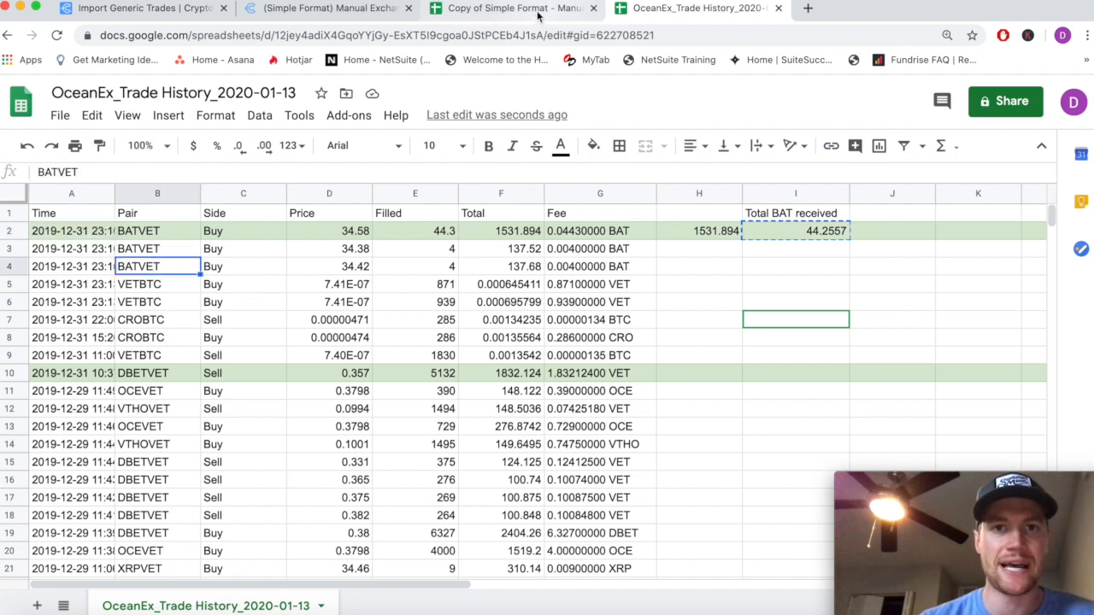
left_click(513, 8)
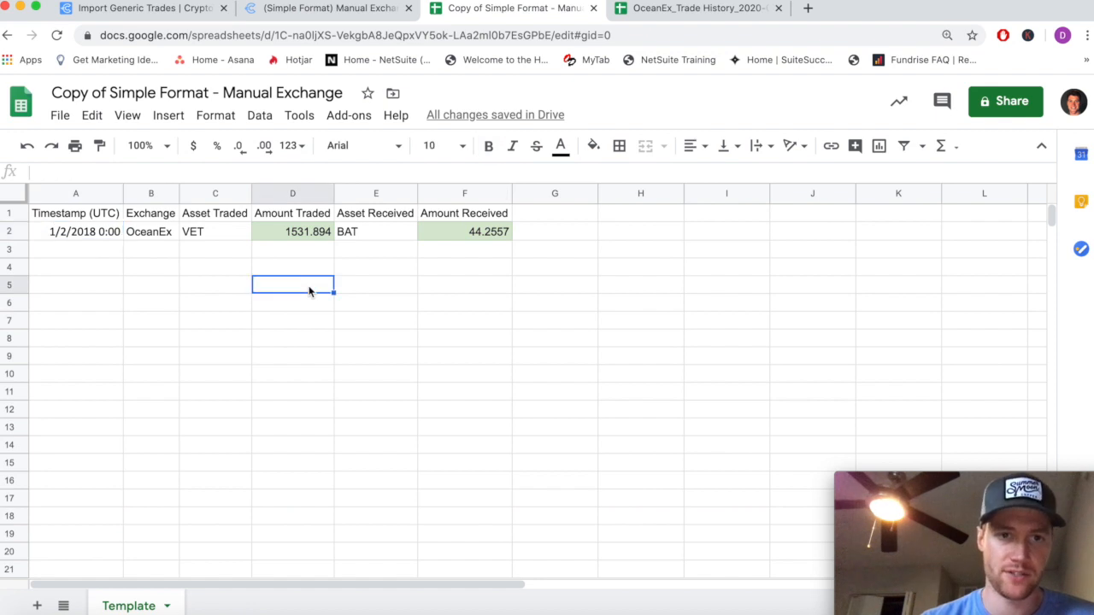
left_click(696, 8)
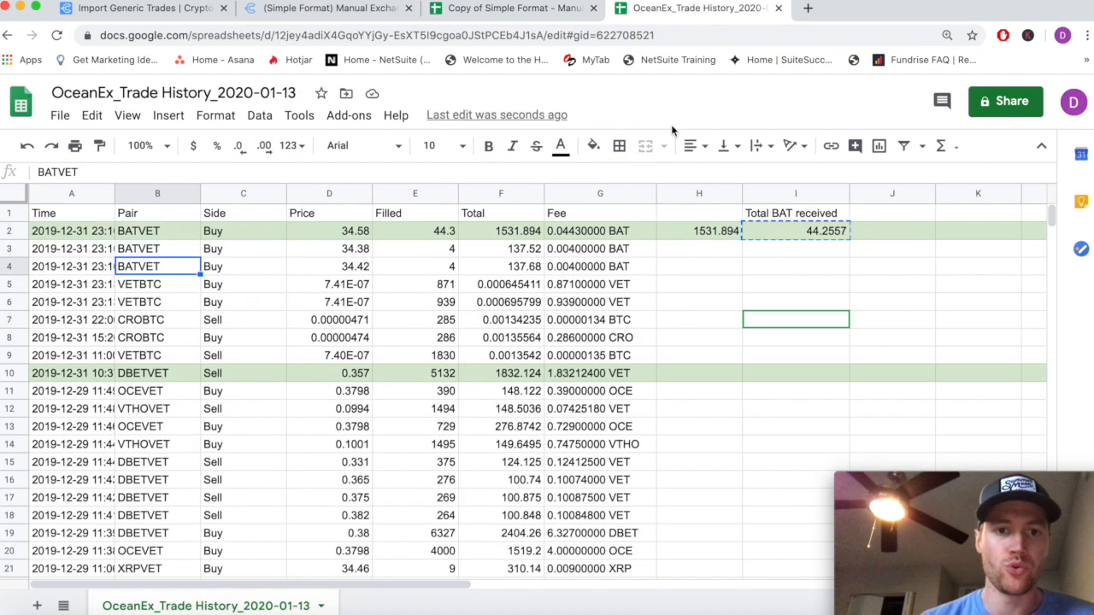
Enter =E10*D10 in H10, reproducing the DBETVET sell's 1832.124 total
scroll("down", 3)
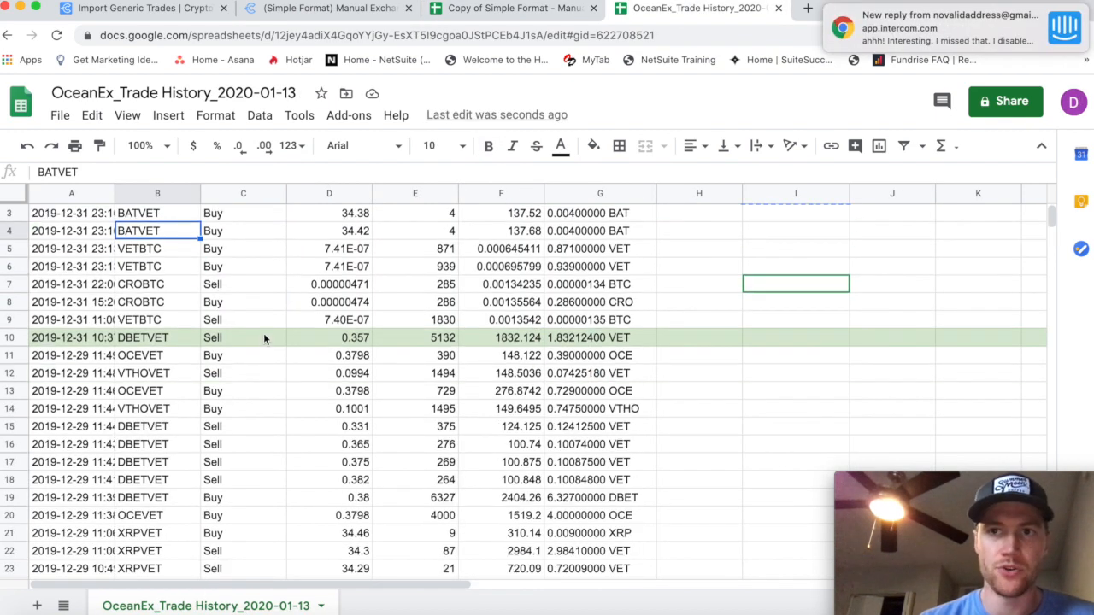
left_click(244, 337)
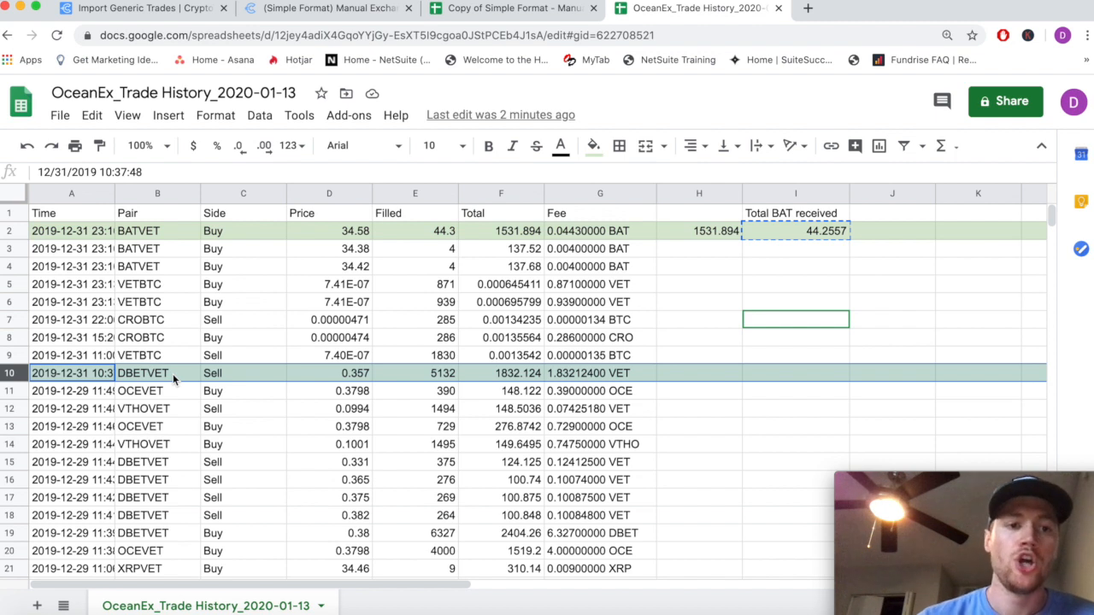
mouse_move(166, 373)
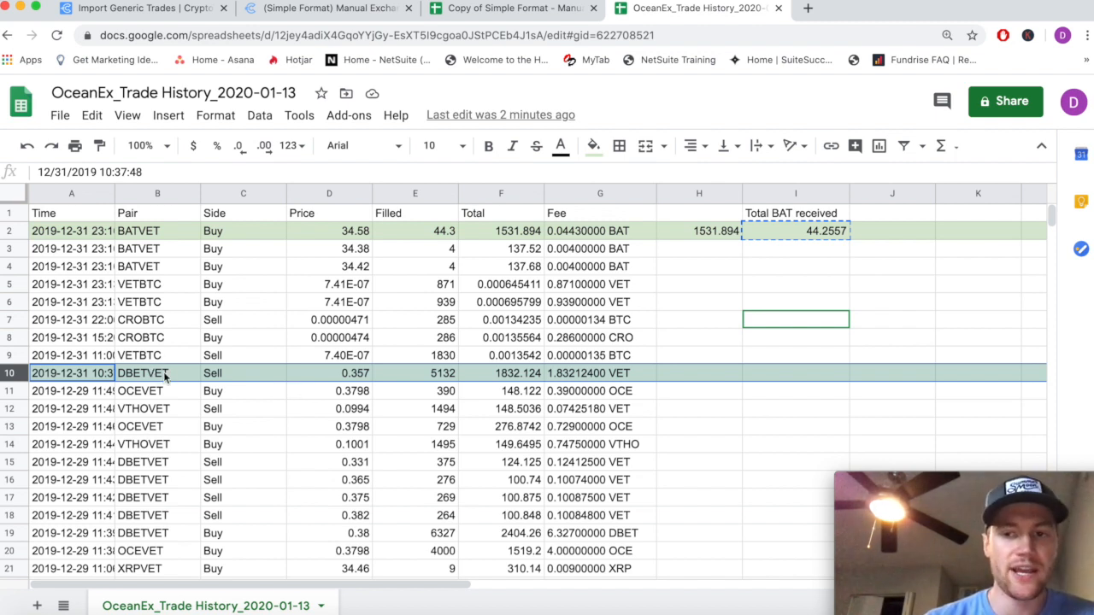
mouse_move(189, 391)
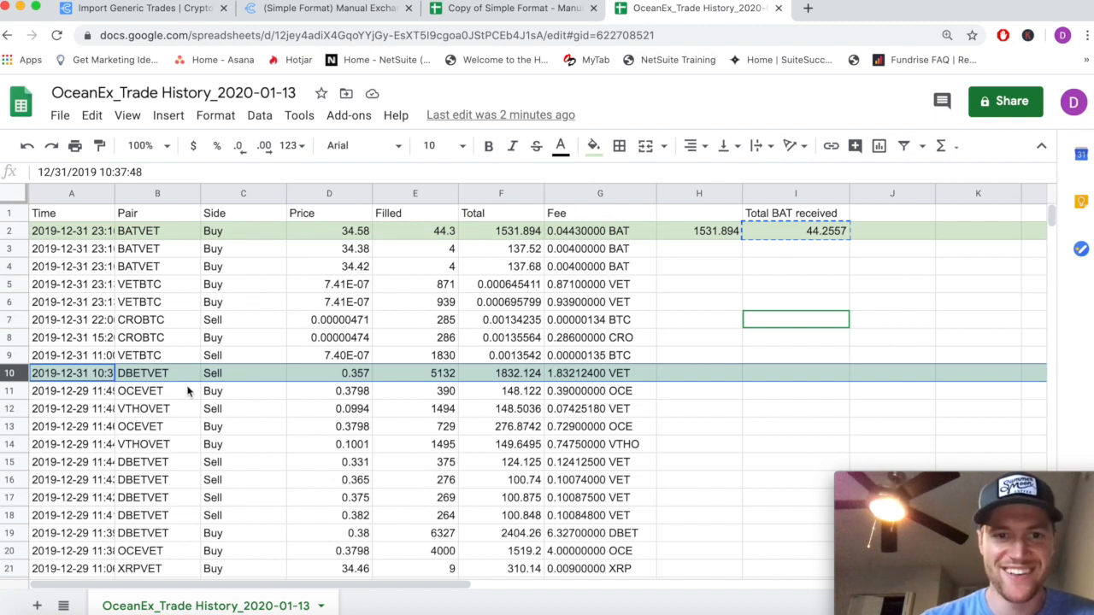
mouse_move(429, 373)
type("=")
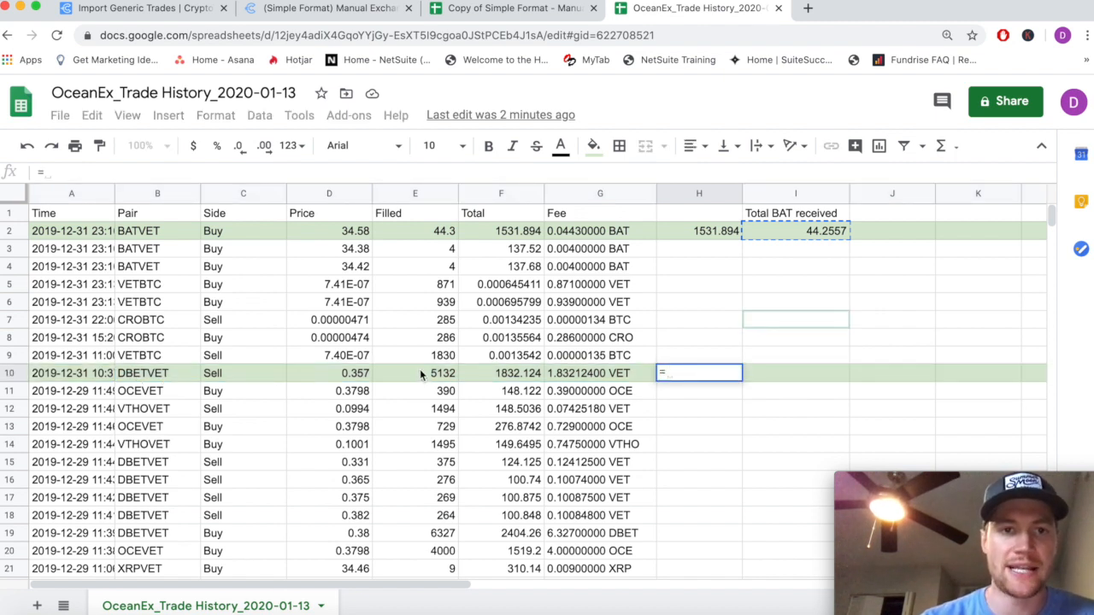
left_click(416, 373)
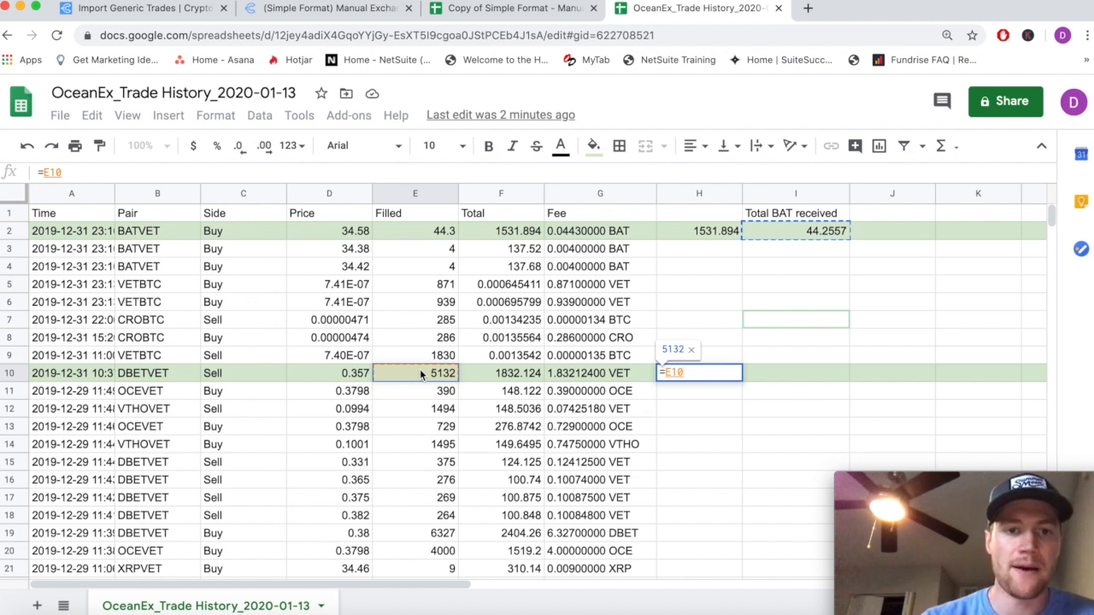
type("*")
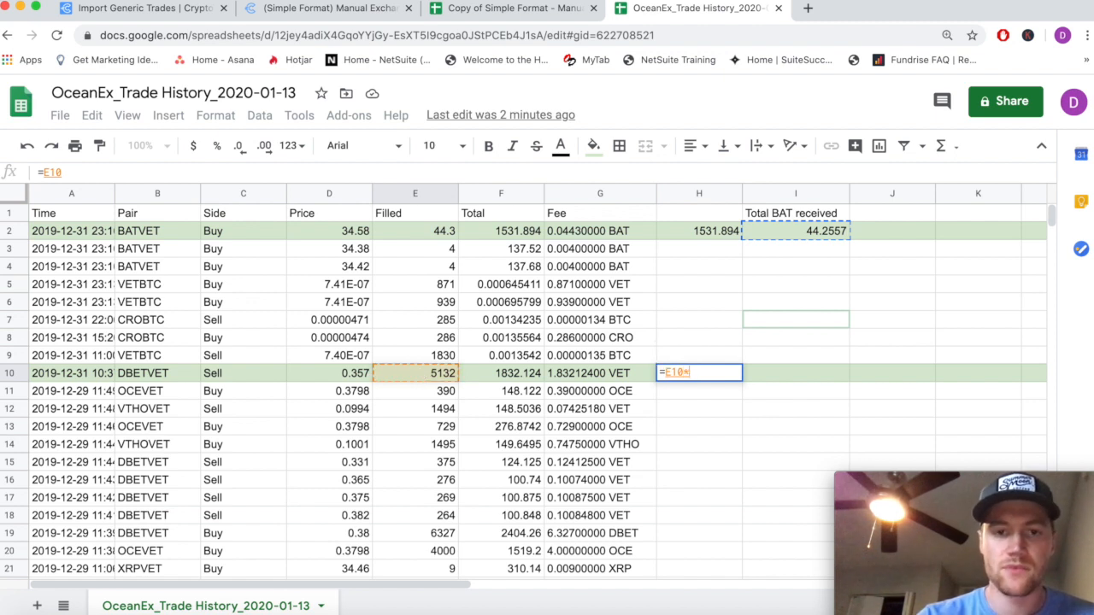
left_click(329, 373)
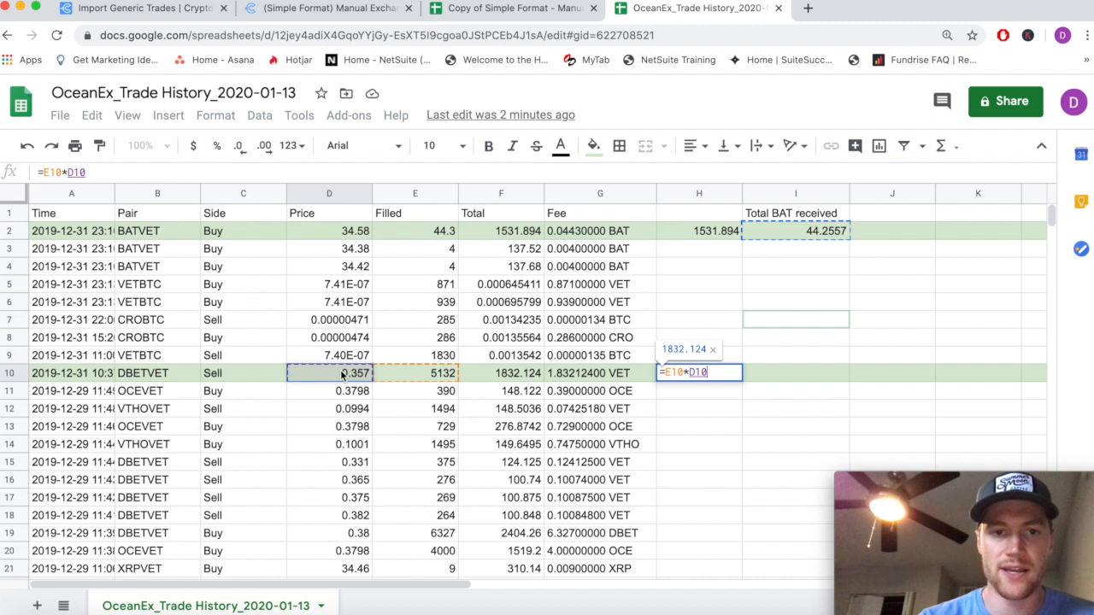
key("Return")
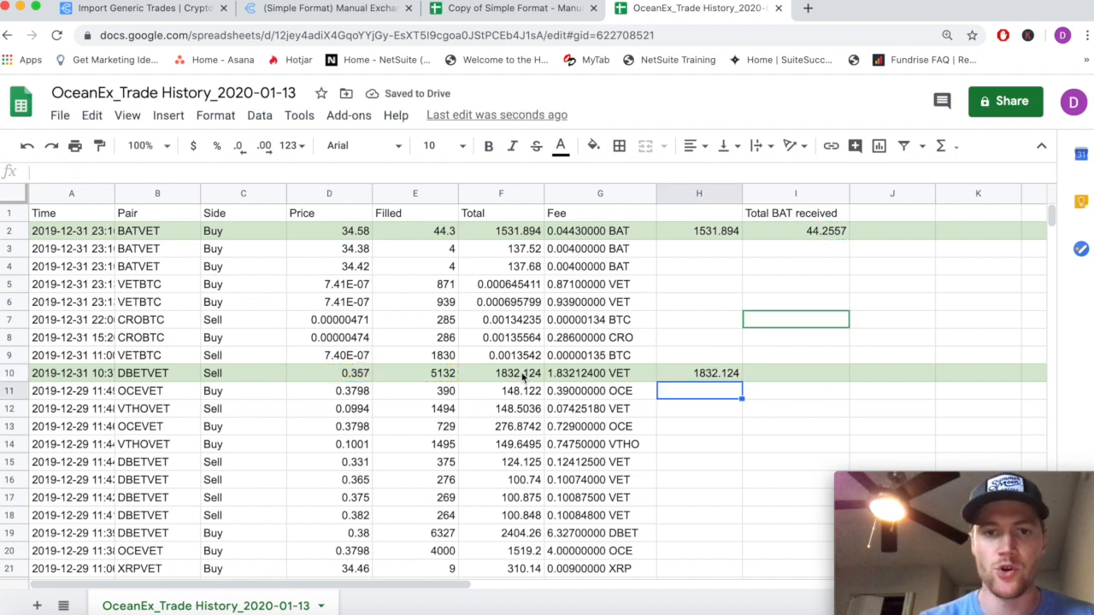
left_click(501, 193)
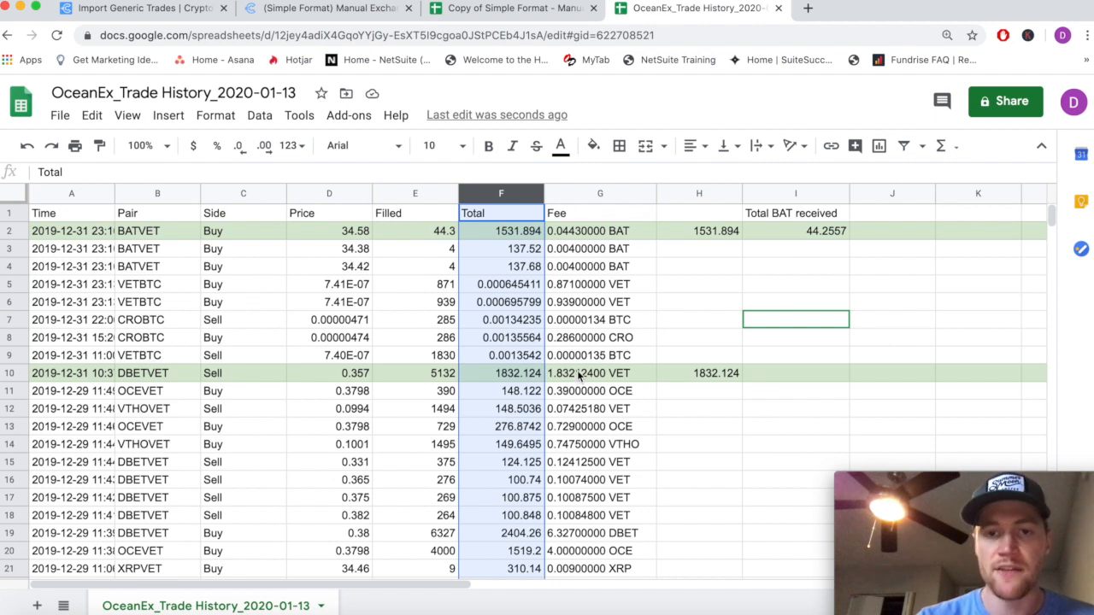
Enter =F10-1.832124 in I10, giving 1830.291876 VET after the fee
left_click(600, 373)
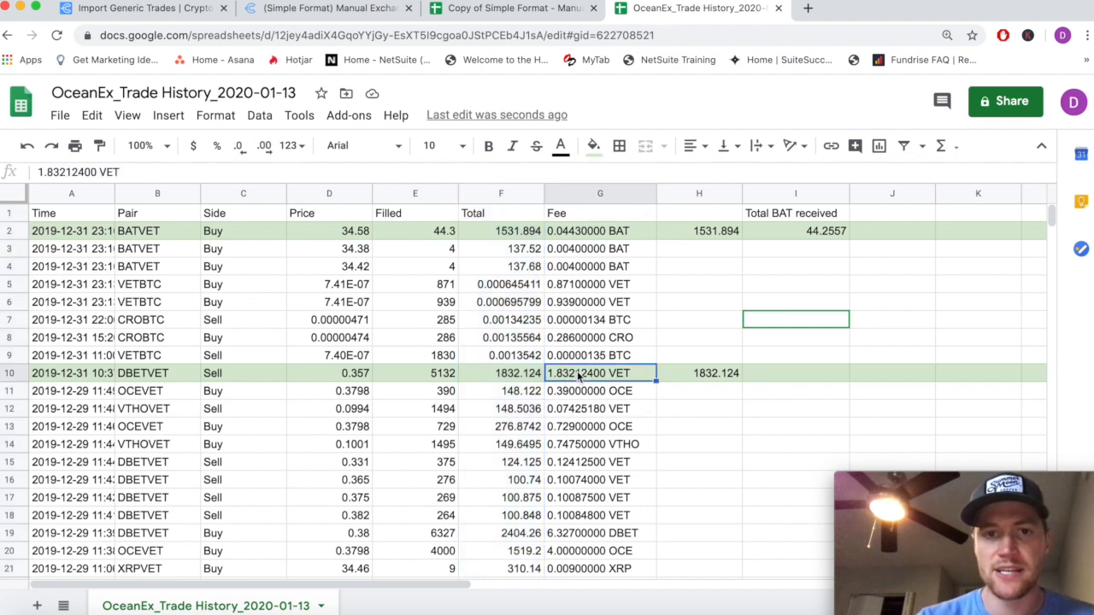
left_click(501, 193)
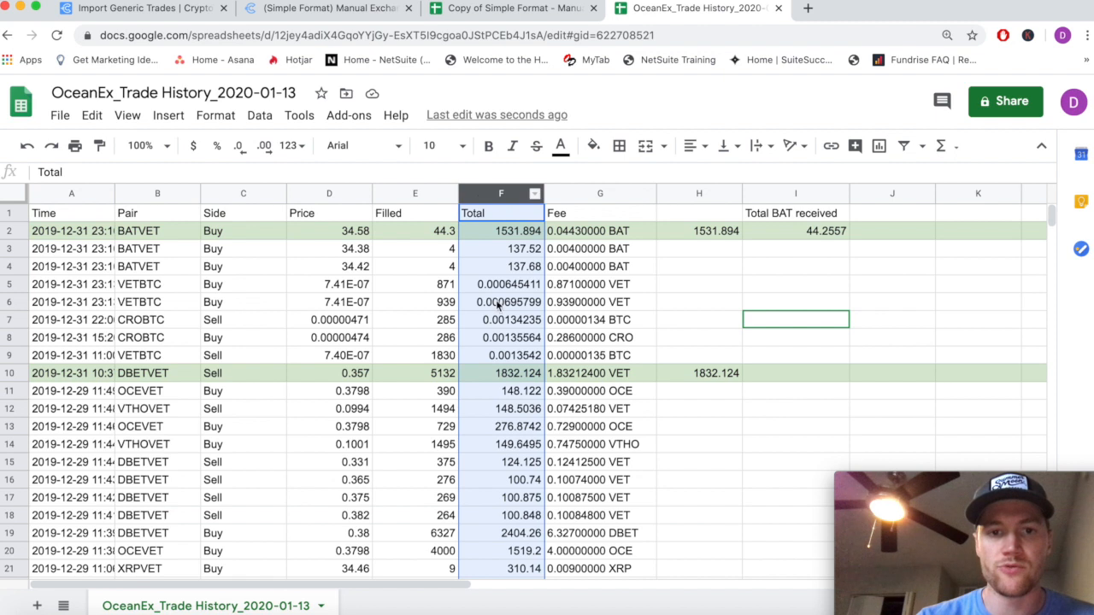
left_click(795, 373)
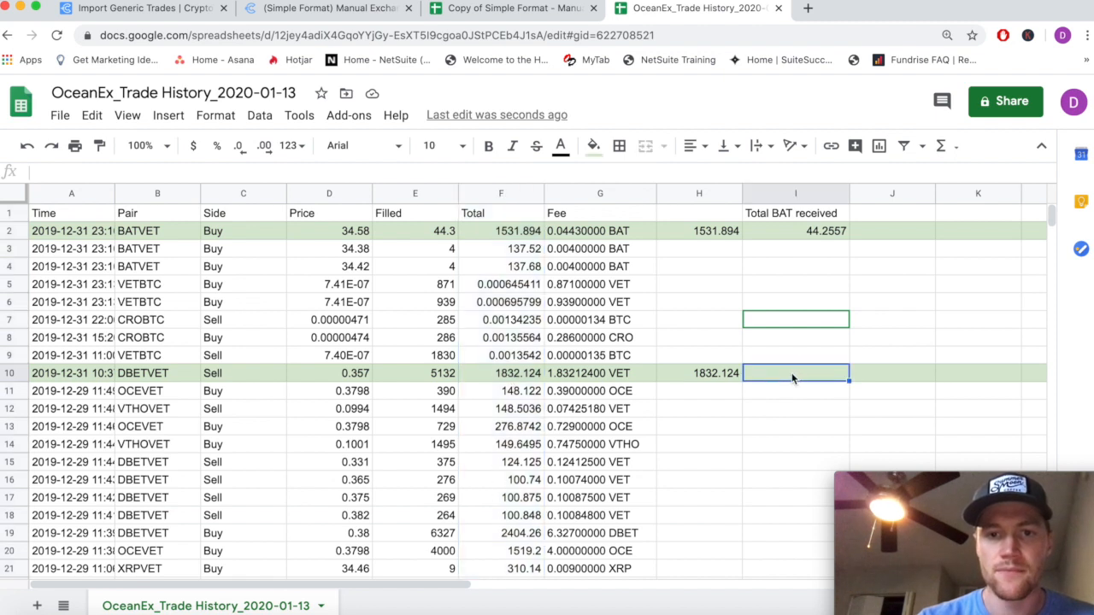
type("=")
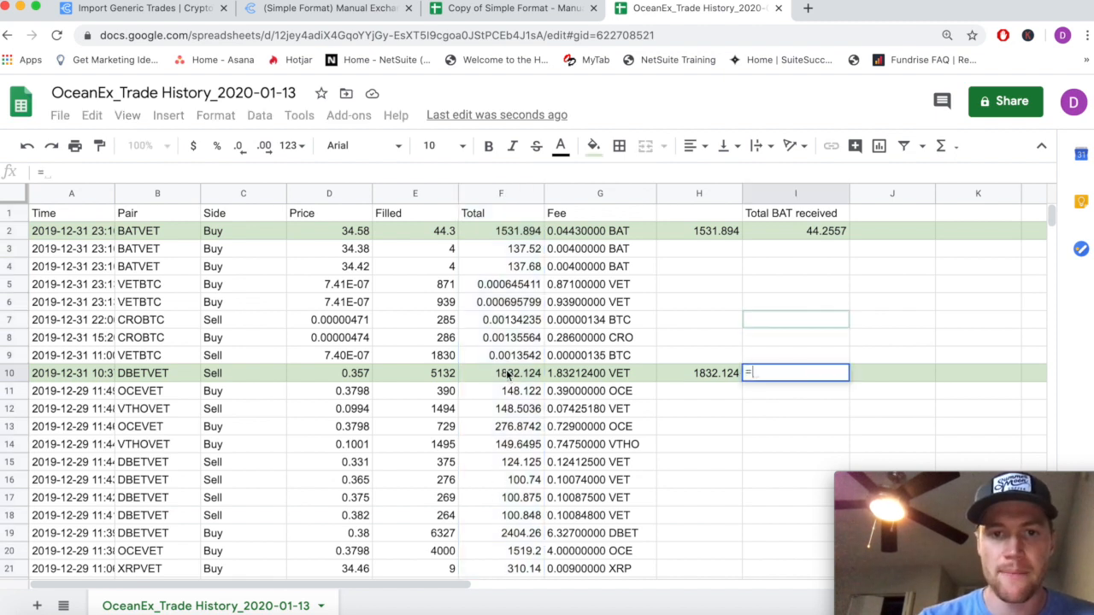
left_click(501, 373)
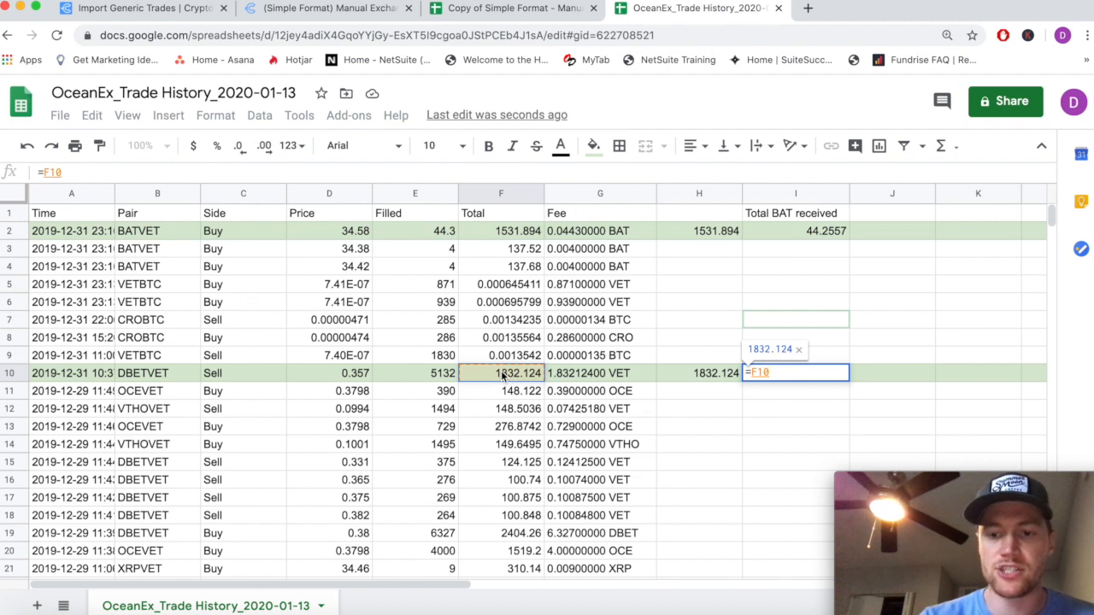
type("-")
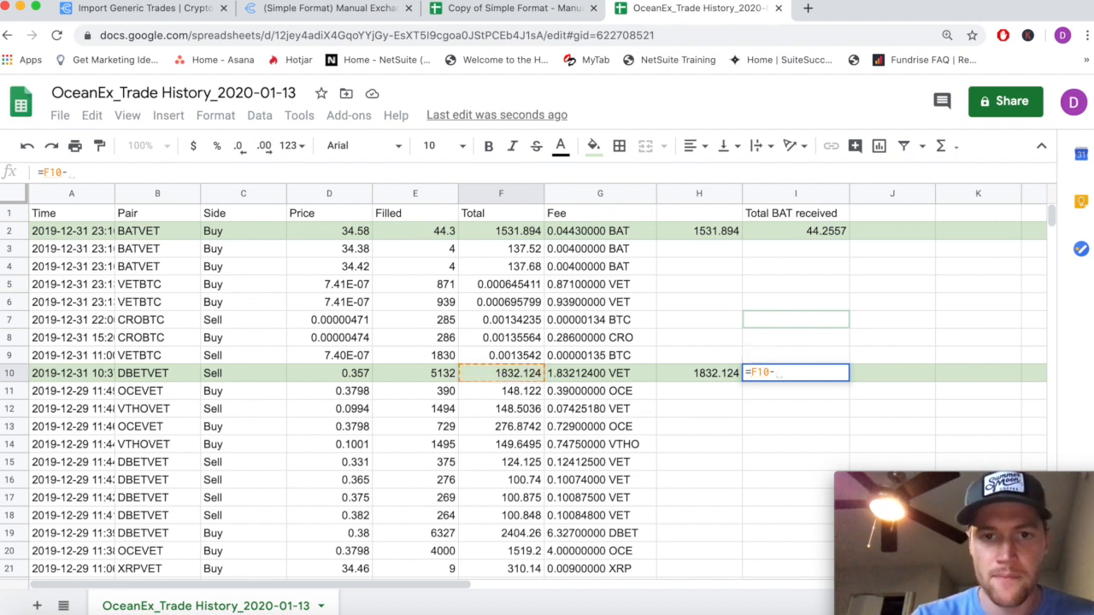
type(".")
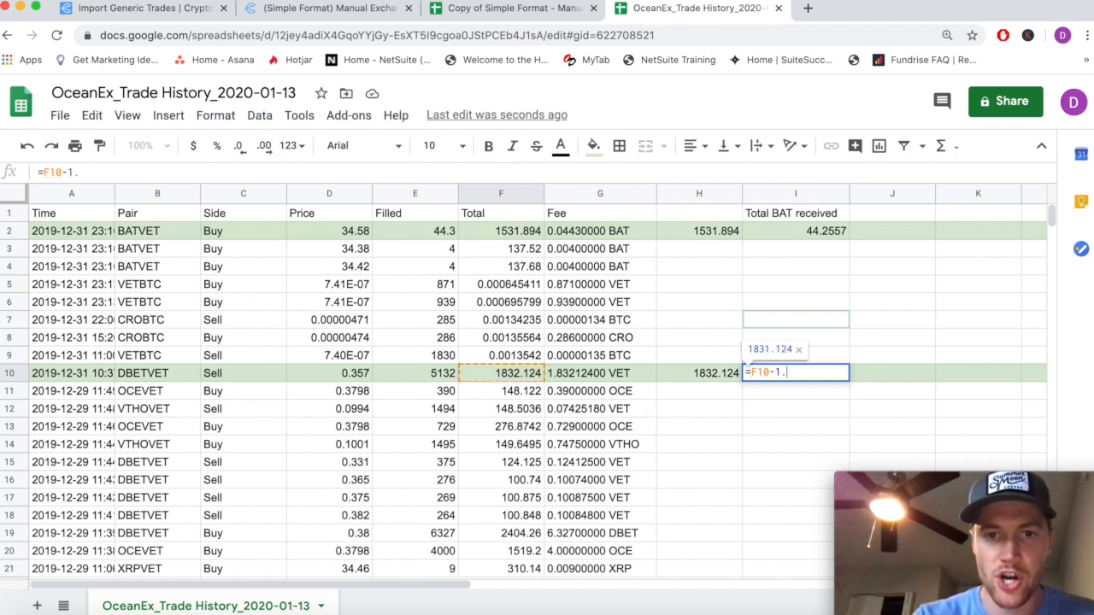
type("832")
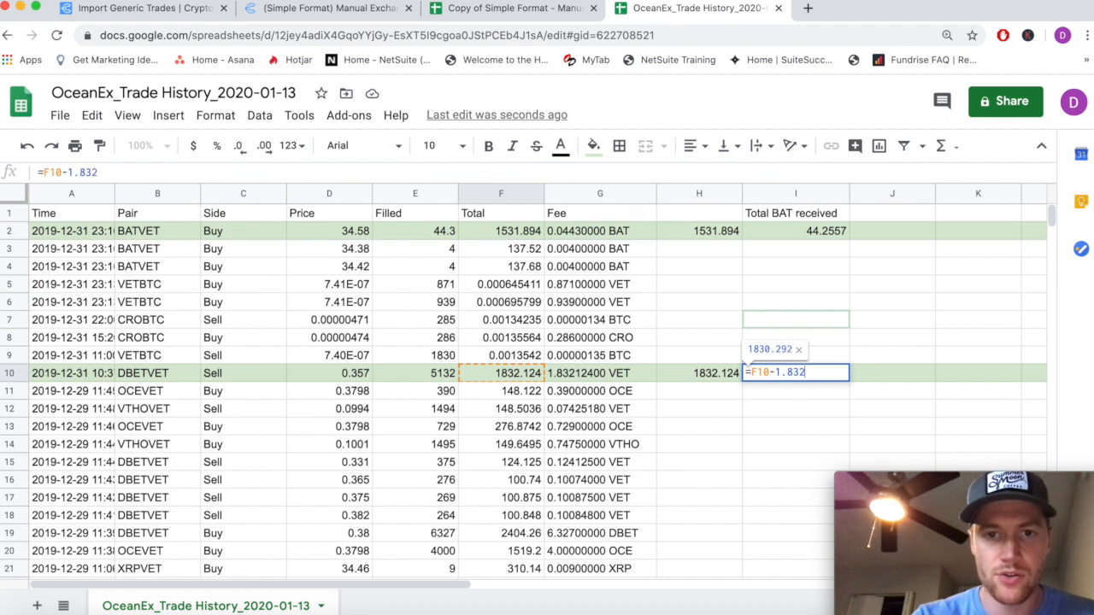
type("12400")
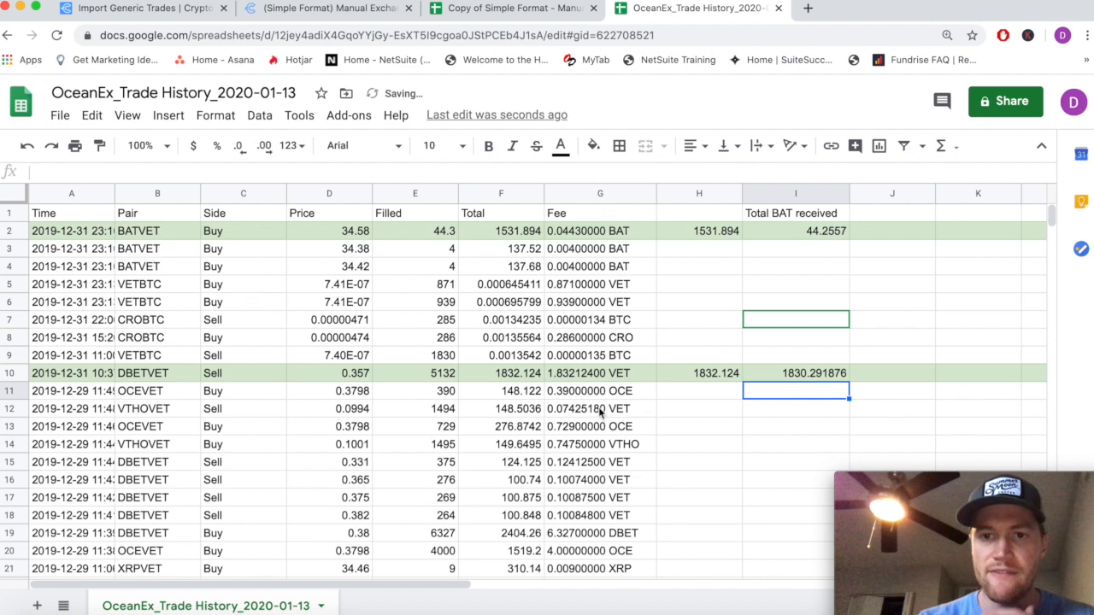
left_click(795, 373)
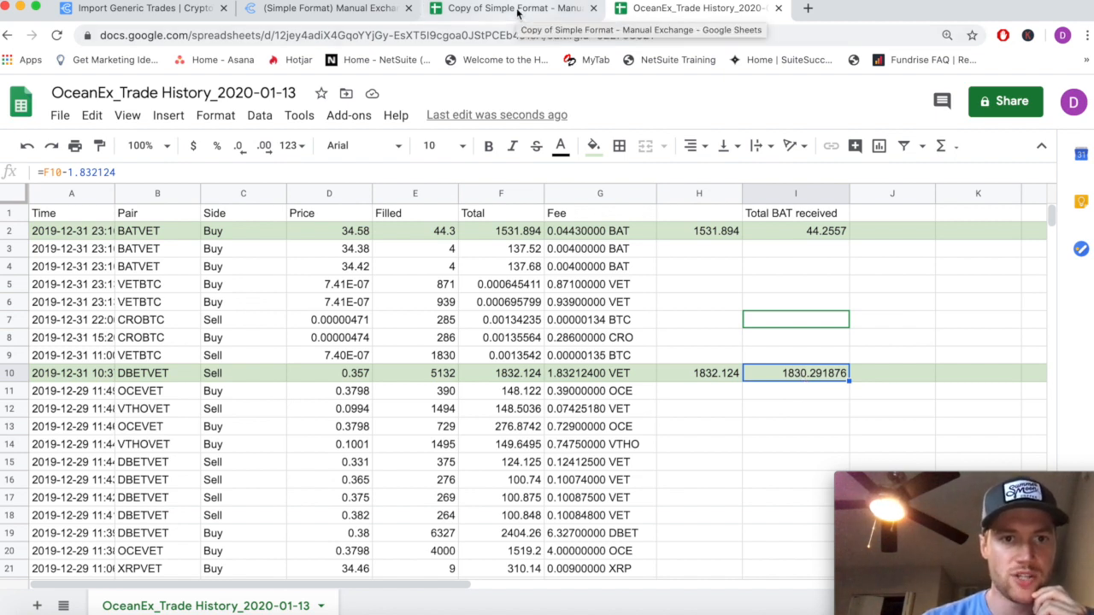
Fill template row 3 with exchange OceanEx, 5132 DBET traded, and VET received
left_click(513, 7)
type("Oc")
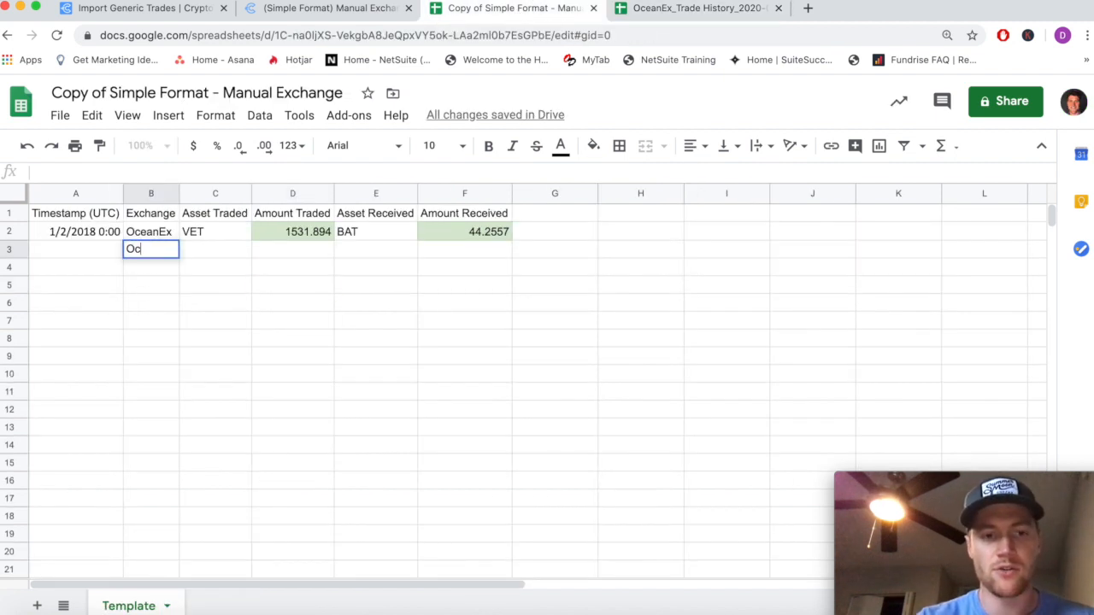
key("Tab")
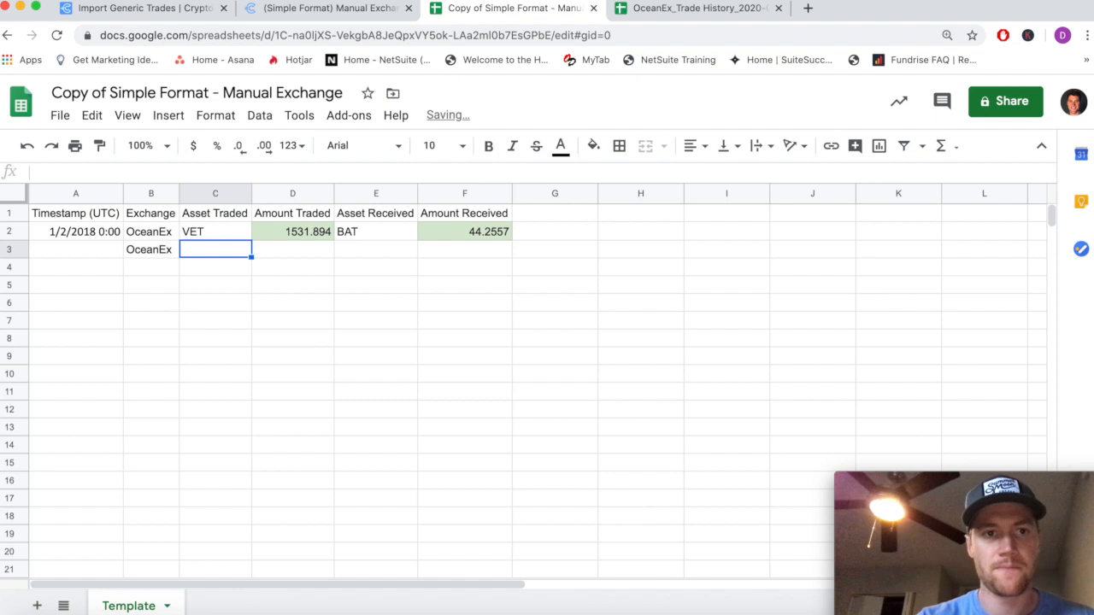
left_click(699, 8)
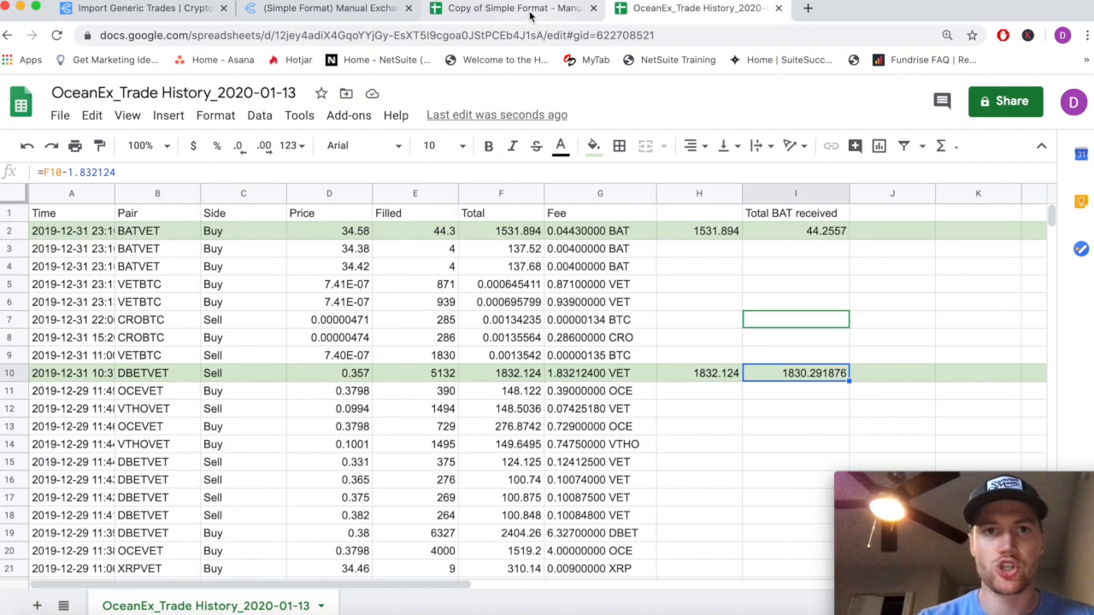
left_click(513, 7)
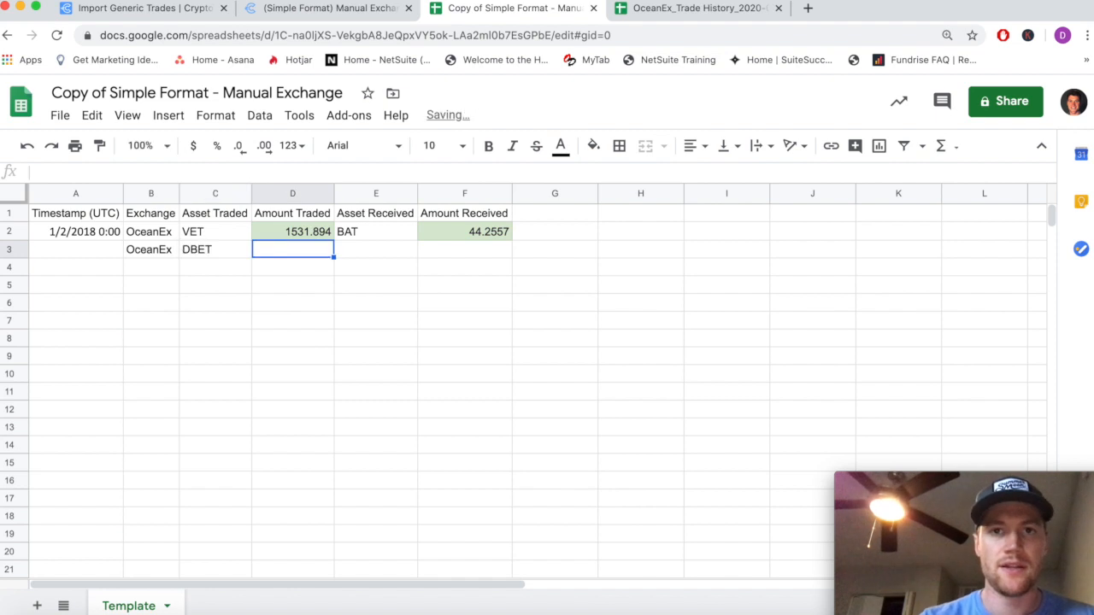
left_click(697, 8)
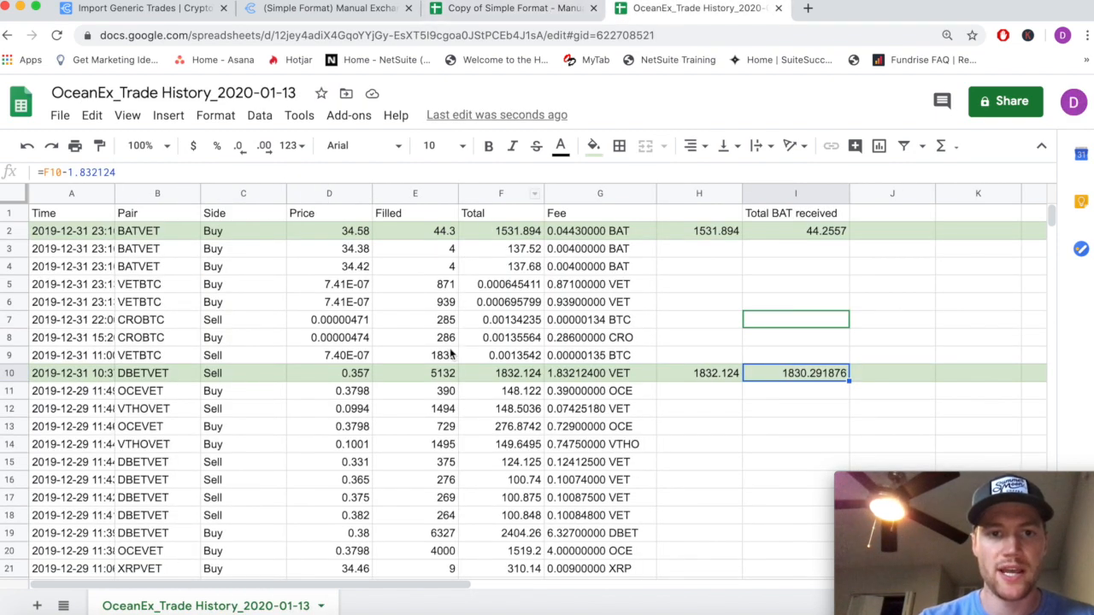
left_click(511, 8)
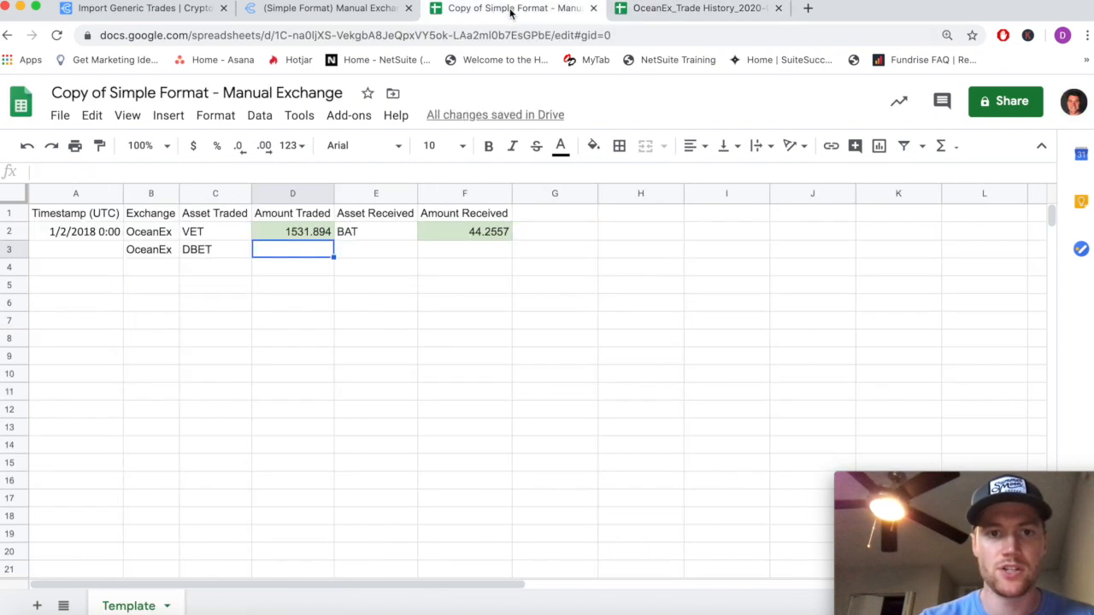
type("5132")
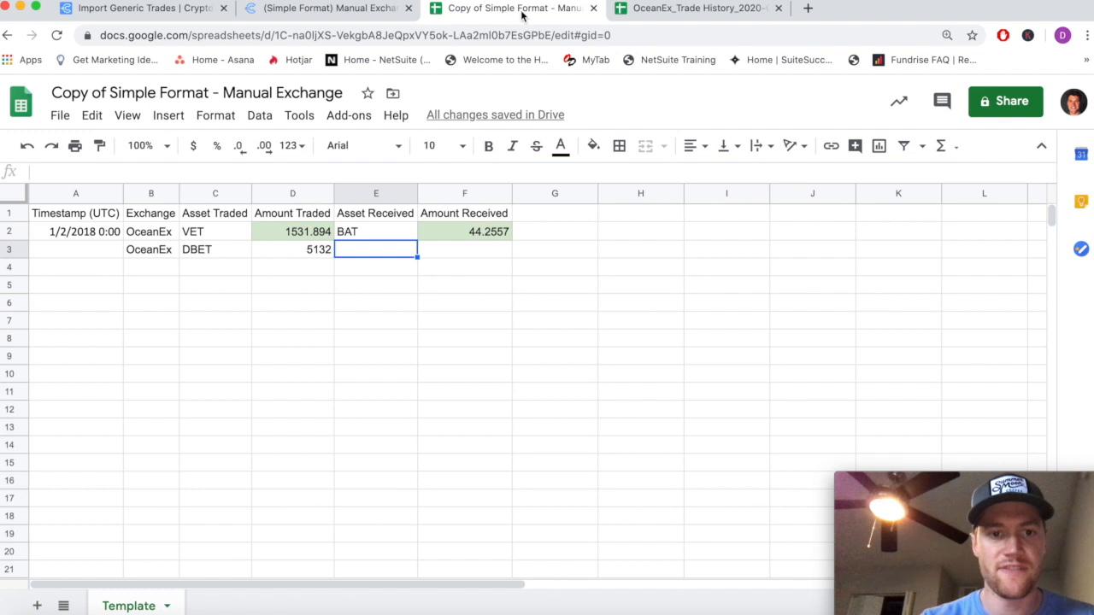
type("VET")
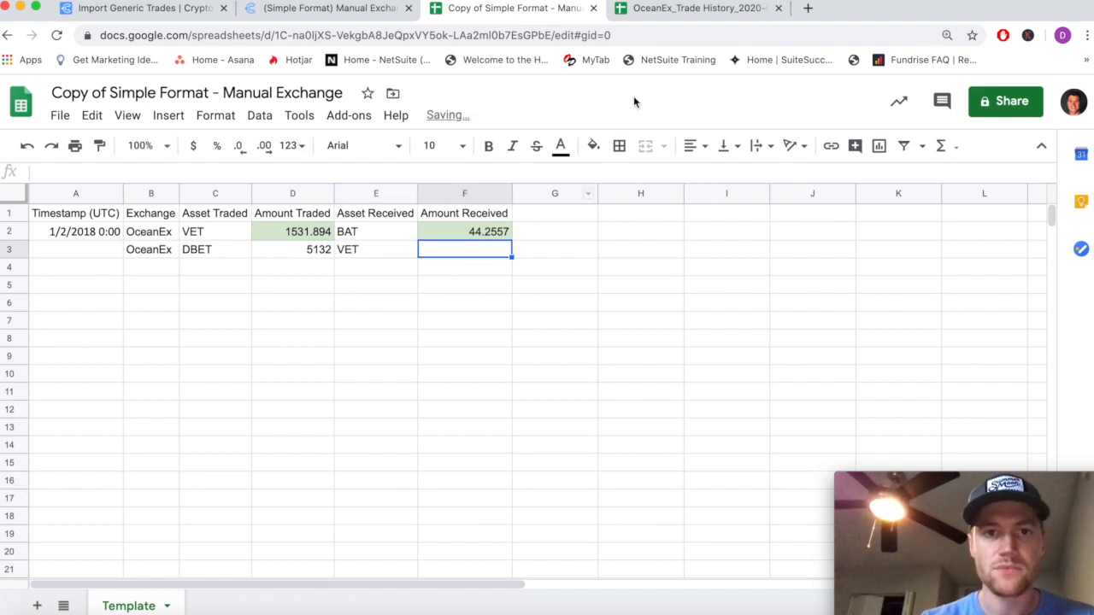
Paste the fee-adjusted 1830.291876 VET from I10 into the template's Amount Received
left_click(698, 7)
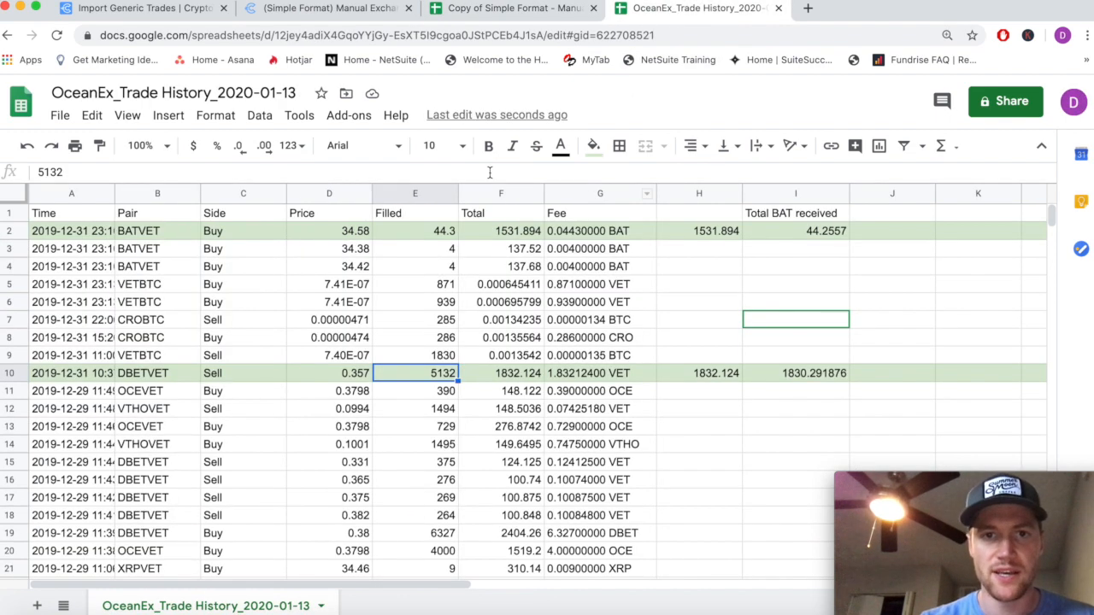
left_click(501, 373)
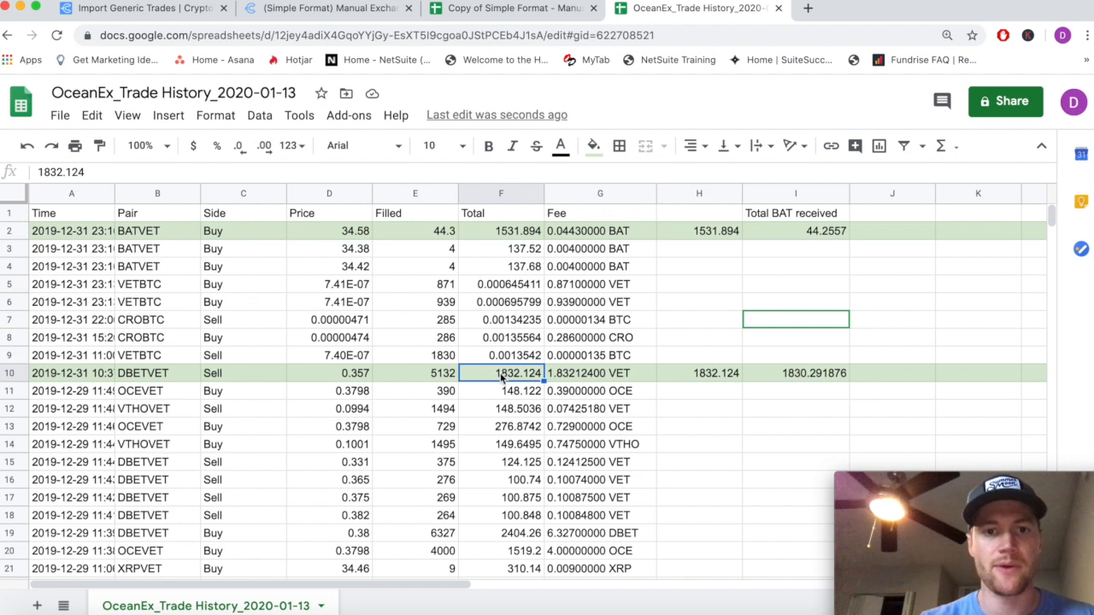
left_click(795, 373)
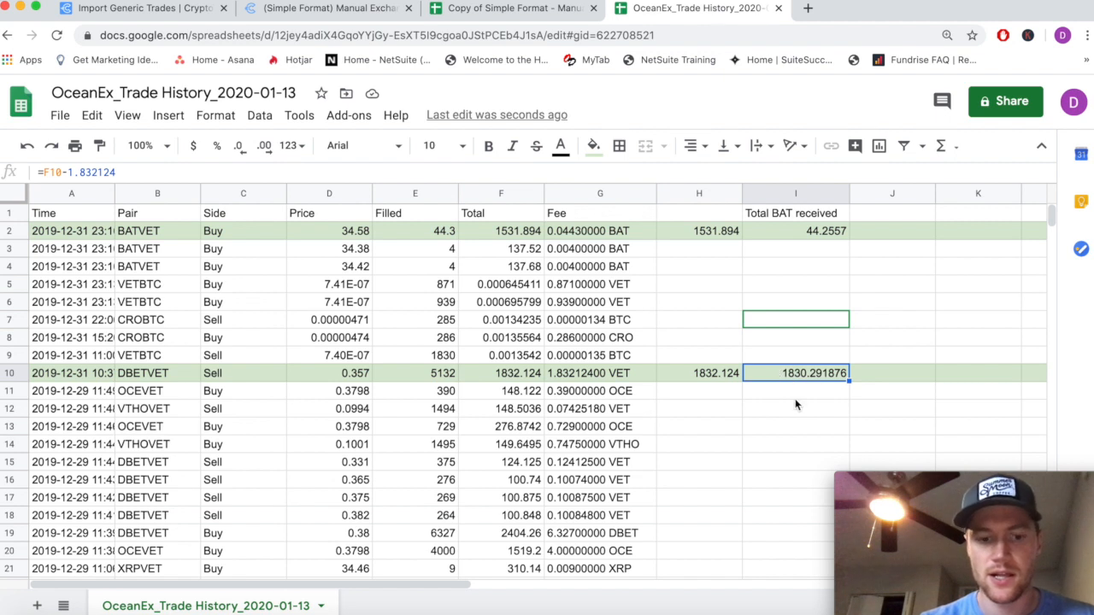
left_click(513, 8)
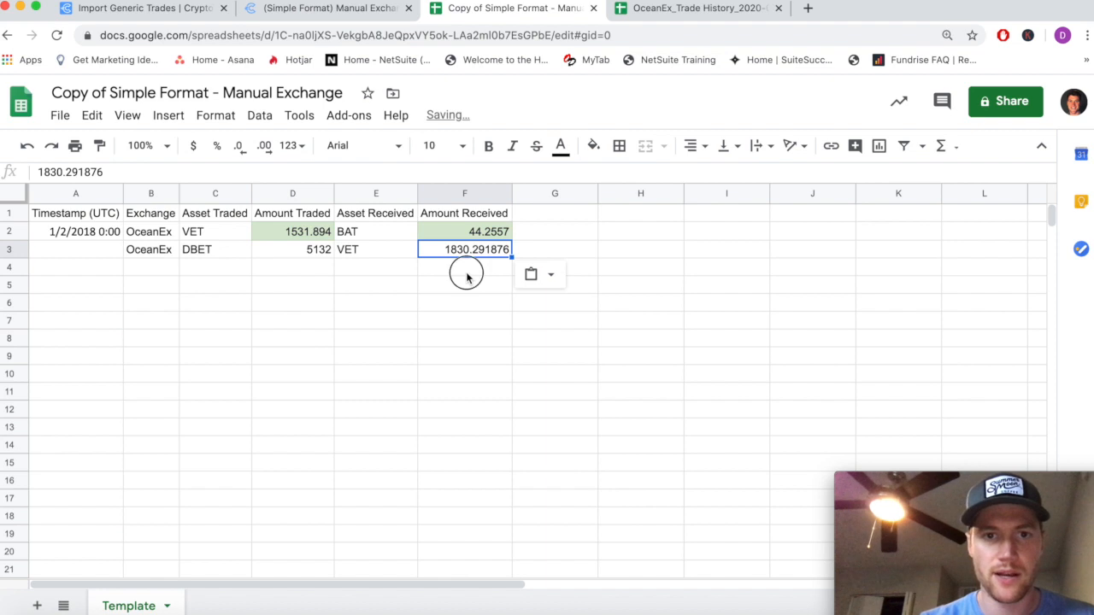
left_click(464, 266)
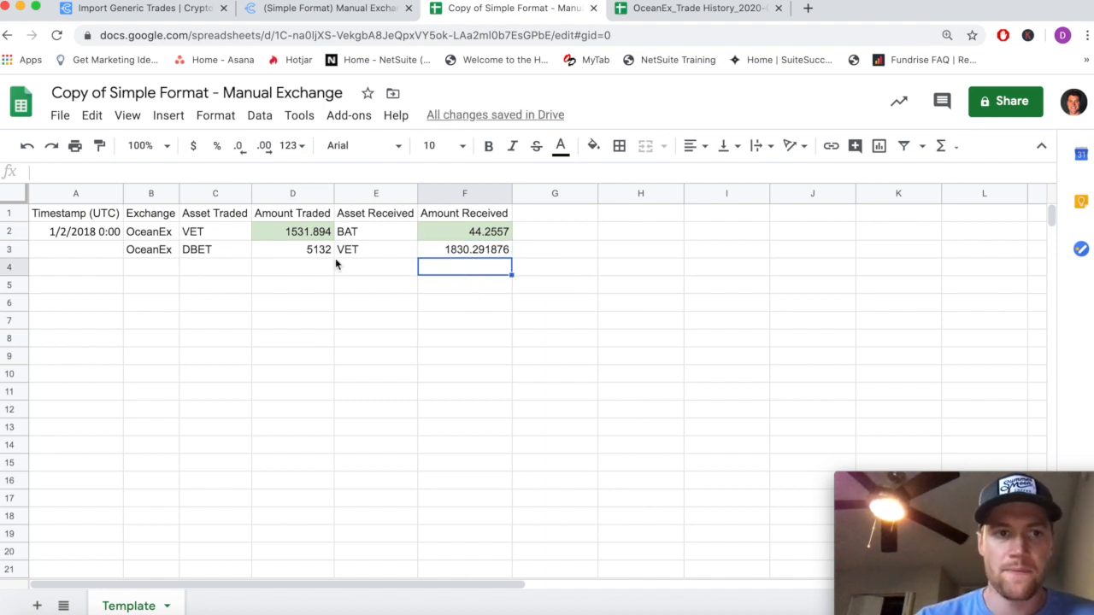
left_click(76, 249)
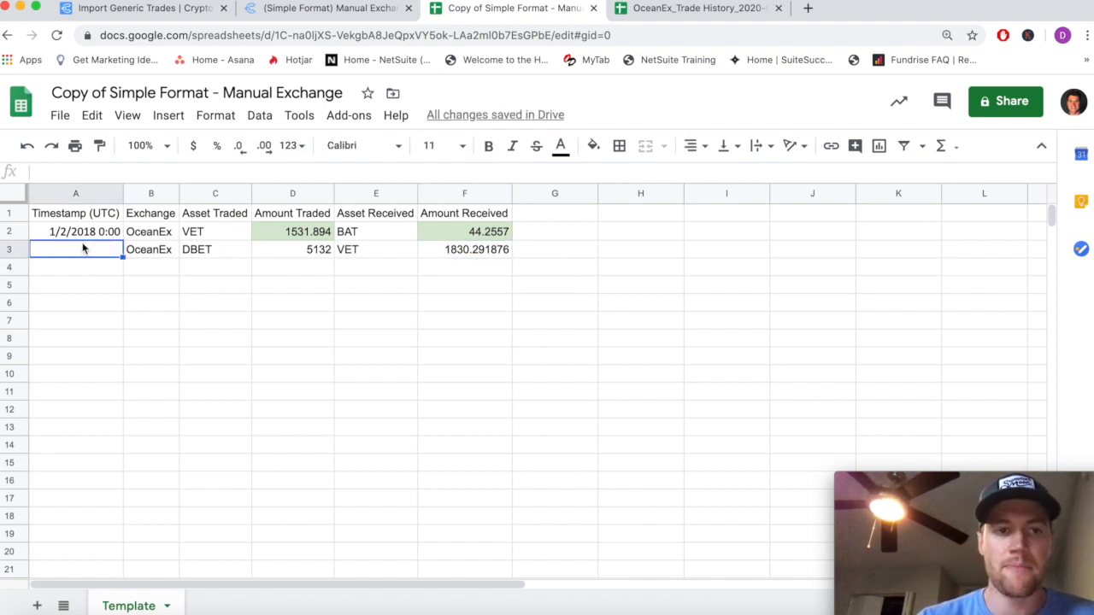
mouse_move(250, 310)
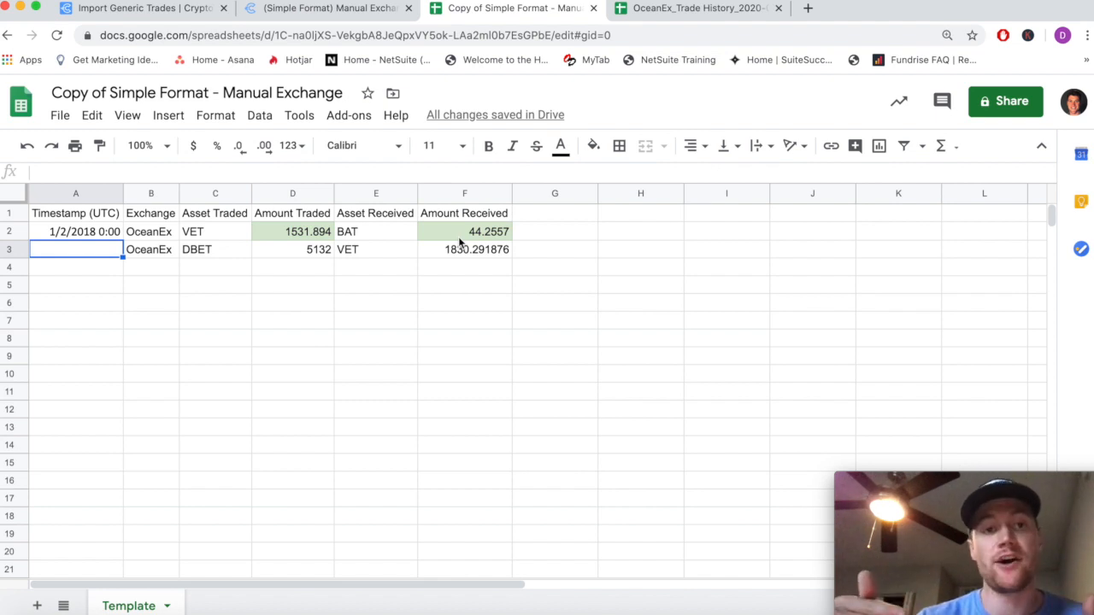
Compare the template's empty column G with the trade history's Fee column, then return to the Simple Format guide
left_click(554, 193)
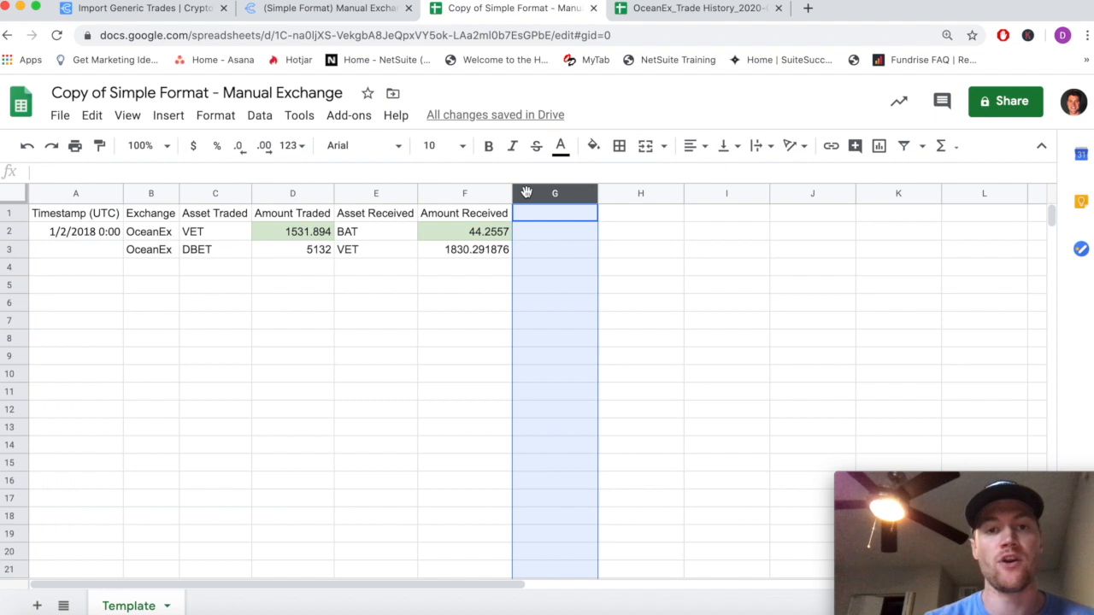
mouse_move(541, 203)
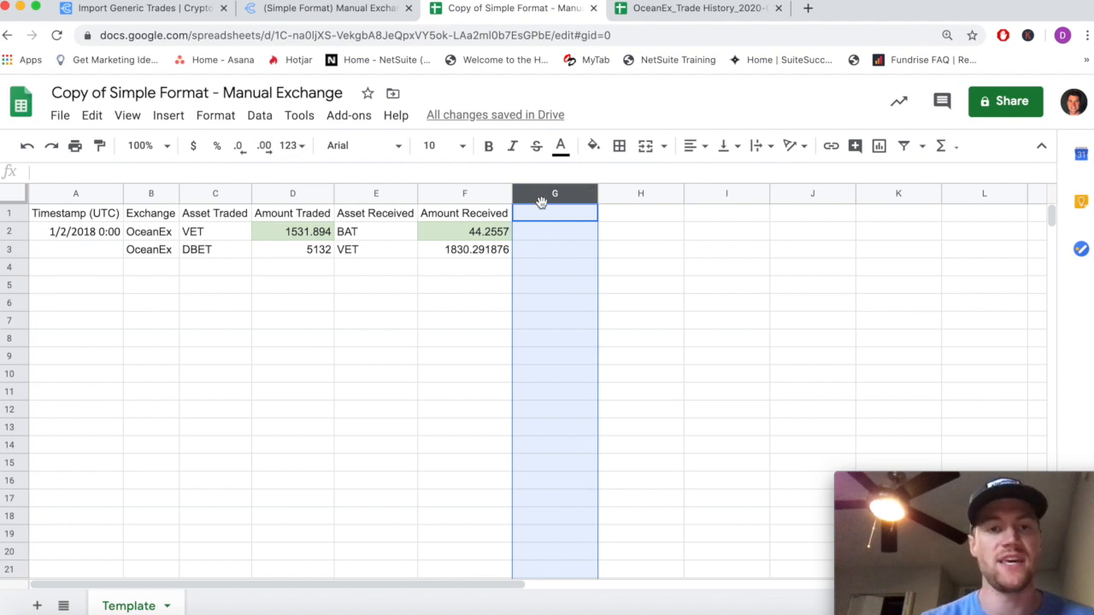
left_click(699, 8)
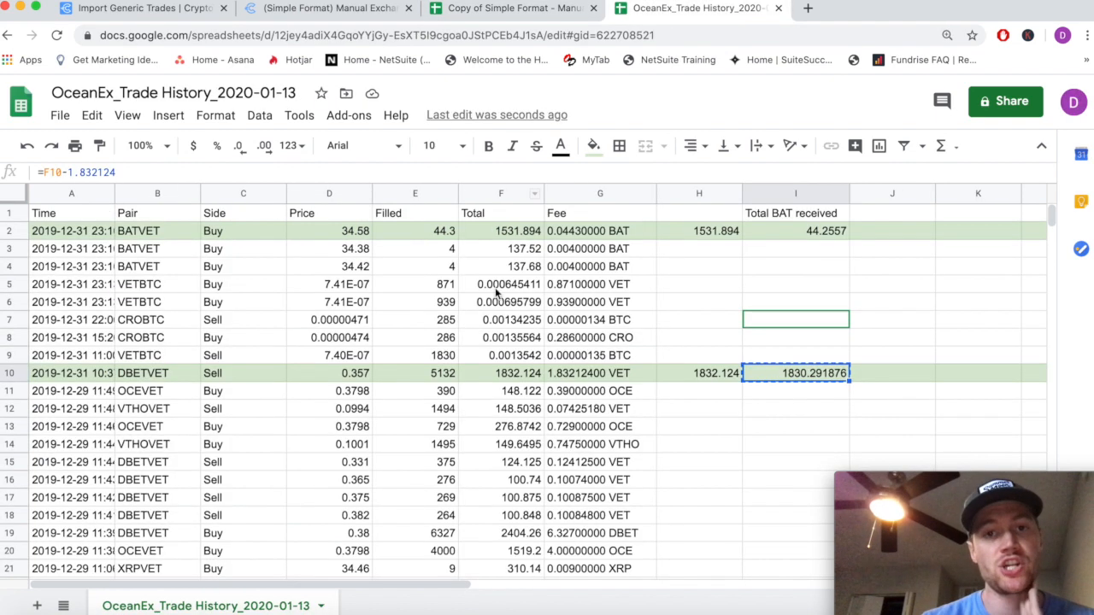
left_click(600, 192)
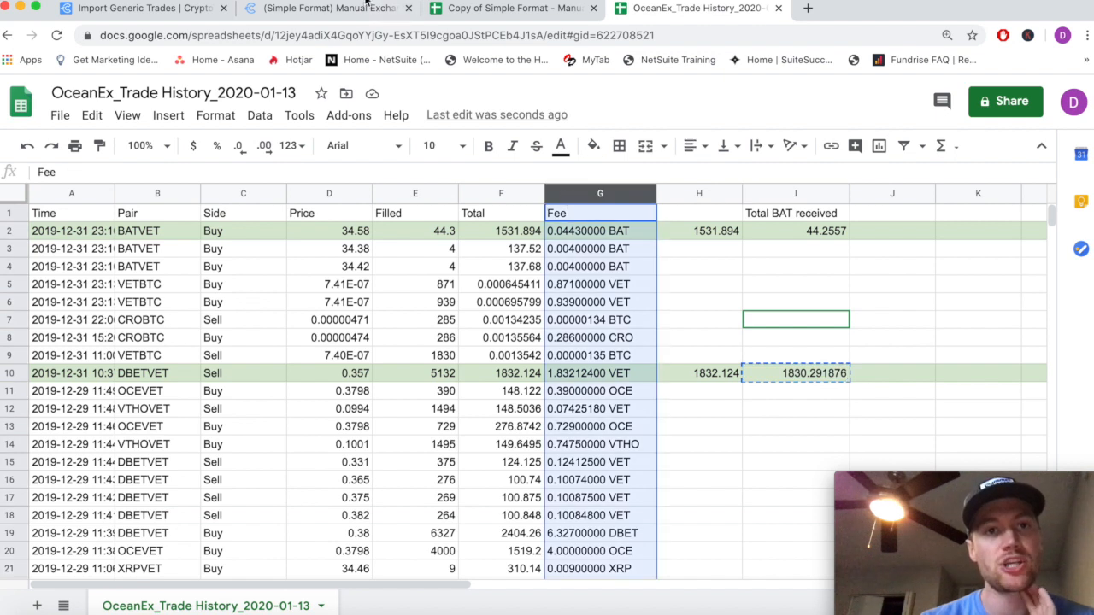
left_click(327, 7)
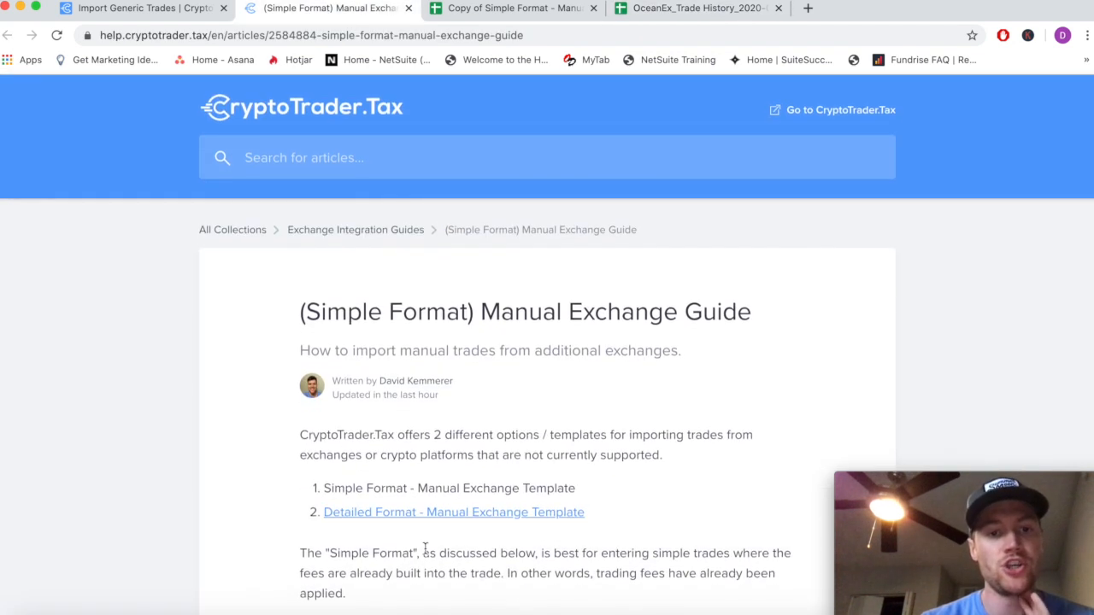
Follow the Detailed Format - Manual Exchange Template link in the guide
left_click(453, 512)
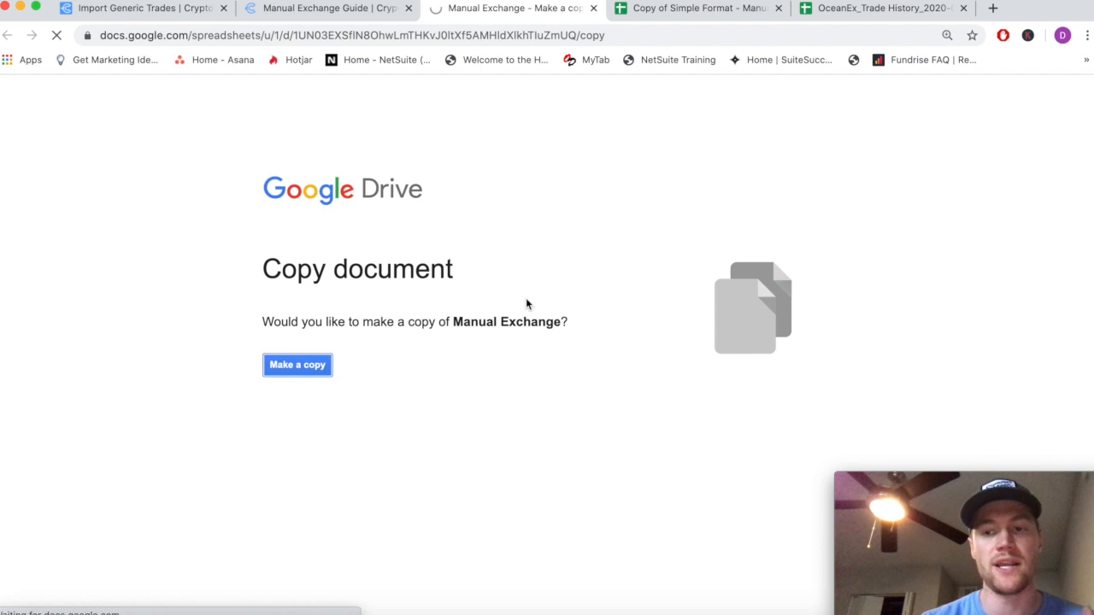
Copy the detailed Manual Exchange template and highlight its Fee Currency (H) and Fee Amount (I) columns
left_click(297, 365)
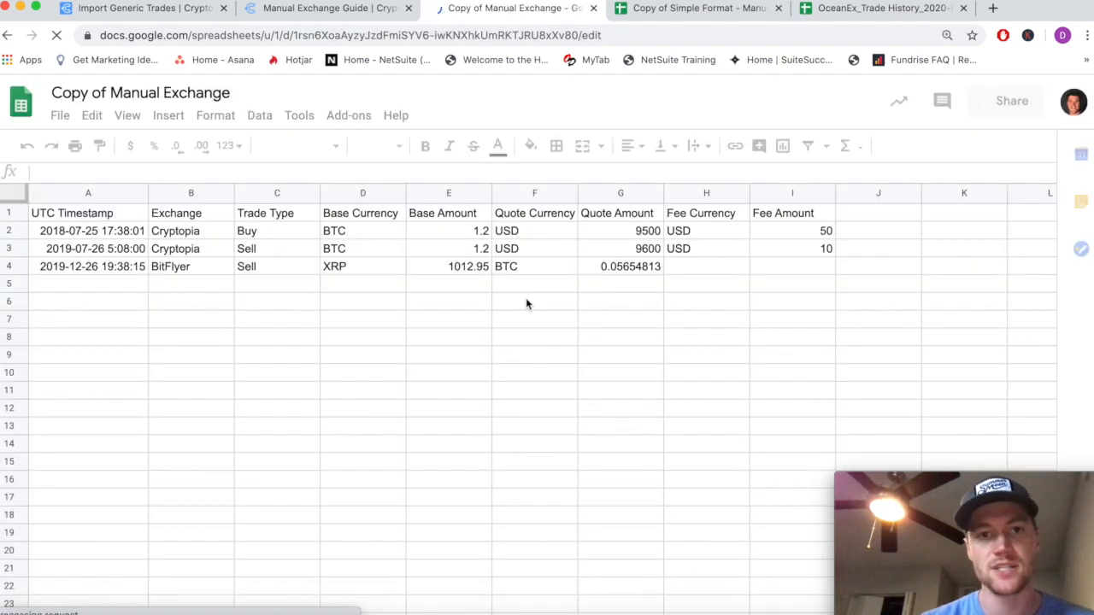
left_click(707, 193)
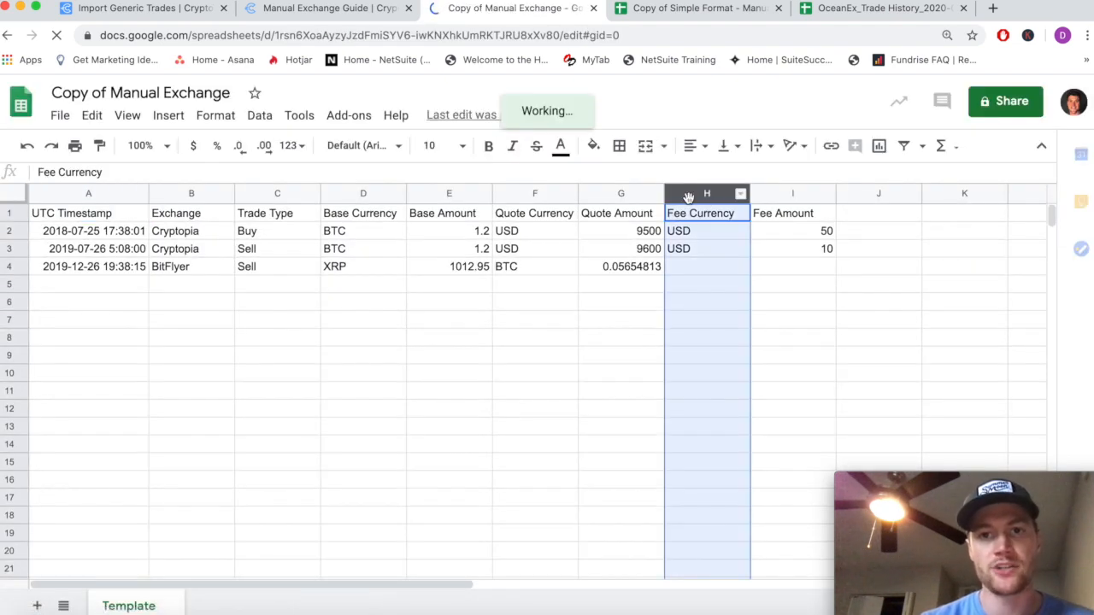
left_click(793, 193)
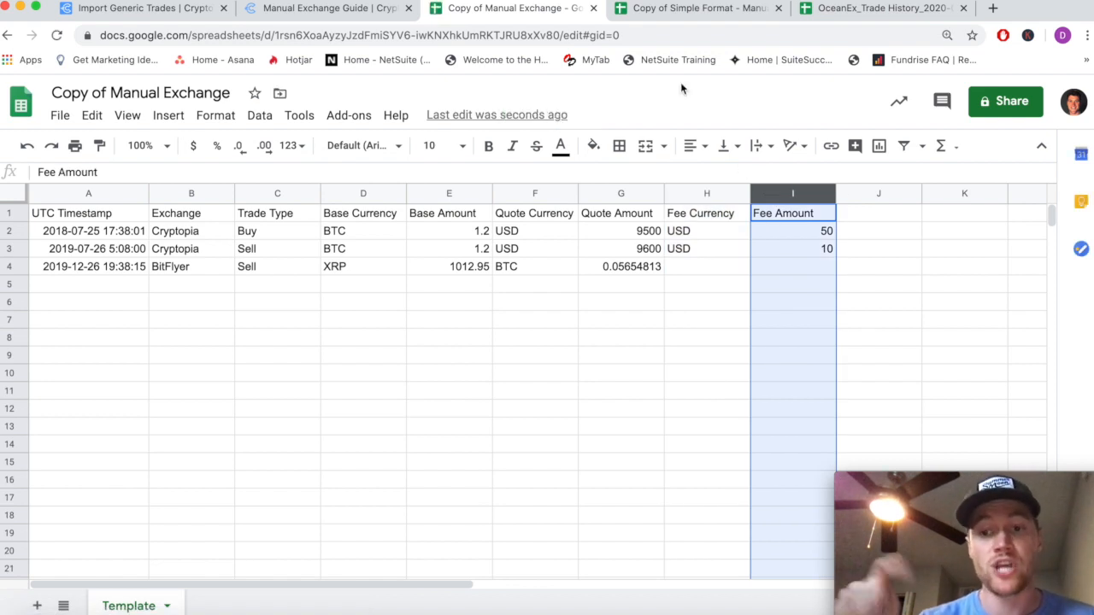
mouse_move(632, 308)
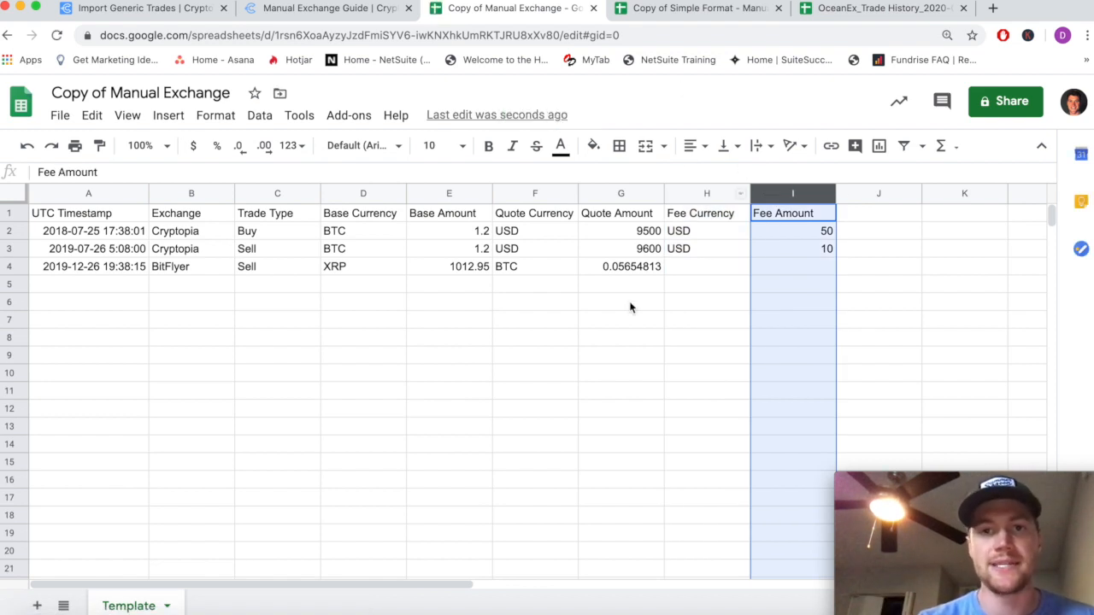